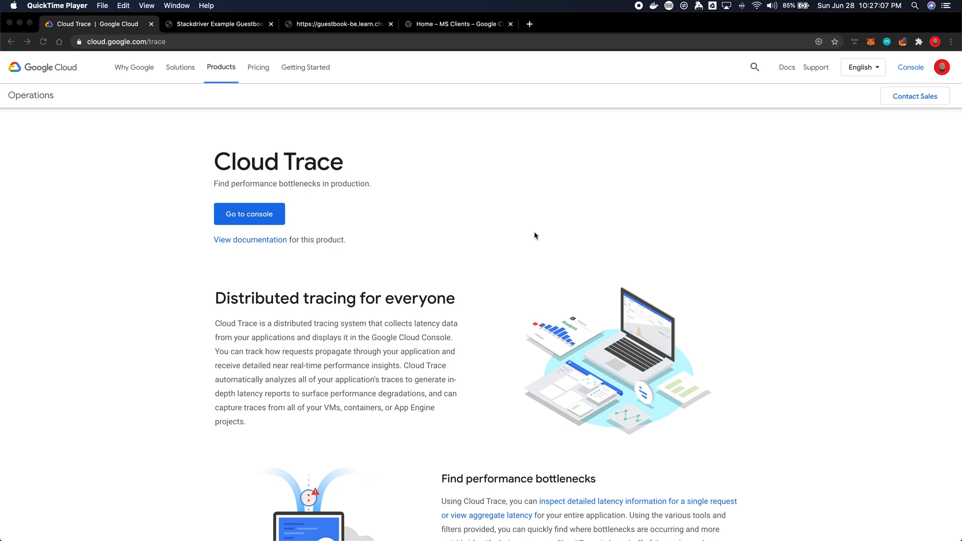
{"action": "mouse_move", "coordinate": [119, 64]}
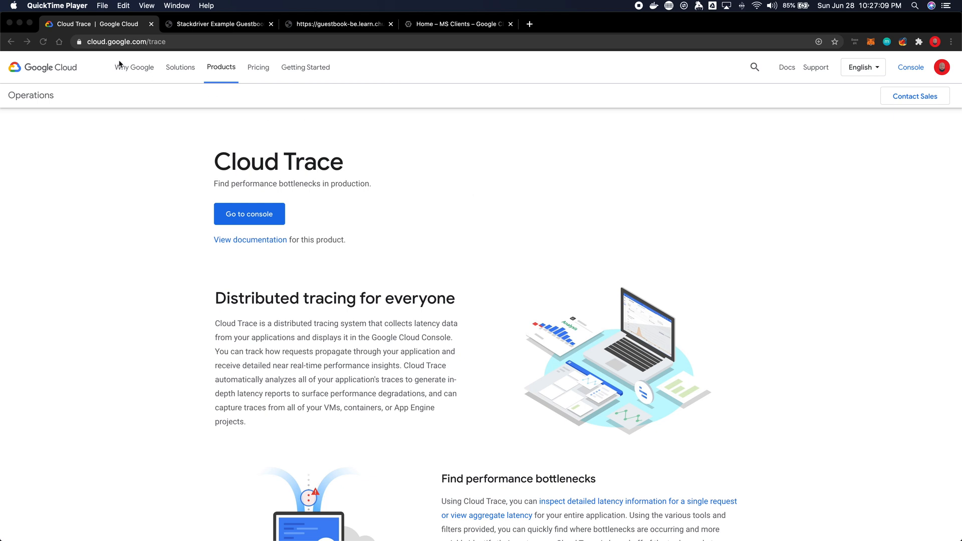
{"action": "mouse_move", "coordinate": [269, 240]}
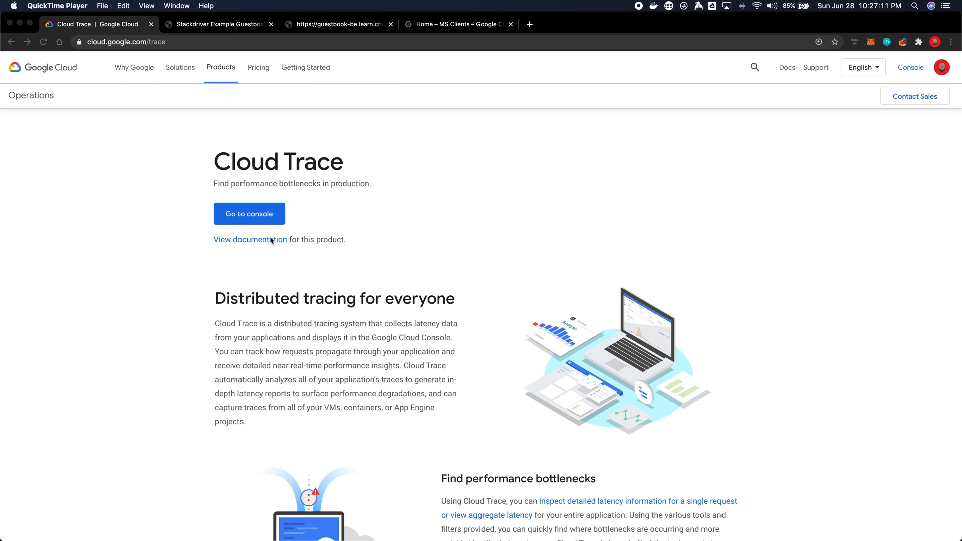
- Follow 'View documentation' to reach the Cloud Trace documentation landing page
{"action": "left_click", "coordinate": [249, 239]}
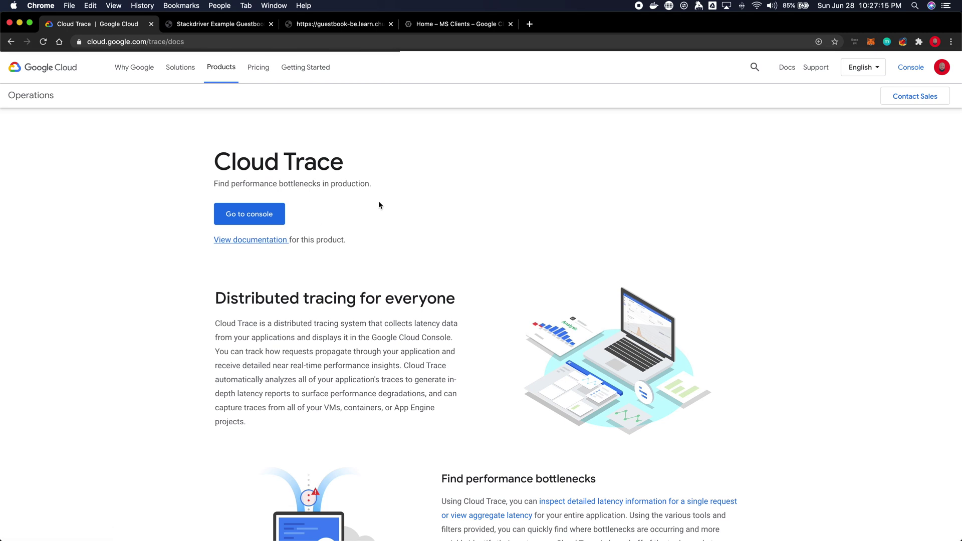
{"action": "left_click", "coordinate": [249, 240]}
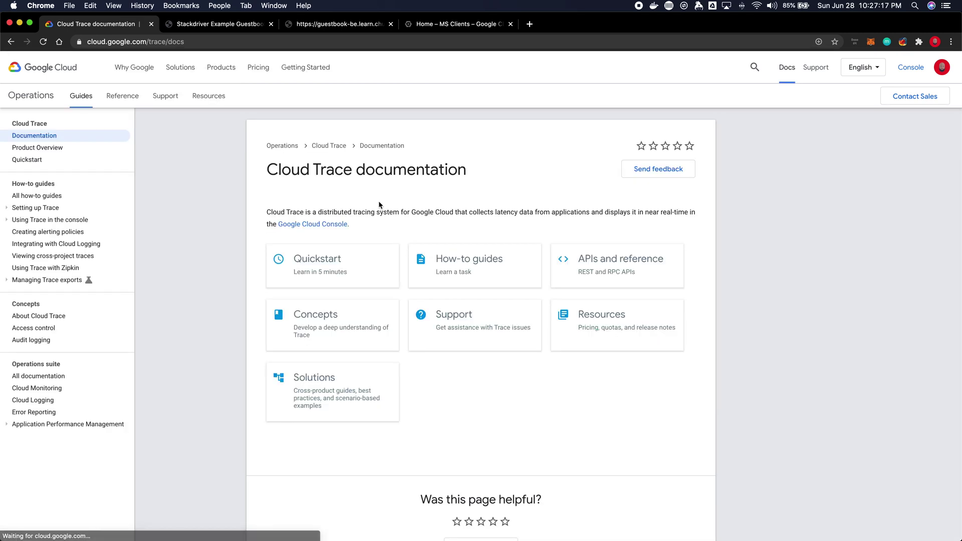
{"action": "mouse_move", "coordinate": [371, 194]}
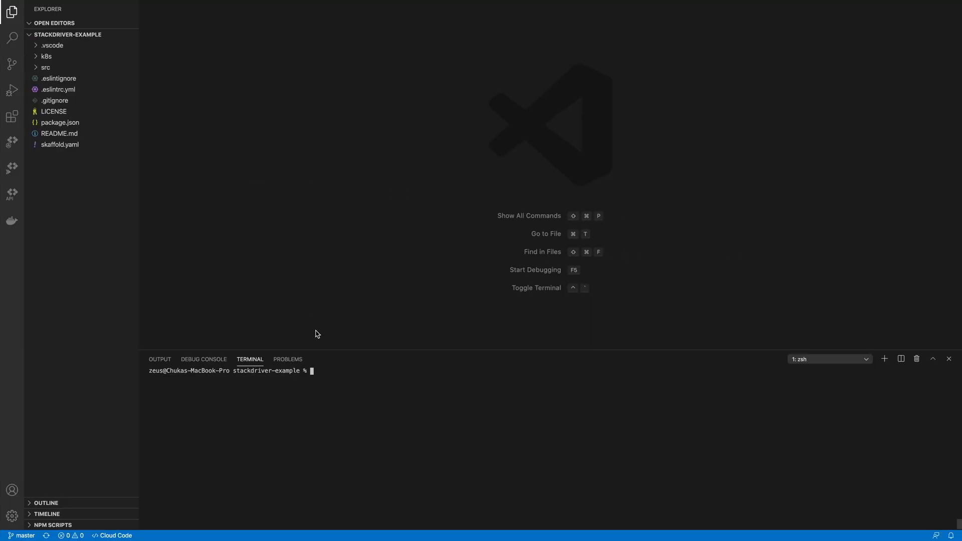
{"action": "mouse_move", "coordinate": [357, 384]}
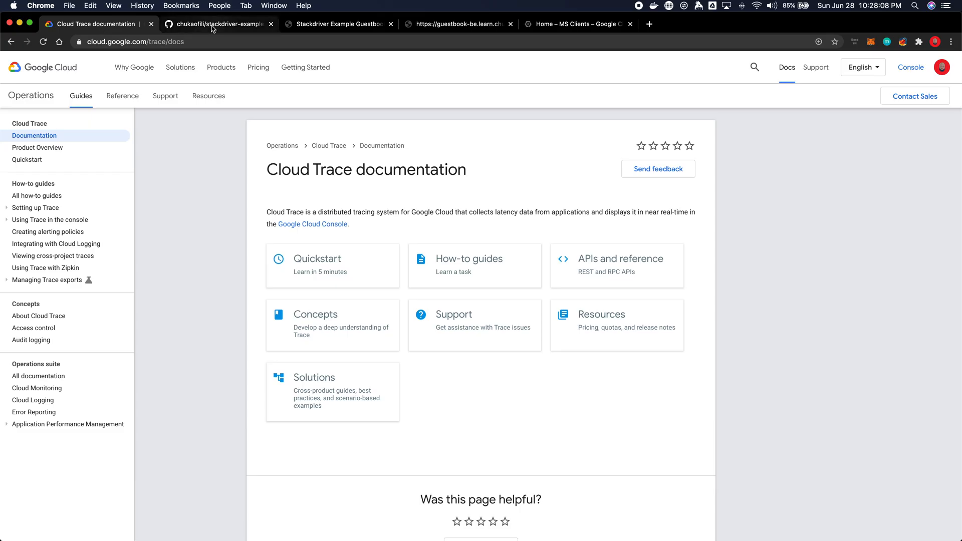
- Switch to the browser tab showing the stackdriver-example GitHub repository
{"action": "left_click", "coordinate": [217, 25]}
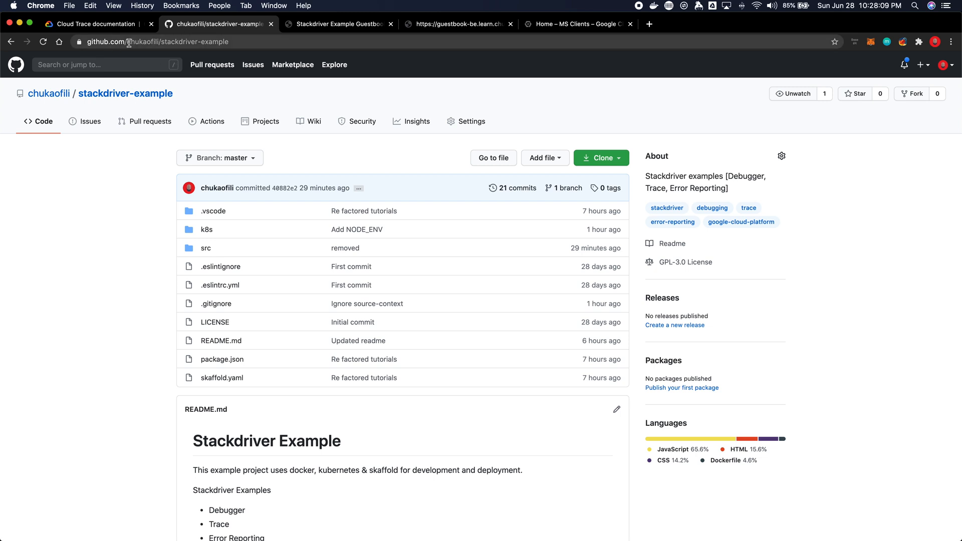
{"action": "mouse_move", "coordinate": [279, 53]}
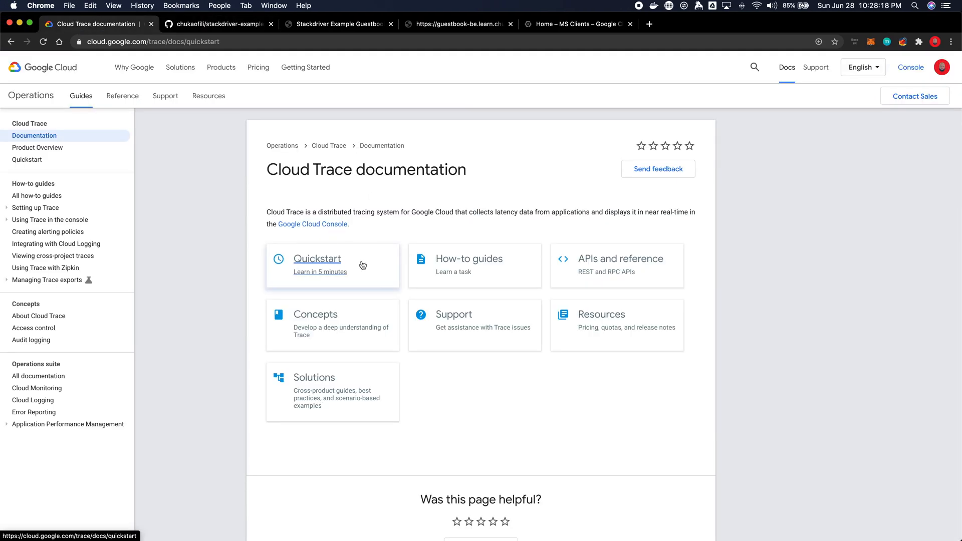
{"action": "mouse_move", "coordinate": [454, 187]}
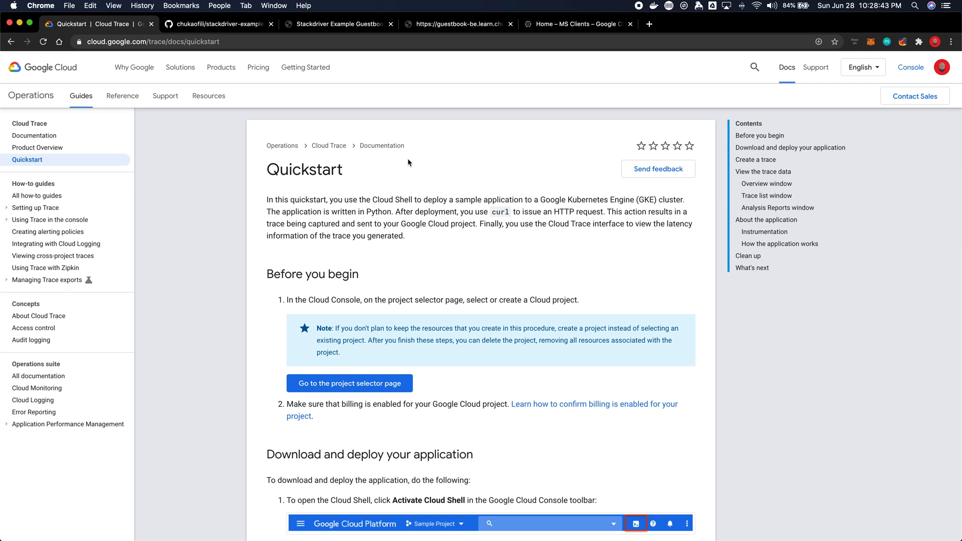
{"action": "mouse_move", "coordinate": [314, 111]}
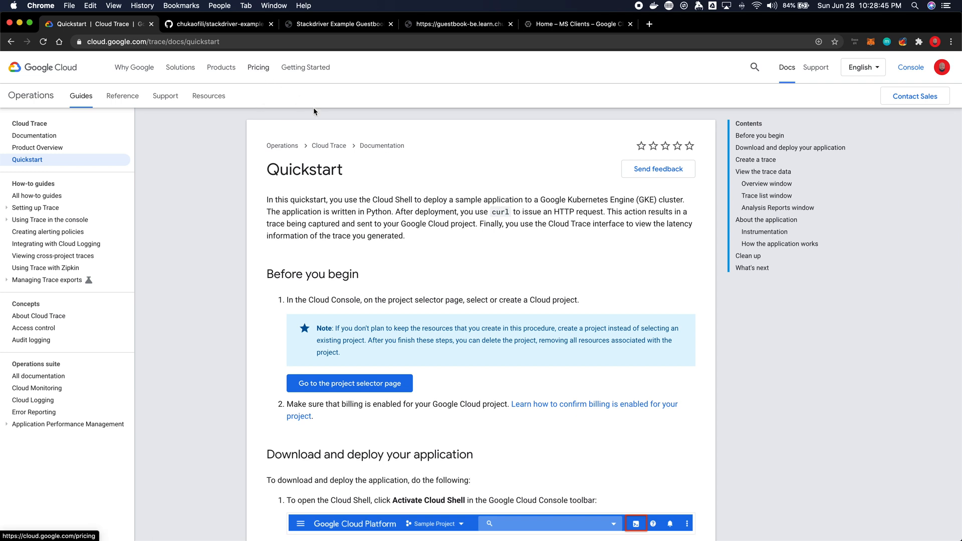
{"action": "mouse_move", "coordinate": [234, 167]}
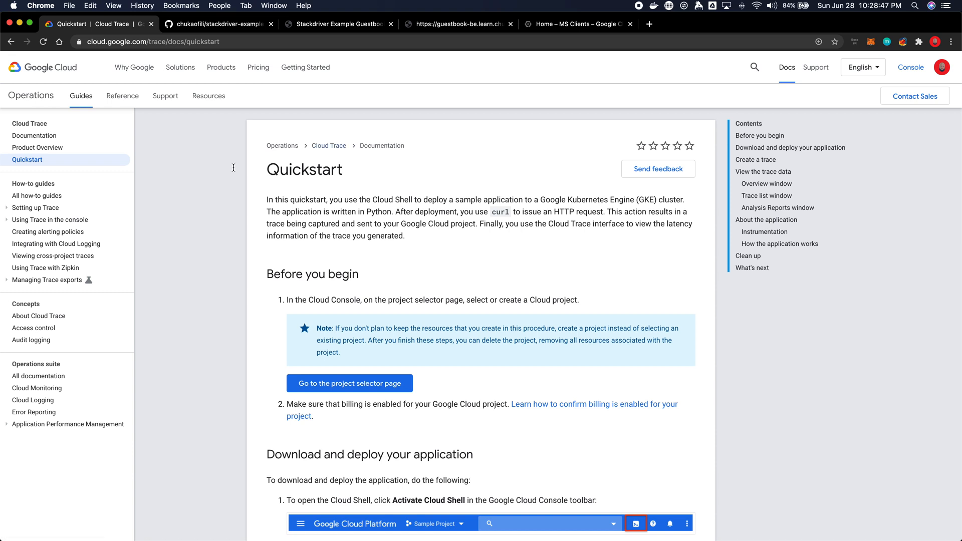
- Read the Setting up Trace overview down to its What's next language setup links
{"action": "left_click", "coordinate": [36, 207]}
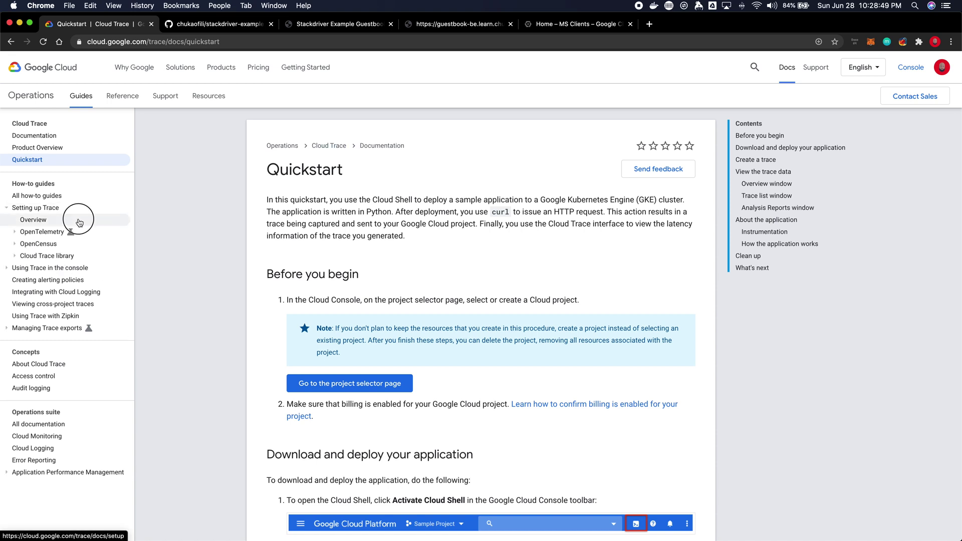
{"action": "left_click", "coordinate": [32, 219]}
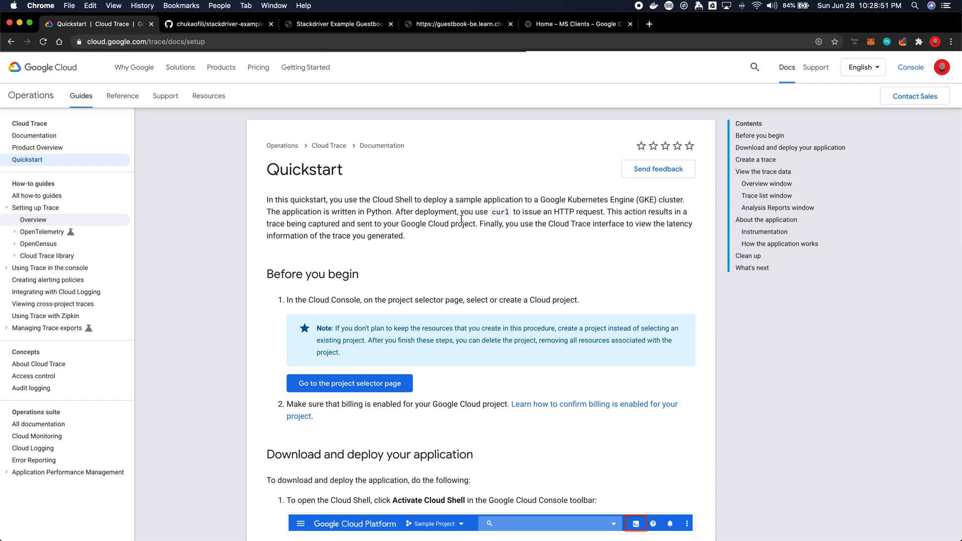
{"action": "left_click", "coordinate": [33, 219]}
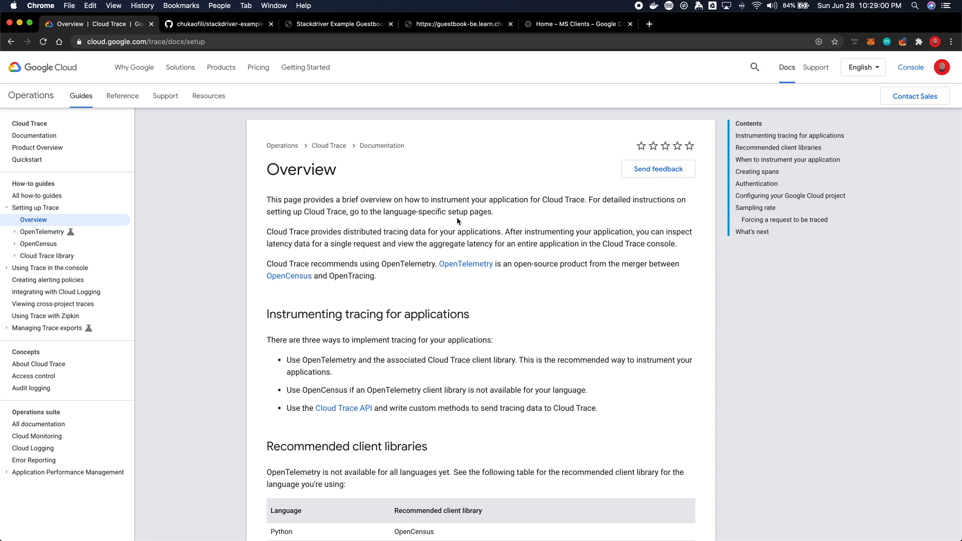
{"action": "scroll", "scroll_direction": "down", "scroll_amount": 3}
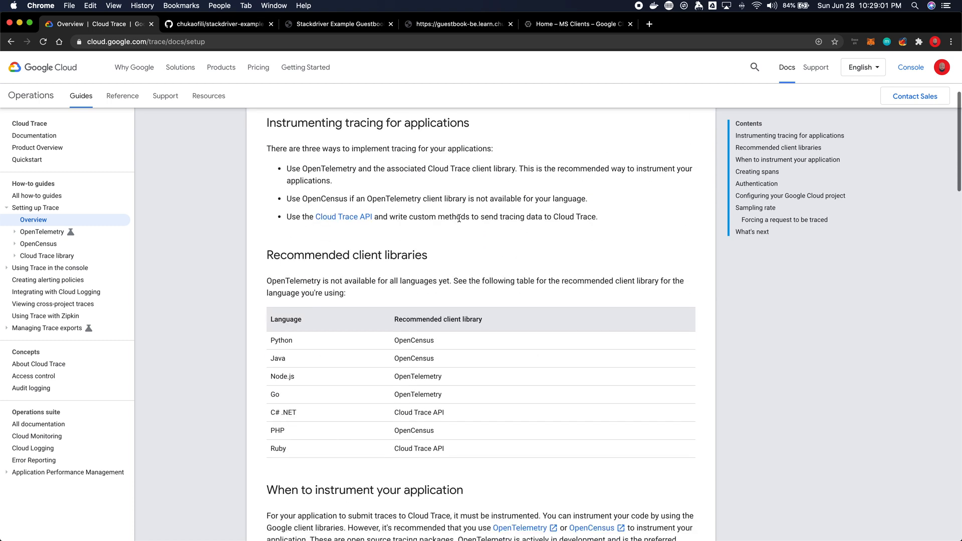
{"action": "scroll", "scroll_direction": "down", "scroll_amount": 3}
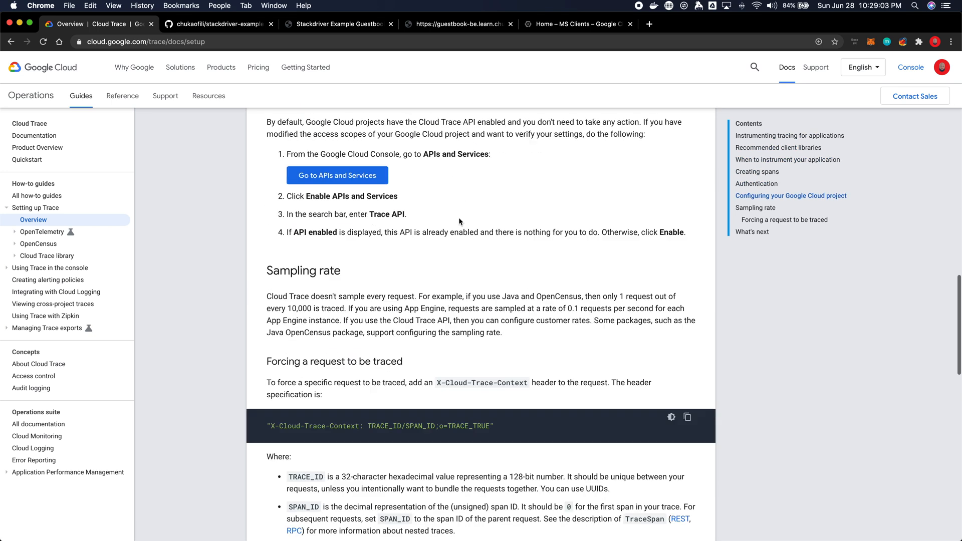
{"action": "scroll", "scroll_direction": "down", "scroll_amount": 3}
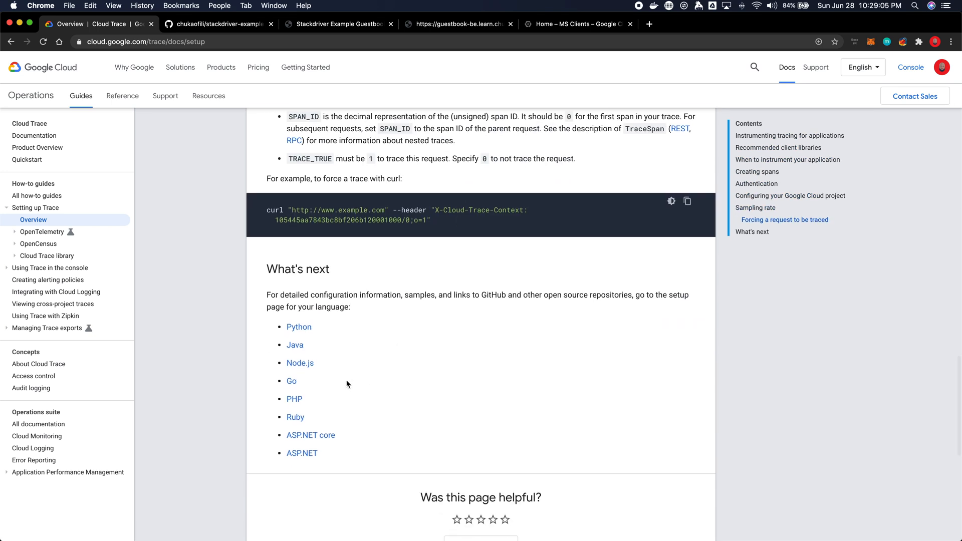
- Read through the Using OpenTelemetry with Node.js guide from the What's next links
{"action": "left_click", "coordinate": [299, 363]}
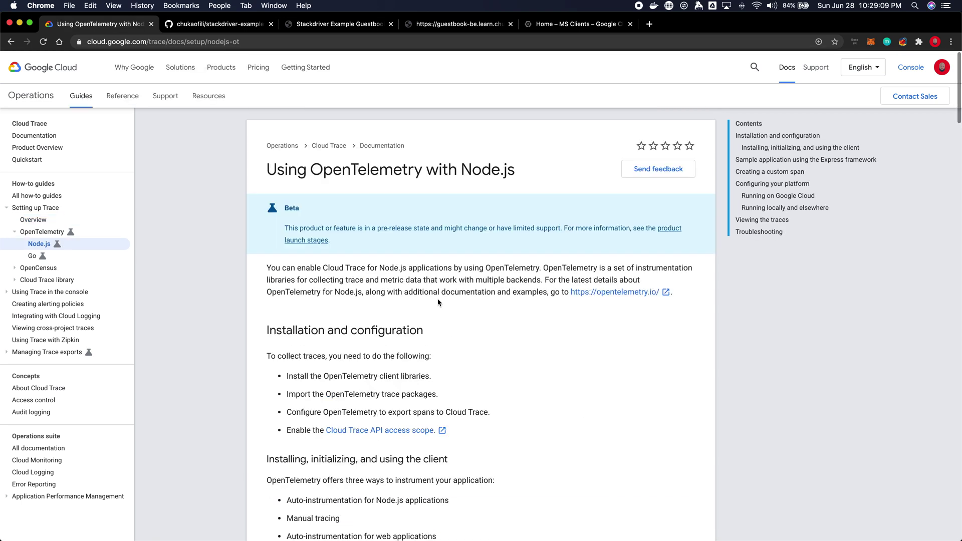
{"action": "scroll", "scroll_direction": "down", "scroll_amount": 3}
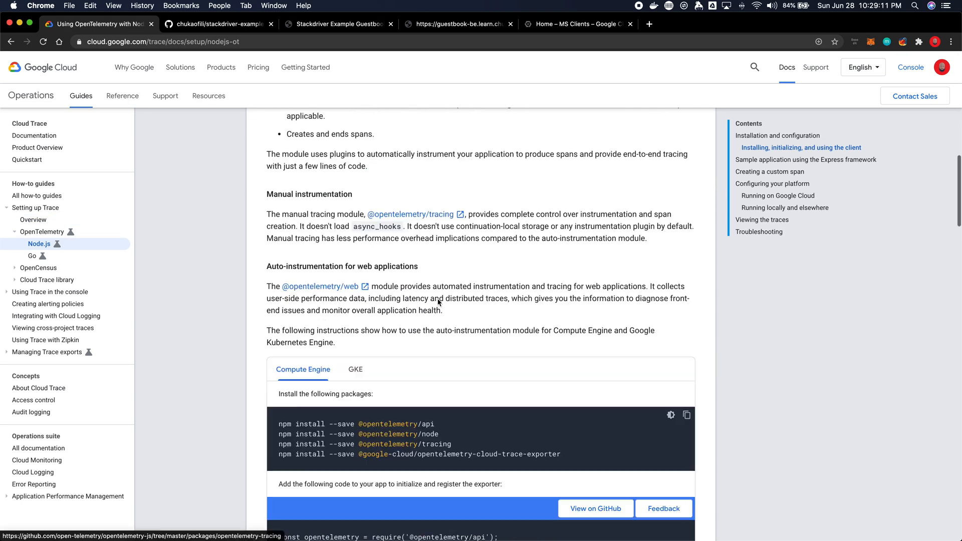
{"action": "scroll", "scroll_direction": "down", "scroll_amount": 3}
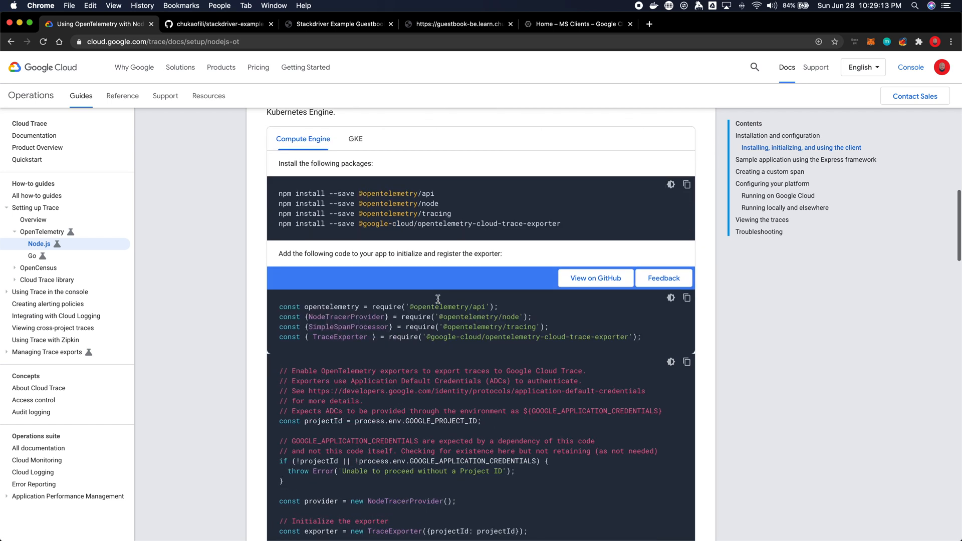
{"action": "scroll", "scroll_direction": "down", "scroll_amount": 3}
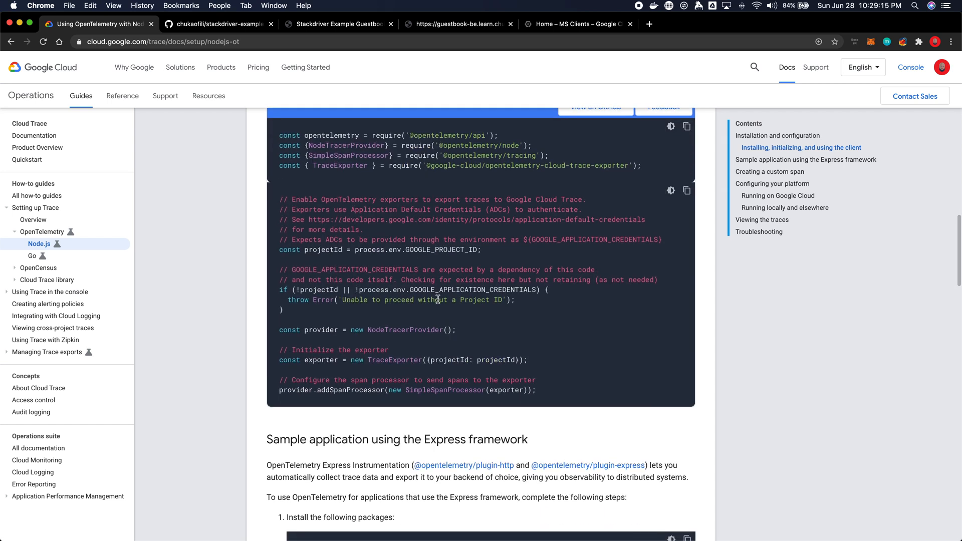
{"action": "scroll", "scroll_direction": "down", "scroll_amount": 3}
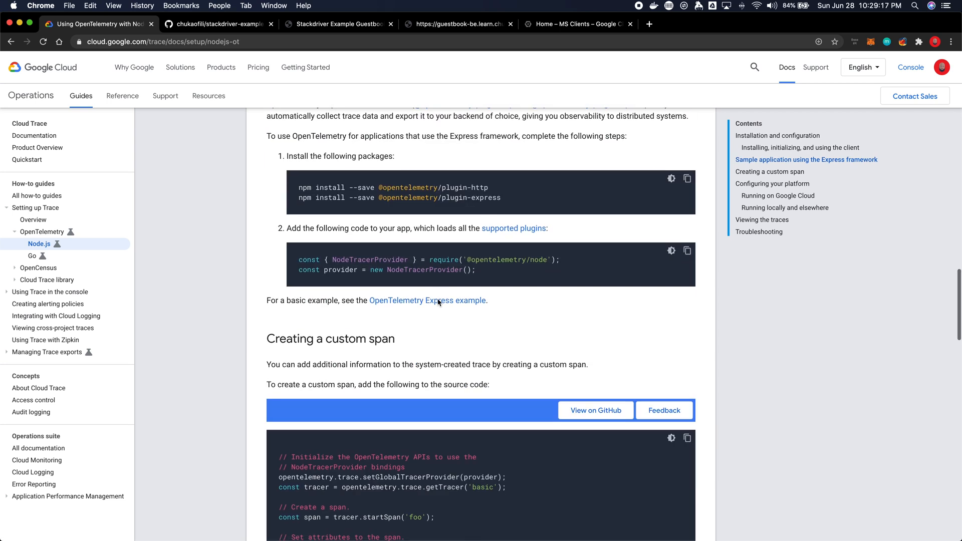
{"action": "scroll", "scroll_direction": "down", "scroll_amount": 3}
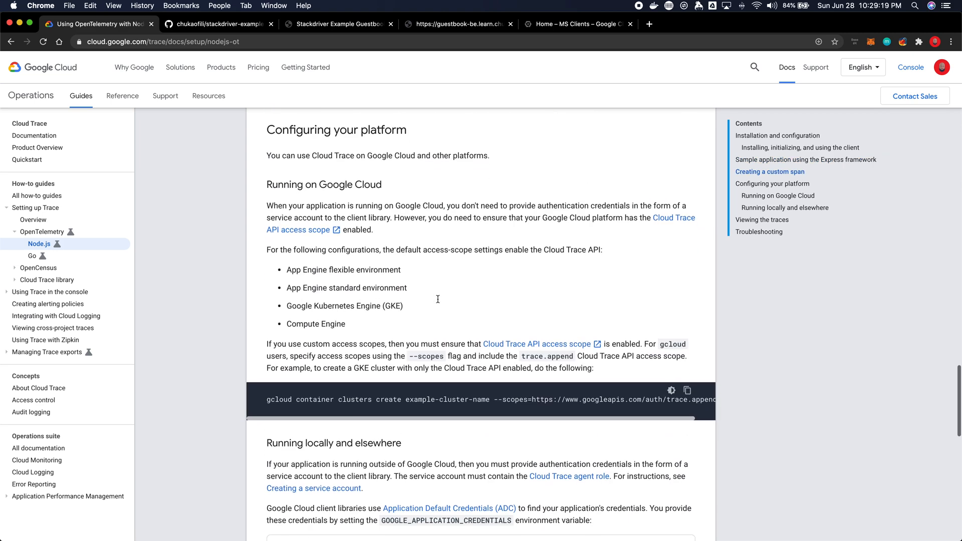
{"action": "scroll", "scroll_direction": "down", "scroll_amount": 3}
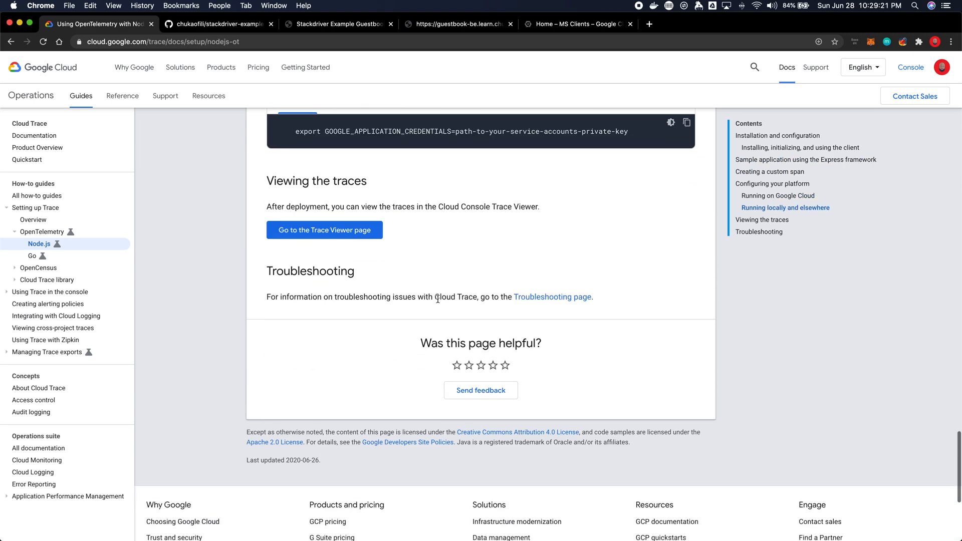
{"action": "scroll", "scroll_direction": "up", "scroll_amount": 3}
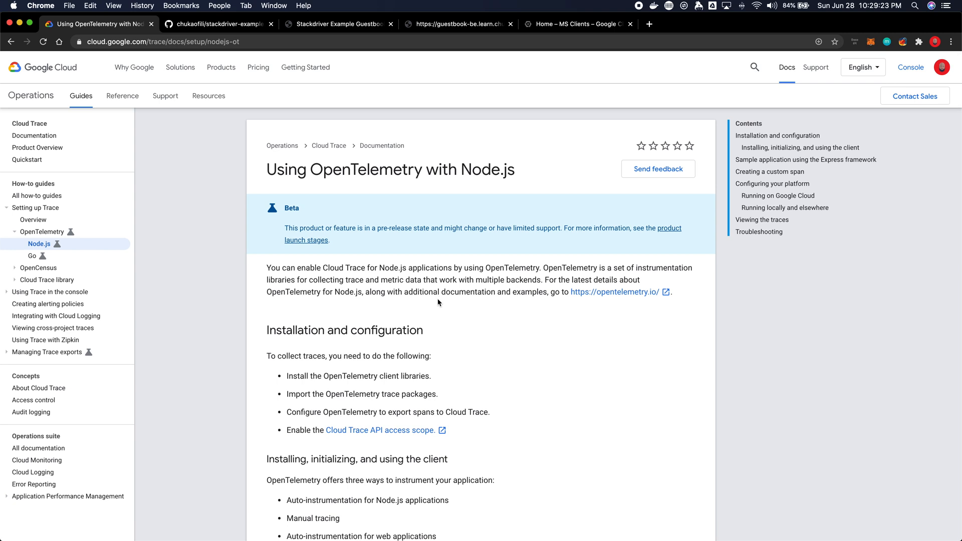
{"action": "mouse_move", "coordinate": [81, 246]}
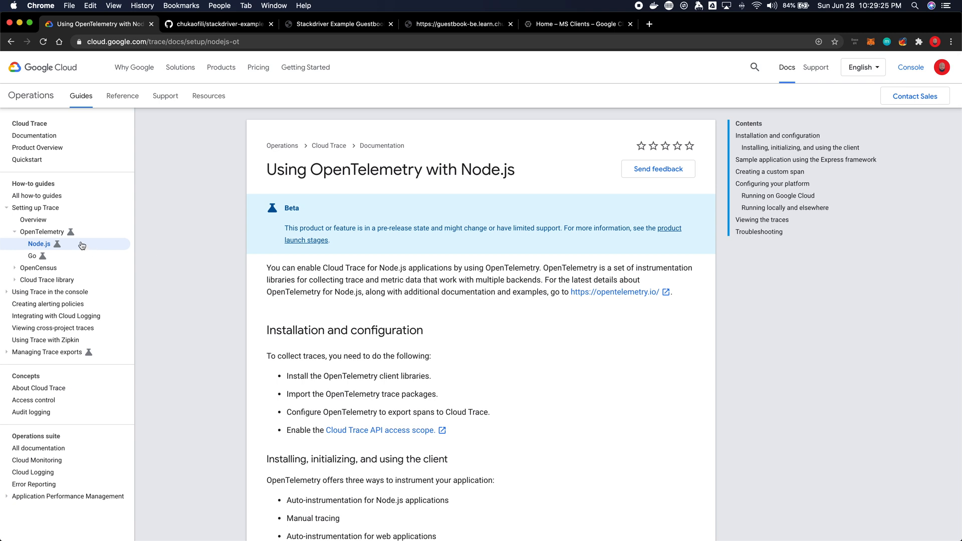
- Expand the Cloud Trace library section in the documentation sidebar
{"action": "left_click", "coordinate": [47, 280]}
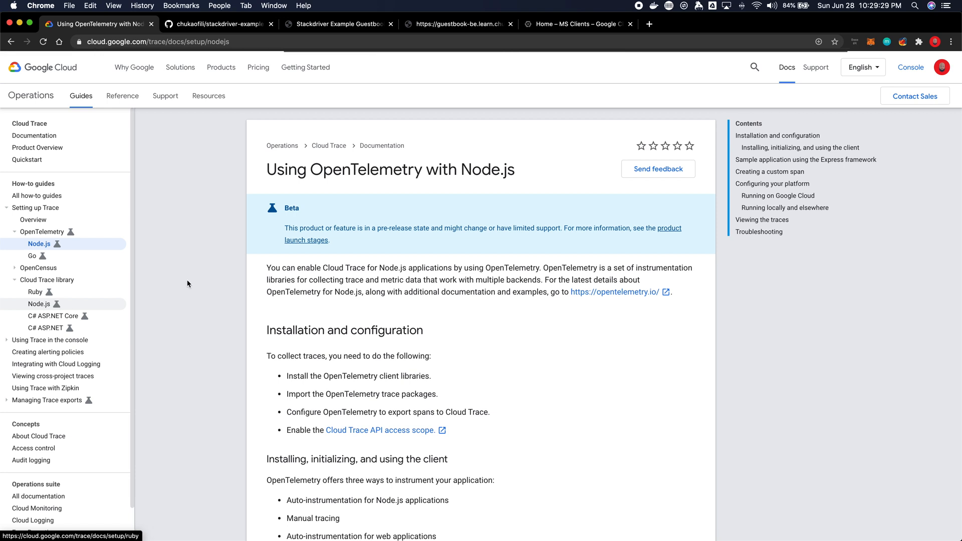
- Open the Setting up Cloud Trace for Node.js guide under Cloud Trace library
{"action": "left_click", "coordinate": [39, 303]}
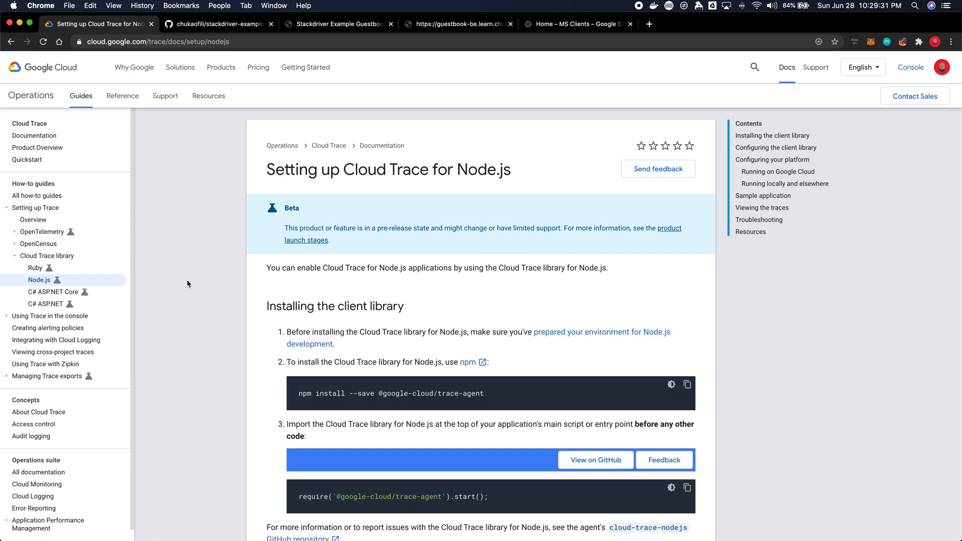
{"action": "mouse_move", "coordinate": [317, 282]}
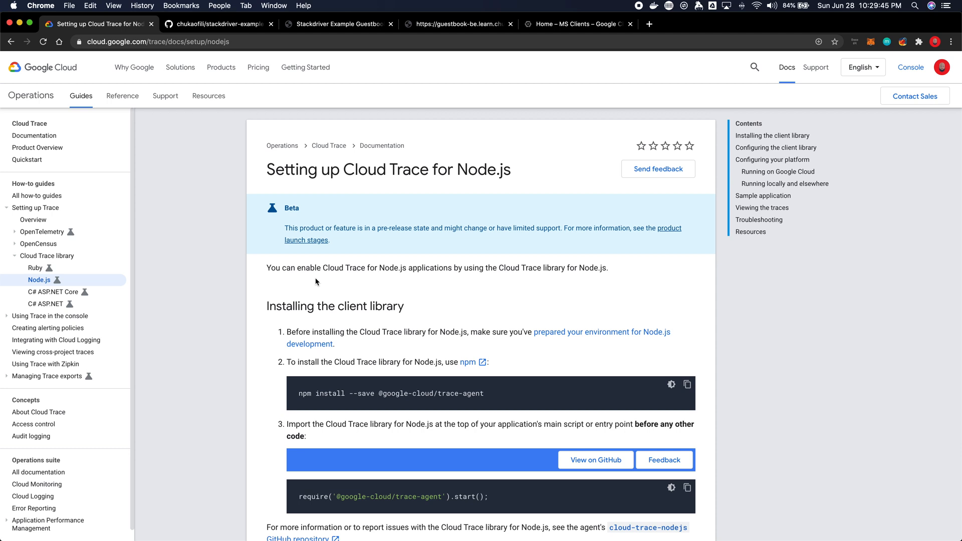
{"action": "mouse_move", "coordinate": [360, 280]}
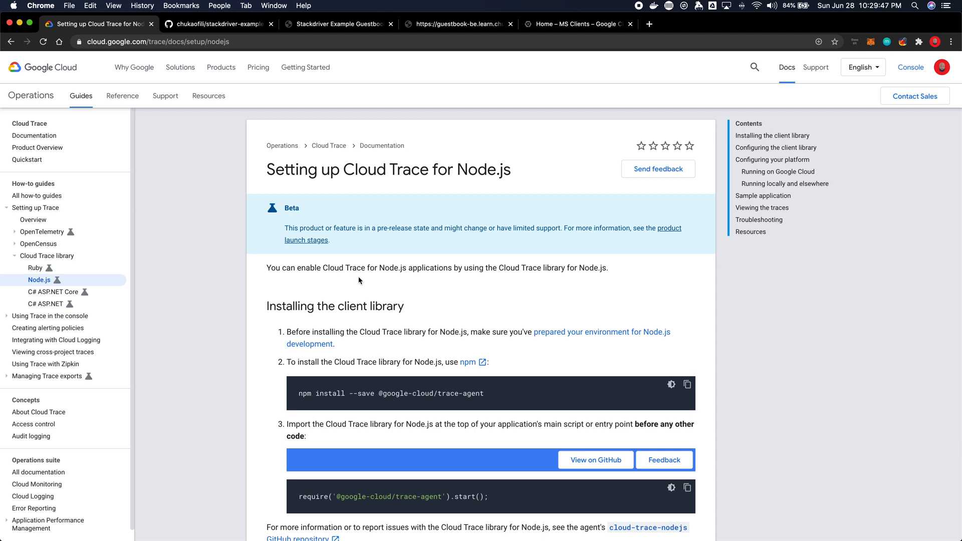
{"action": "mouse_move", "coordinate": [385, 395]}
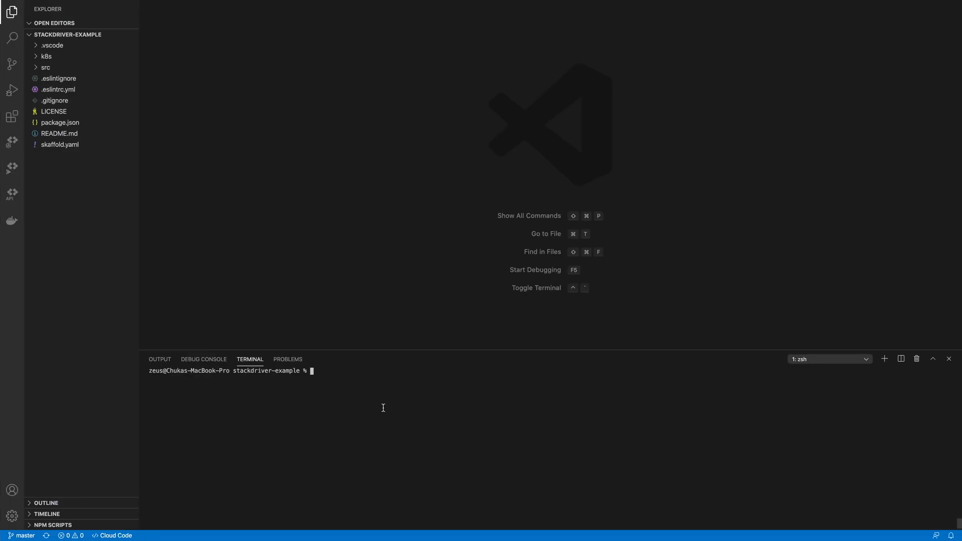
- Move the integrated terminal into the src/backend folder
{"action": "type", "text": "cd fro"}
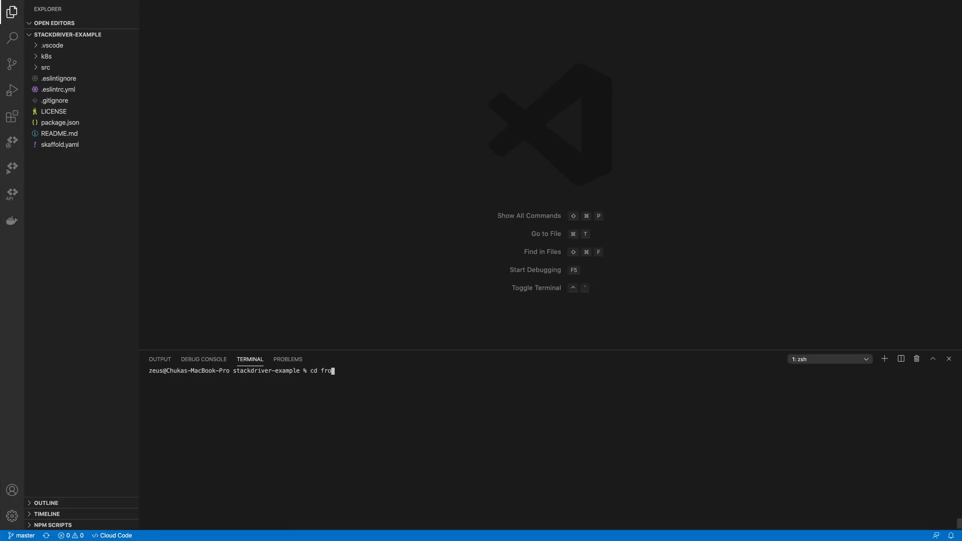
{"action": "type", "text": "bacj"}
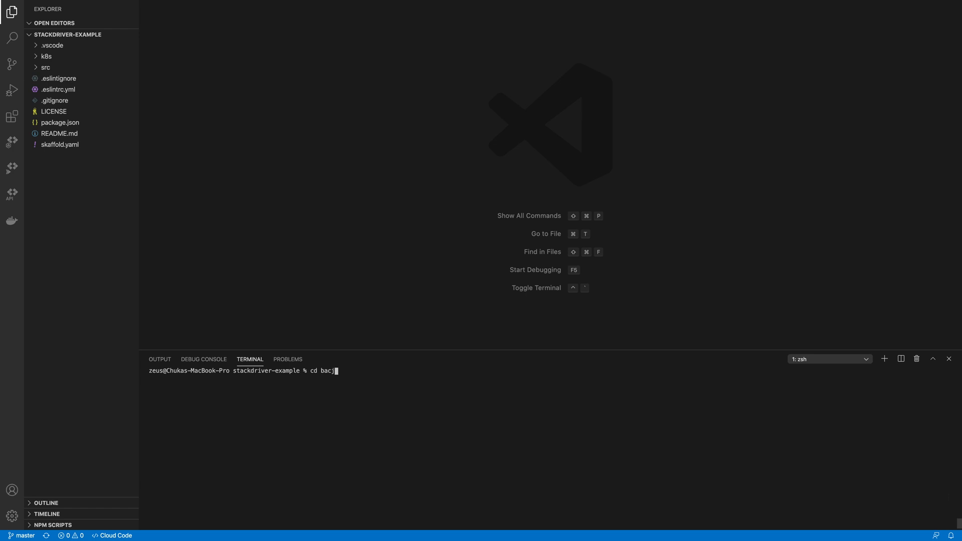
{"action": "key", "text": "Backspace"}
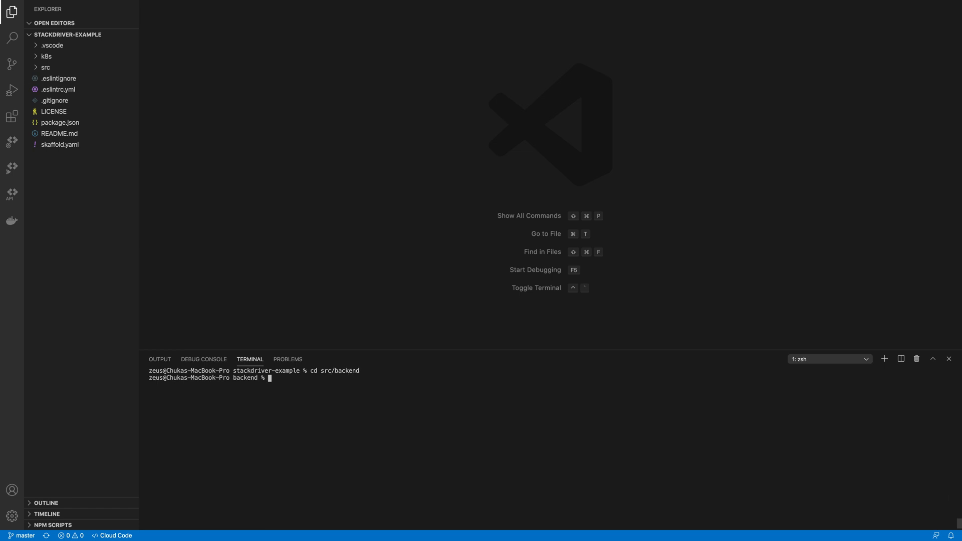
{"action": "type", "text": "yarn add"}
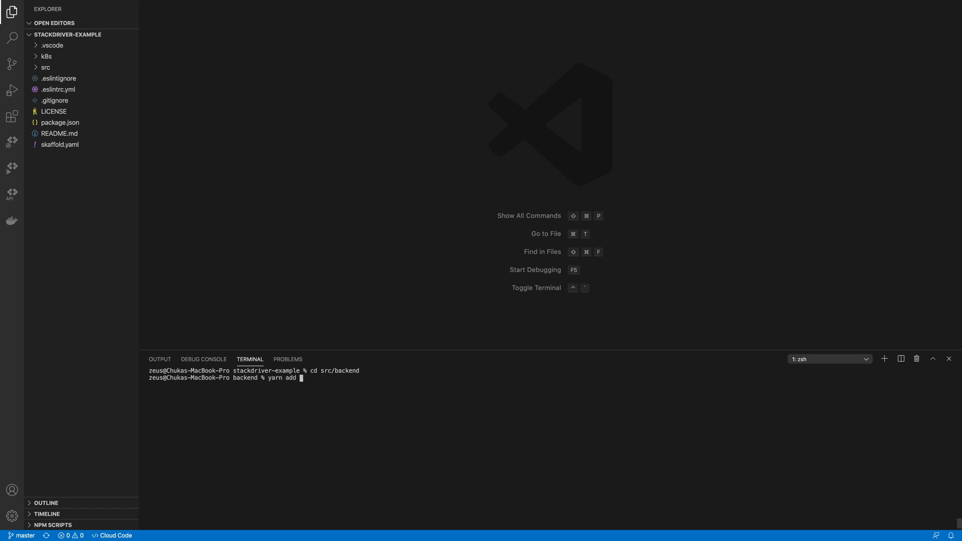
{"action": "type", "text": "@google"}
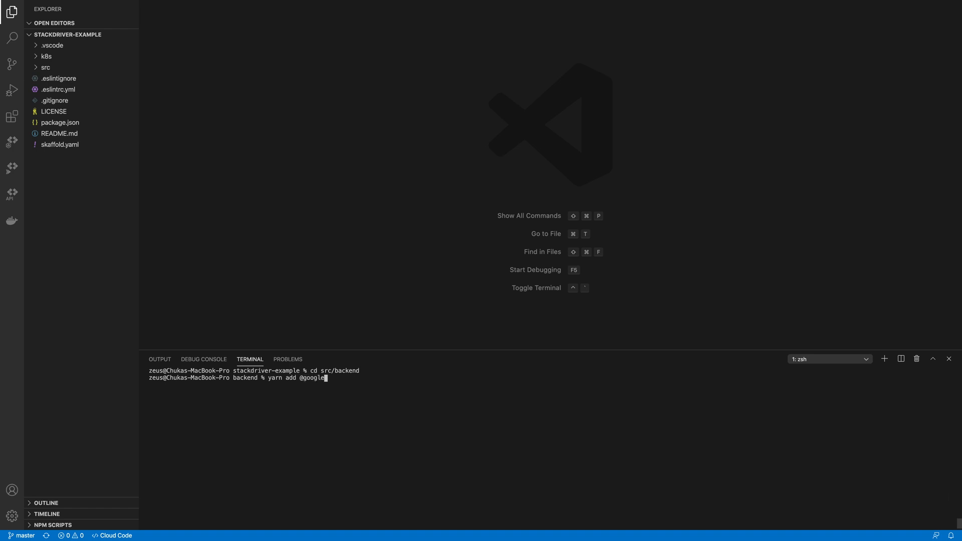
{"action": "type", "text": "-cloud"}
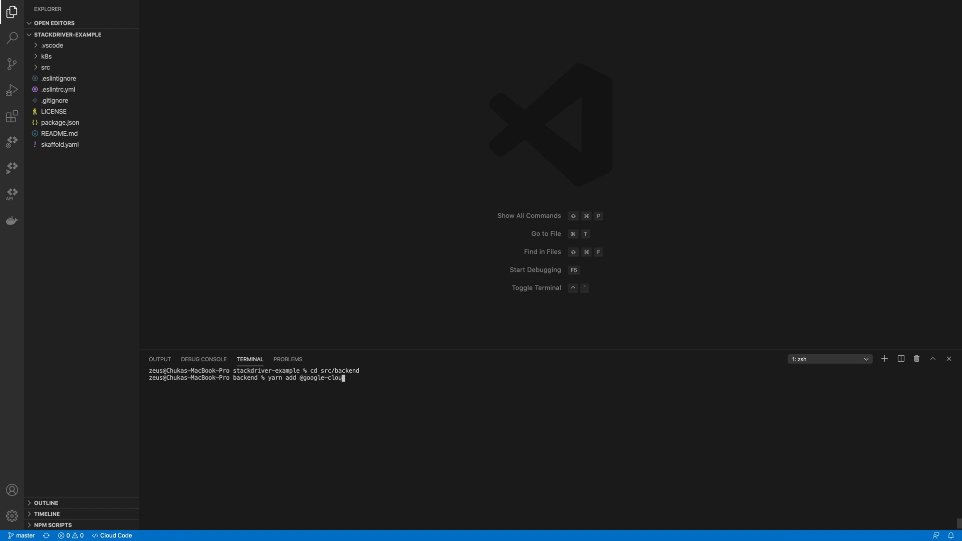
{"action": "type", "text": "d/"}
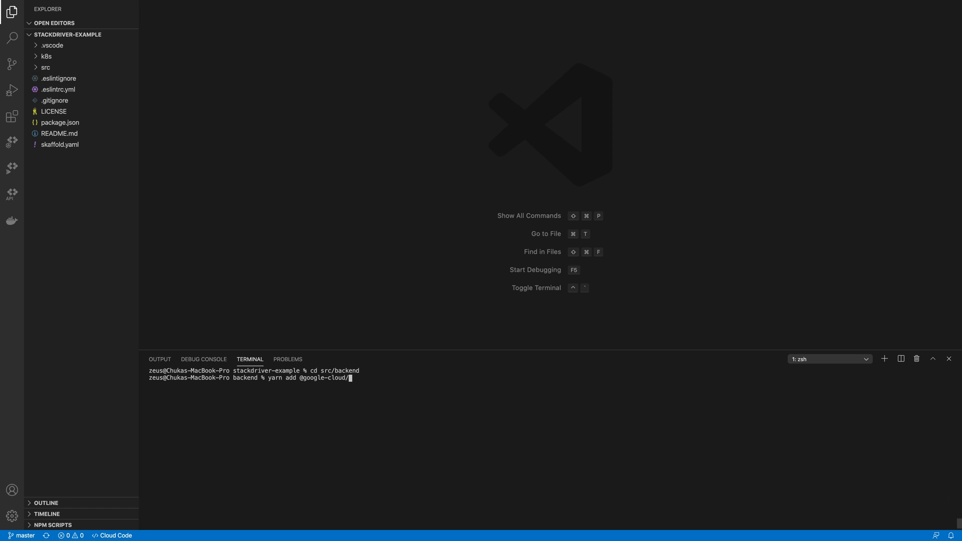
{"action": "type", "text": "trace-ag"}
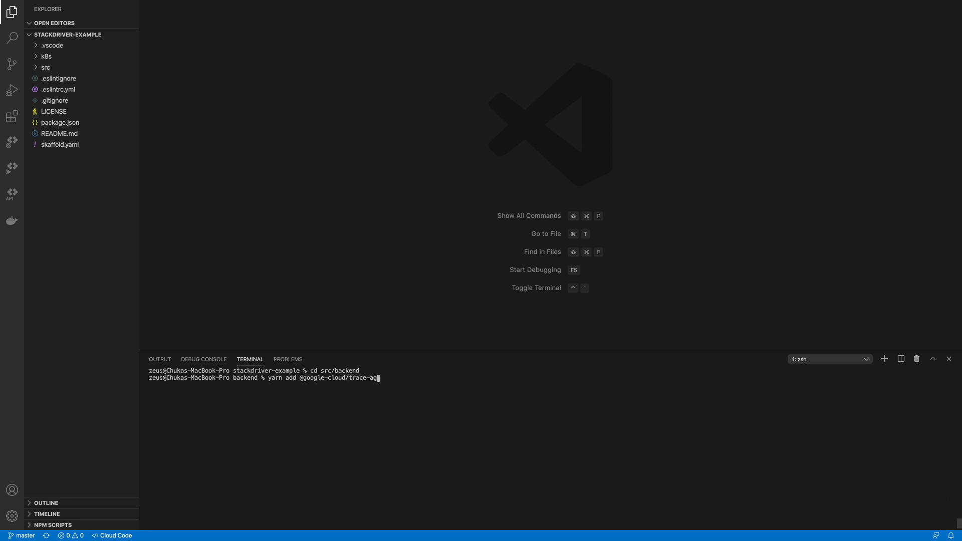
{"action": "key", "text": "Return"}
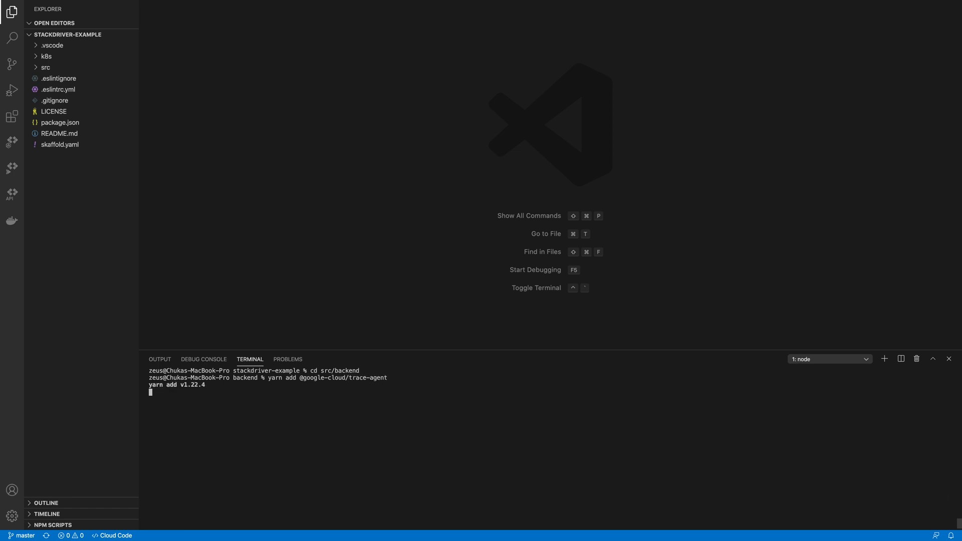
{"action": "key", "text": "Return"}
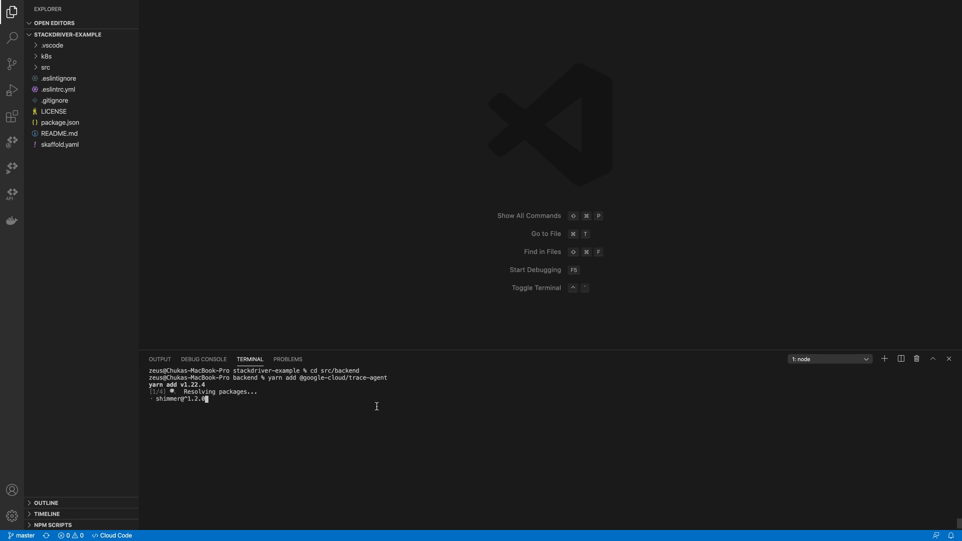
{"action": "left_click", "coordinate": [45, 67]}
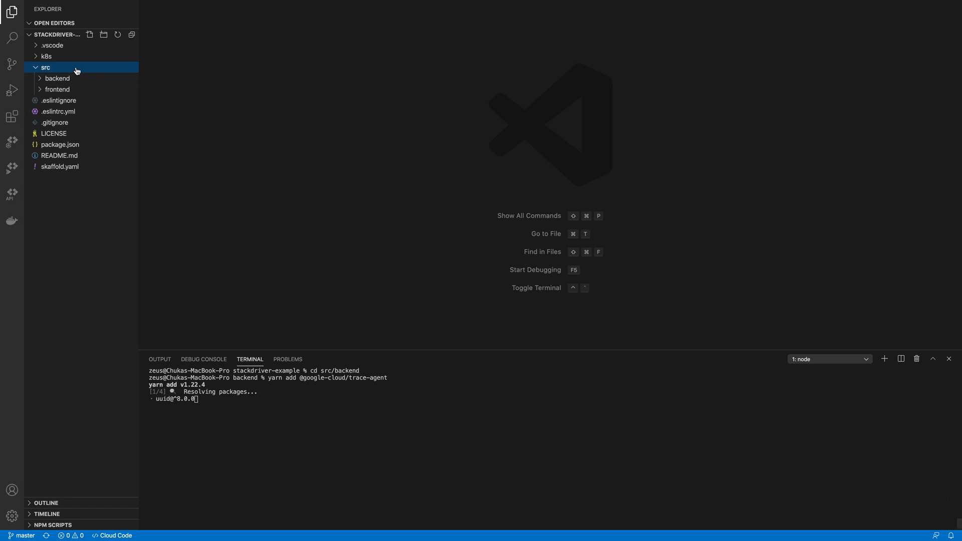
{"action": "left_click", "coordinate": [57, 79]}
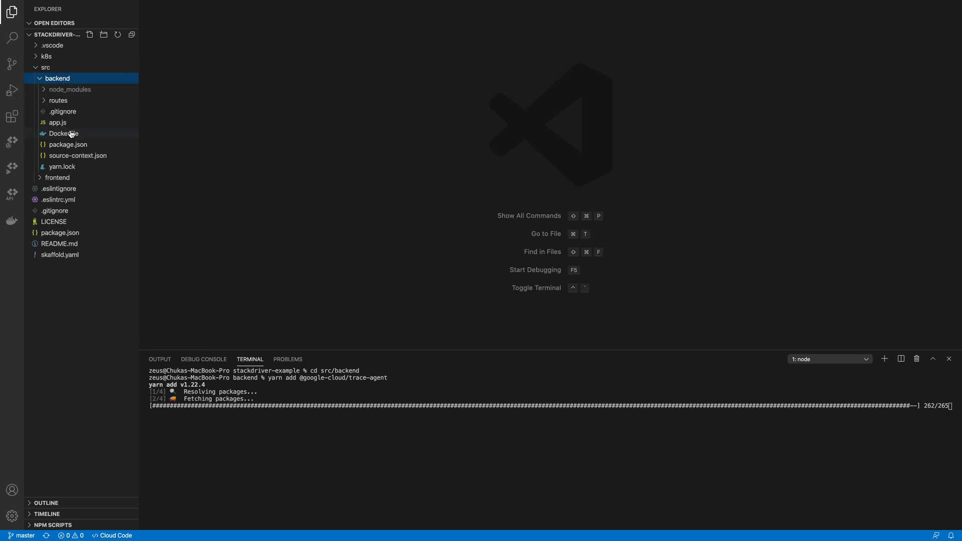
{"action": "left_click", "coordinate": [57, 122]}
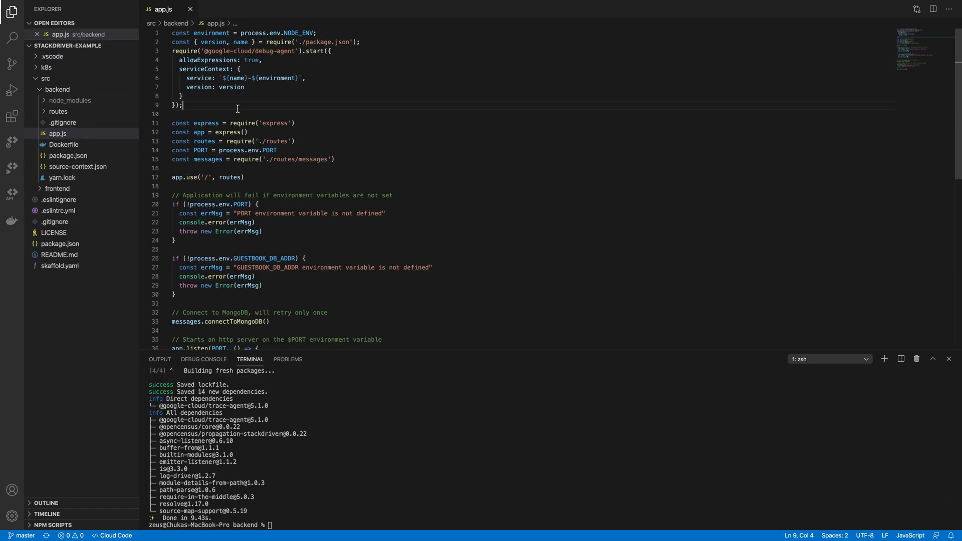
{"action": "key", "text": "enter"}
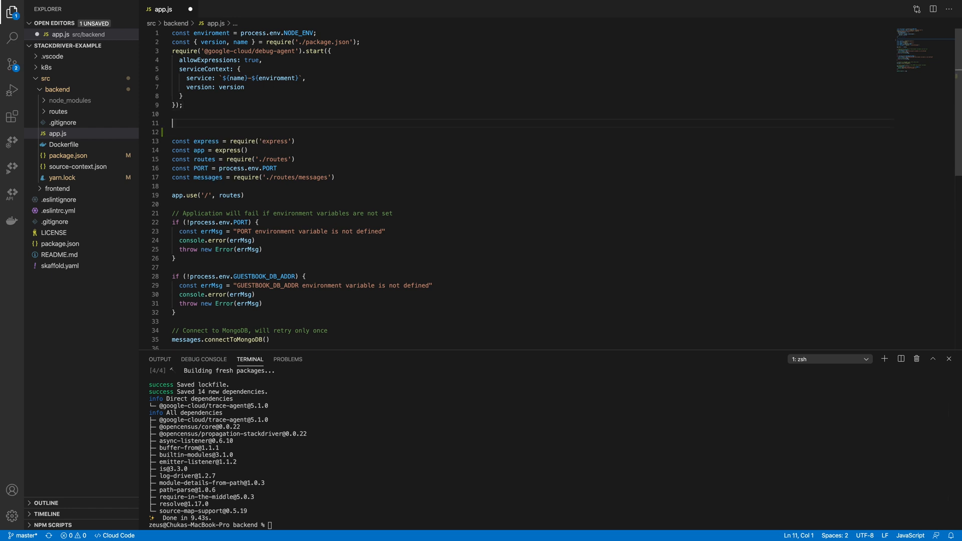
{"action": "type", "text": "require('@google-cloud/trace-agent').start({"}
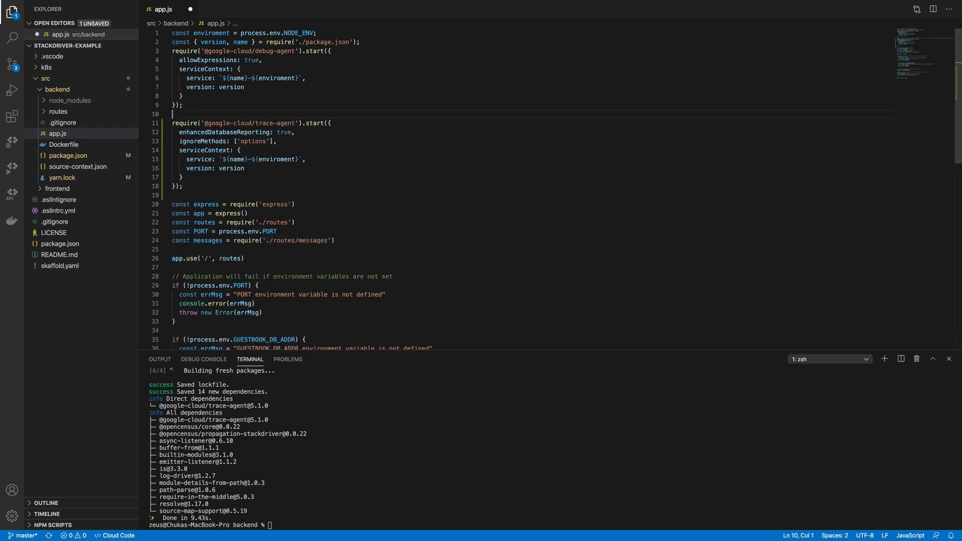
{"action": "mouse_move", "coordinate": [244, 123]}
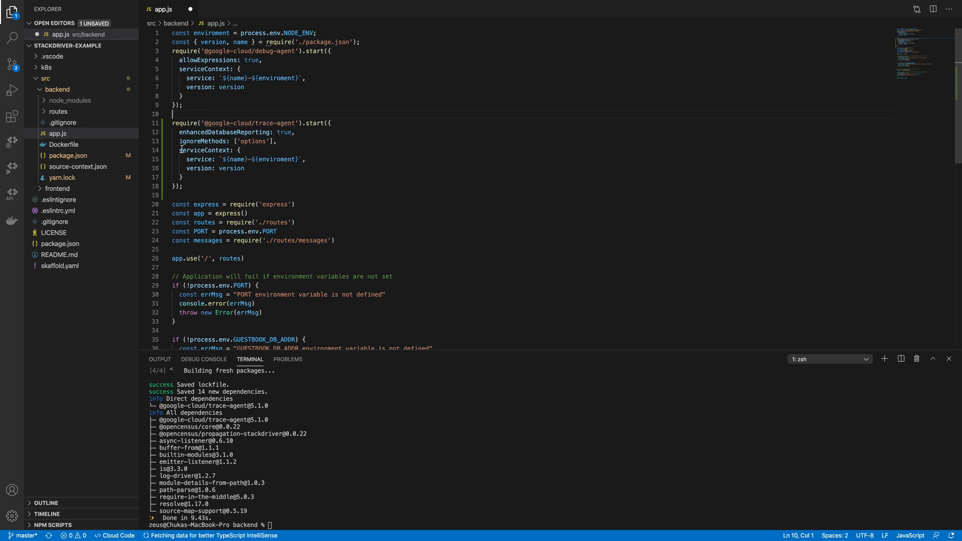
{"action": "left_click_drag", "start_coordinate": [177, 150], "coordinate": [182, 177]}
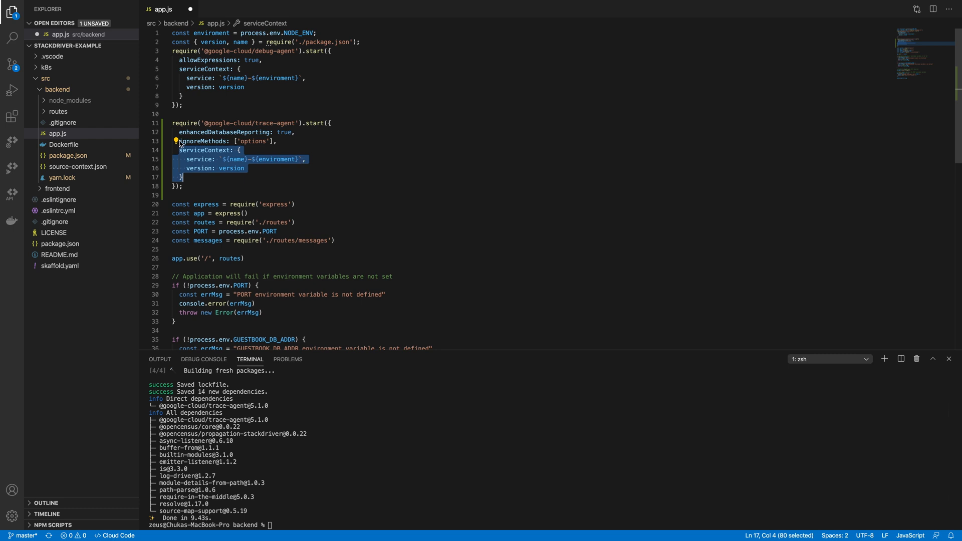
{"action": "left_click", "coordinate": [278, 142]}
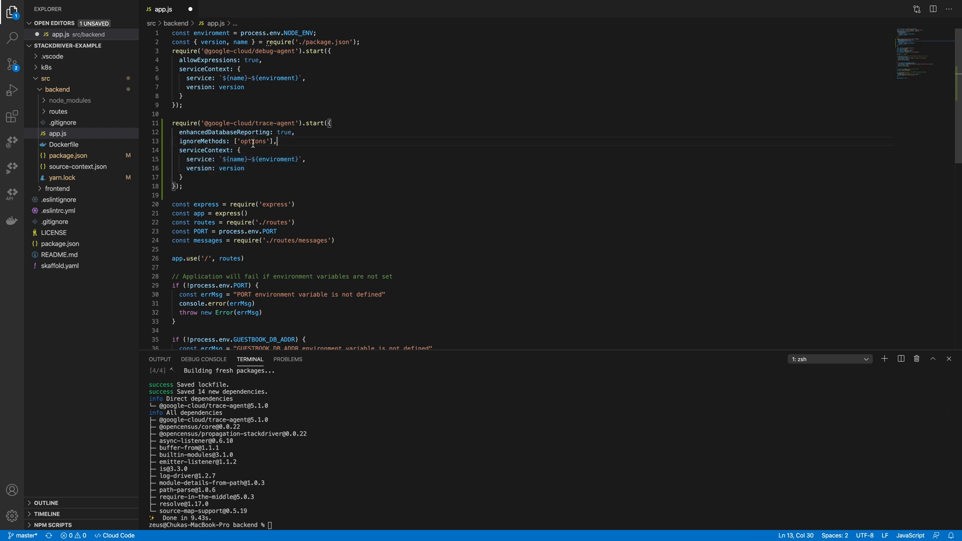
{"action": "double_click", "coordinate": [253, 140]}
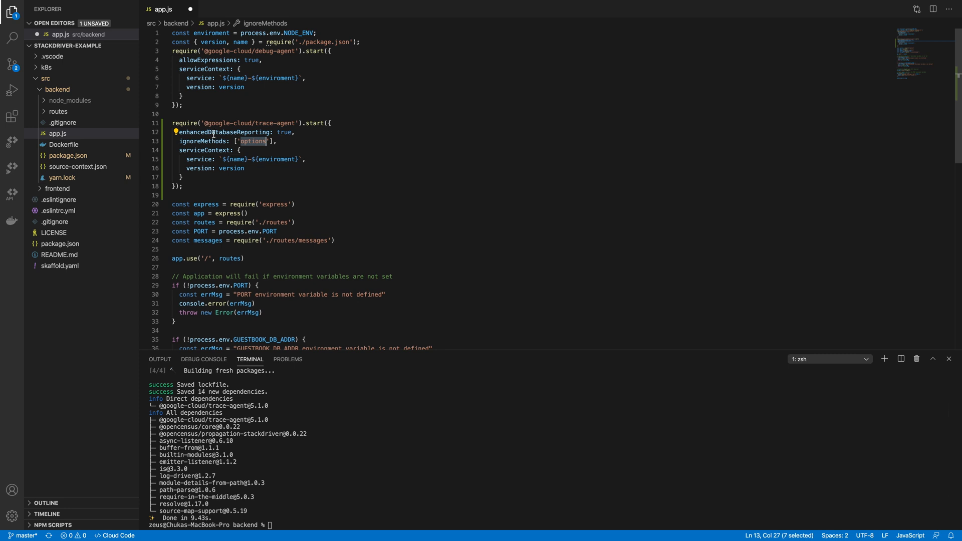
{"action": "left_click", "coordinate": [224, 132]}
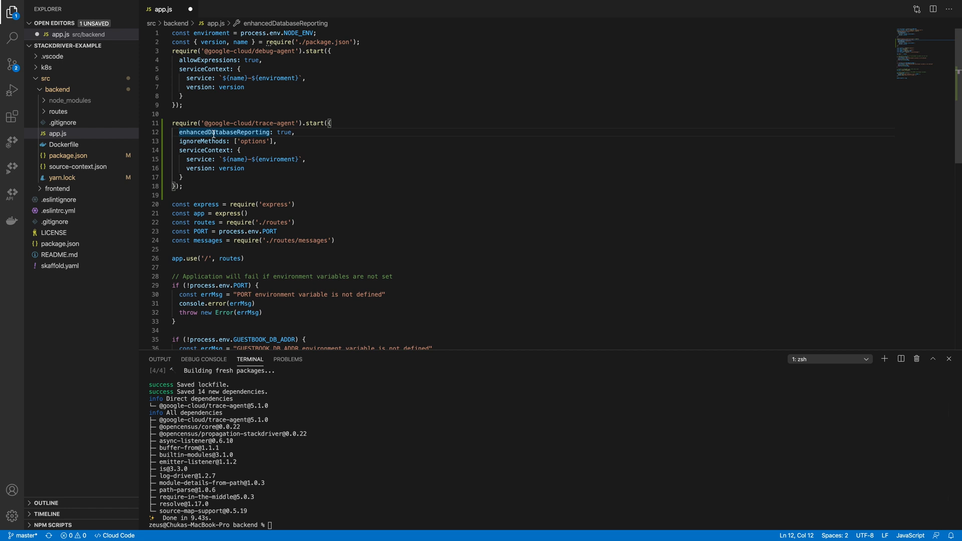
{"action": "mouse_move", "coordinate": [212, 147]}
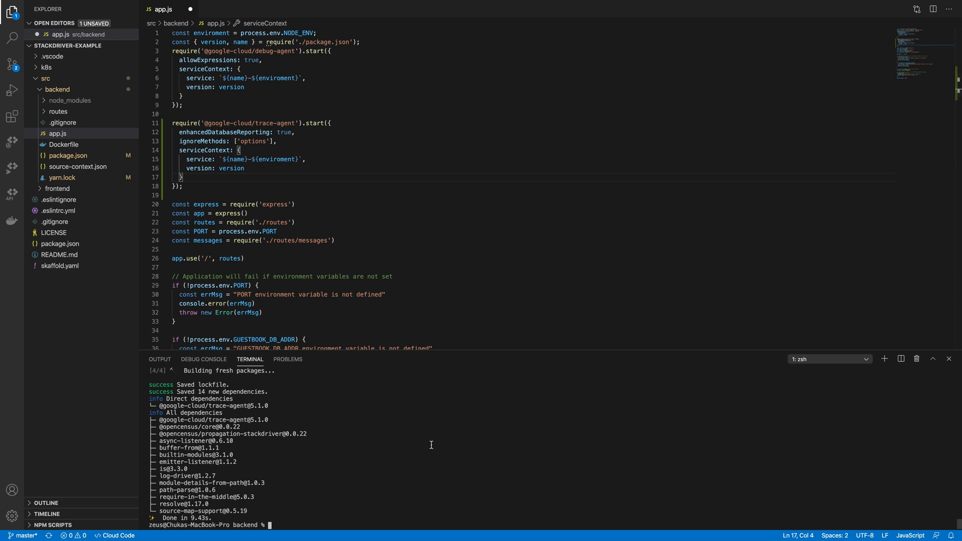
{"action": "type", "text": "cd ../frontend"}
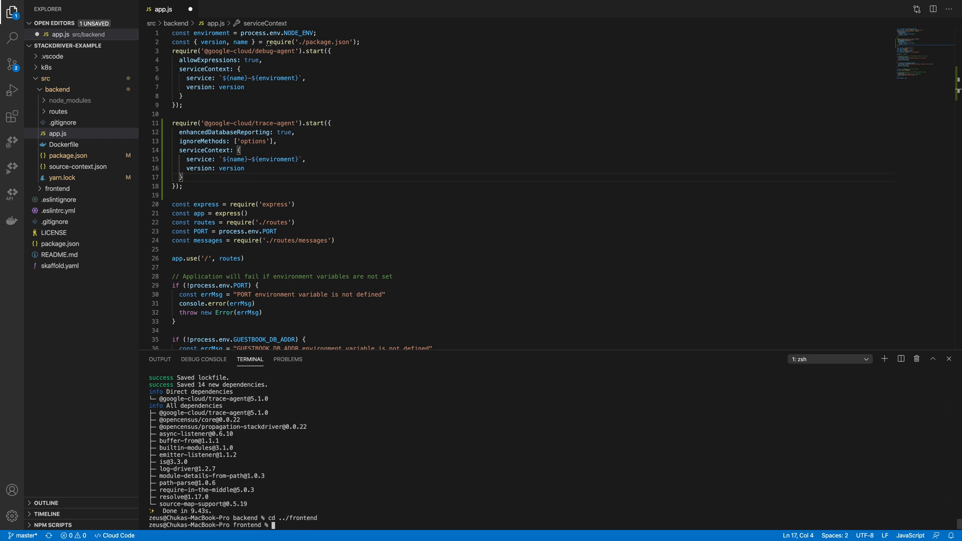
{"action": "type", "text": "yarn add @google-cloud/trace-agent"}
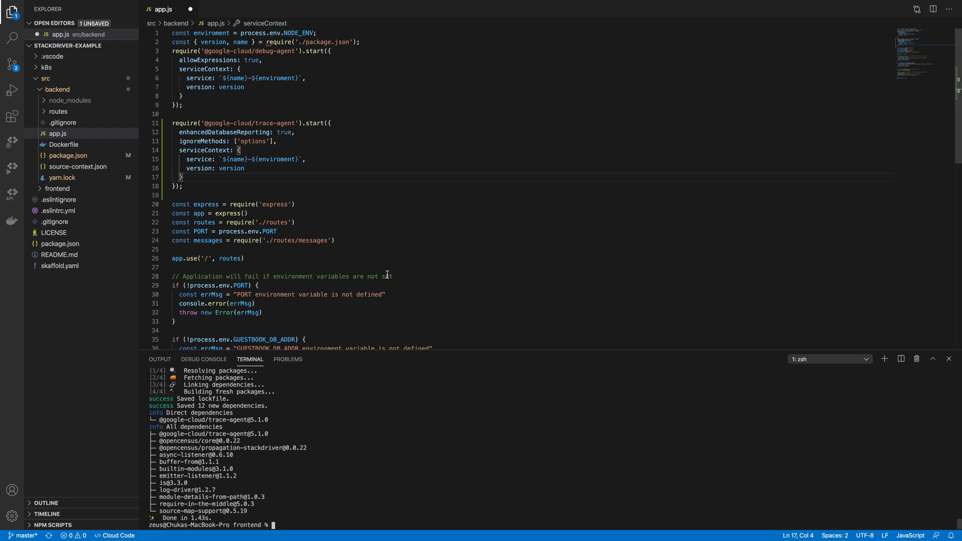
{"action": "key", "text": "ctrl+s"}
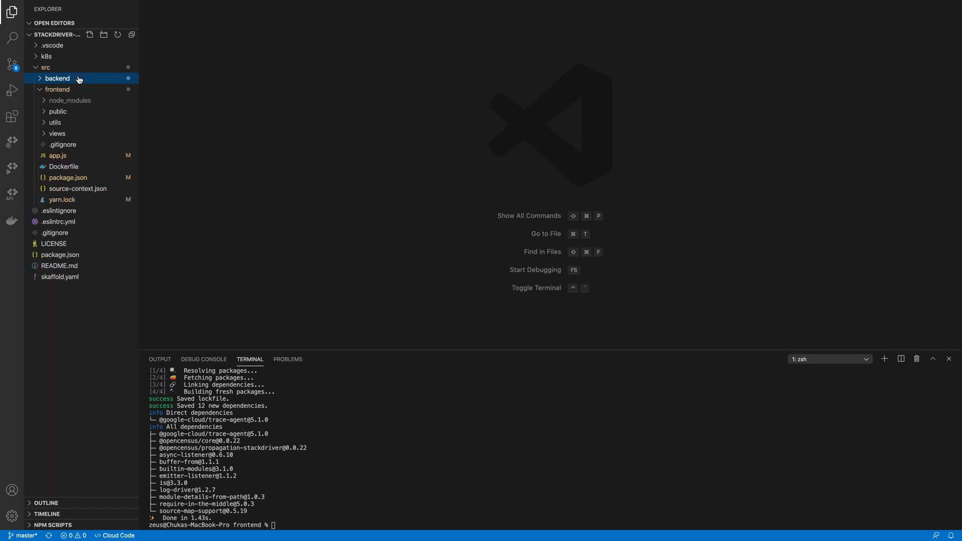
{"action": "left_click", "coordinate": [57, 89]}
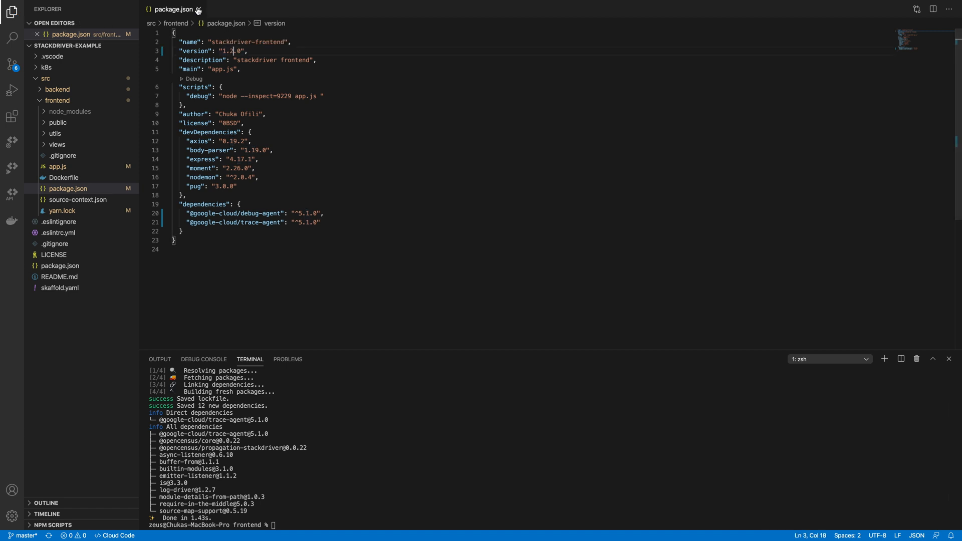
{"action": "left_click", "coordinate": [198, 9]}
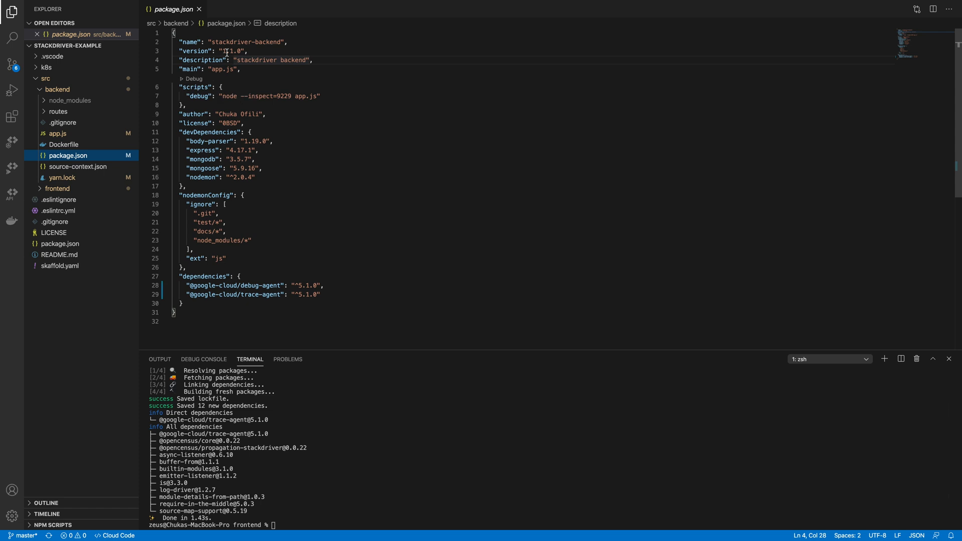
{"action": "left_click", "coordinate": [225, 51]}
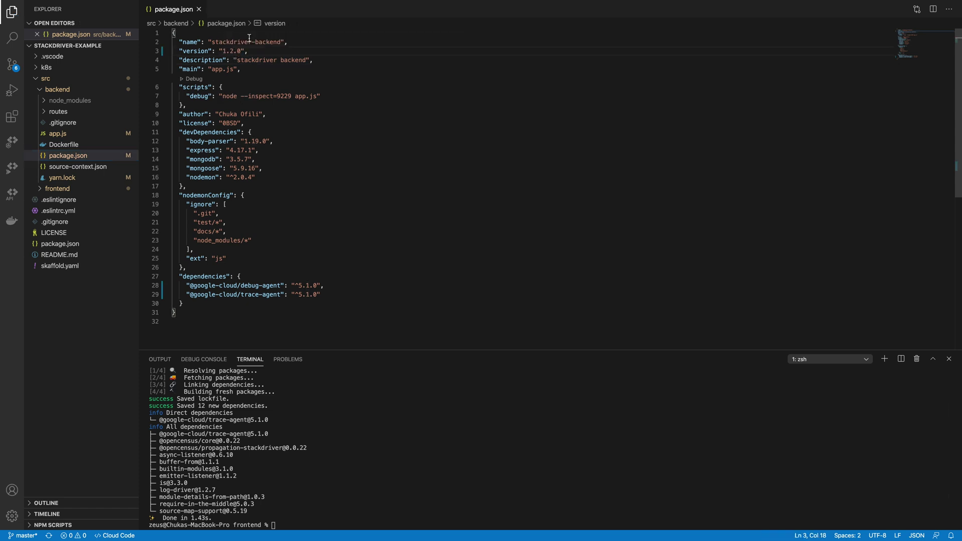
{"action": "left_click", "coordinate": [198, 9]}
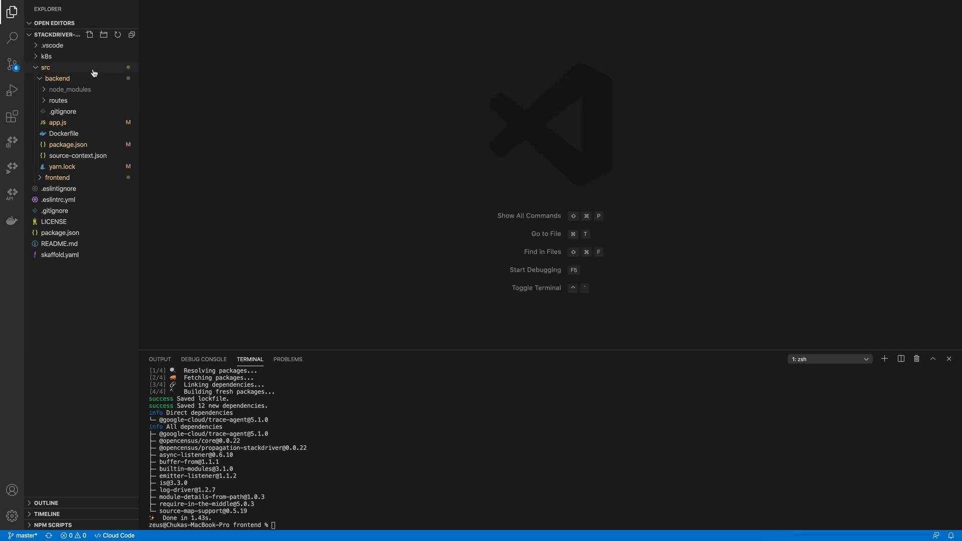
- Return the terminal to the project root and stage all changes with git add
{"action": "left_click", "coordinate": [46, 67]}
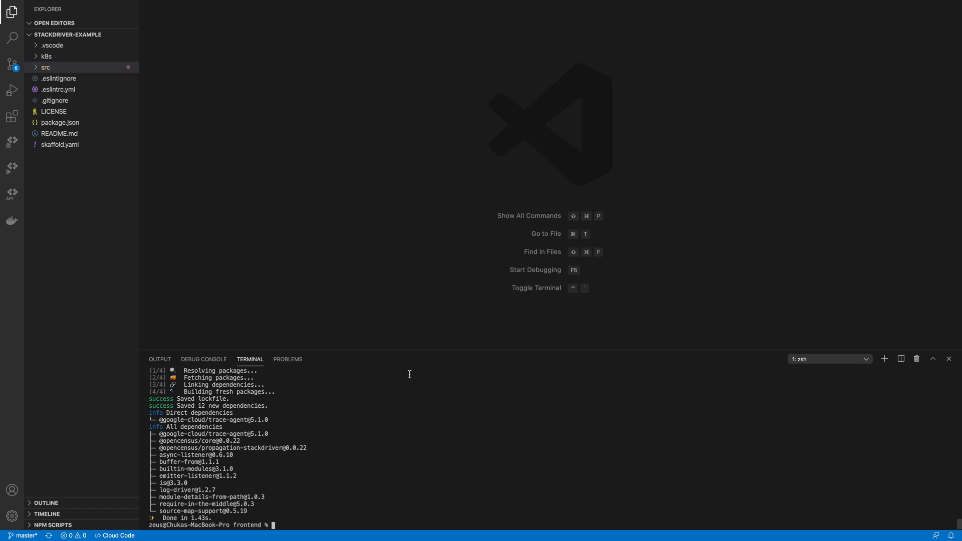
{"action": "type", "text": "cd"}
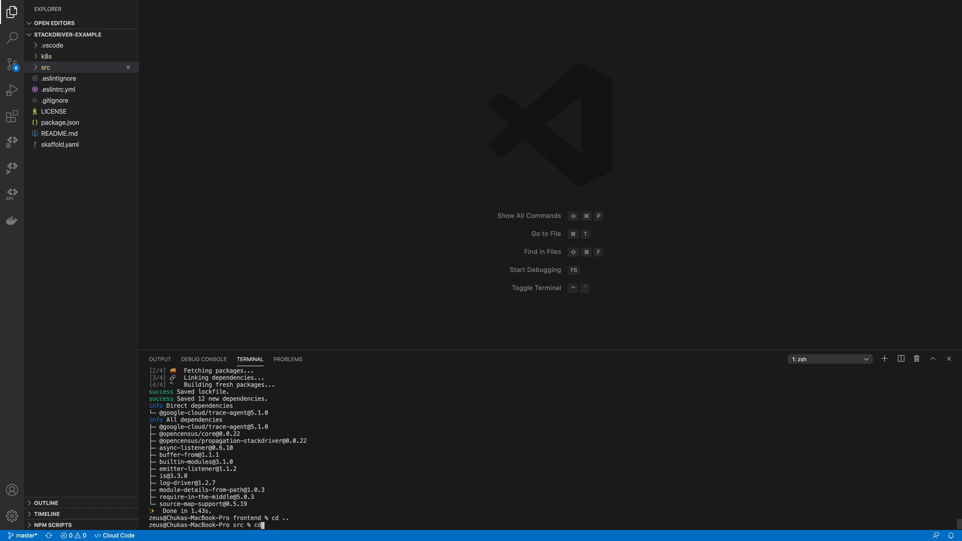
{"action": "key", "text": "Return"}
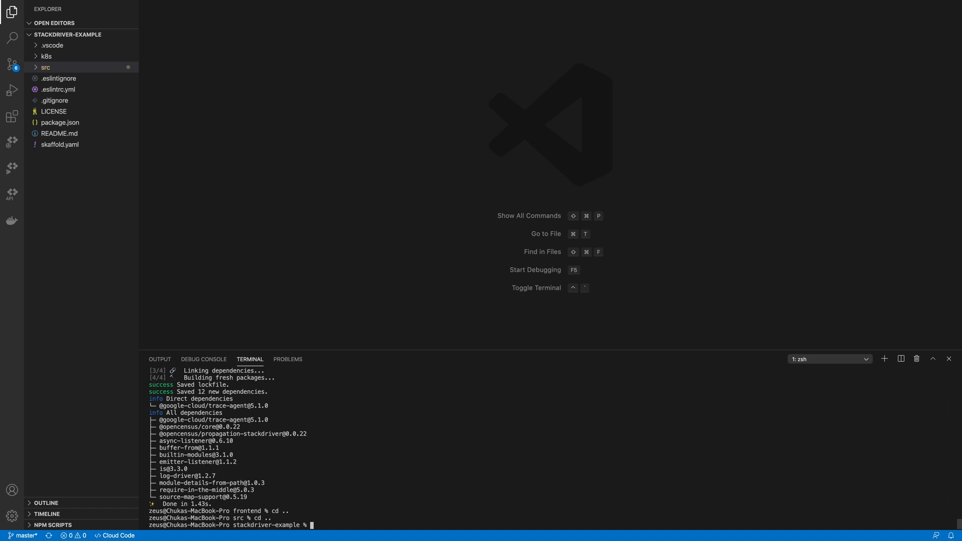
{"action": "type", "text": "git add ."}
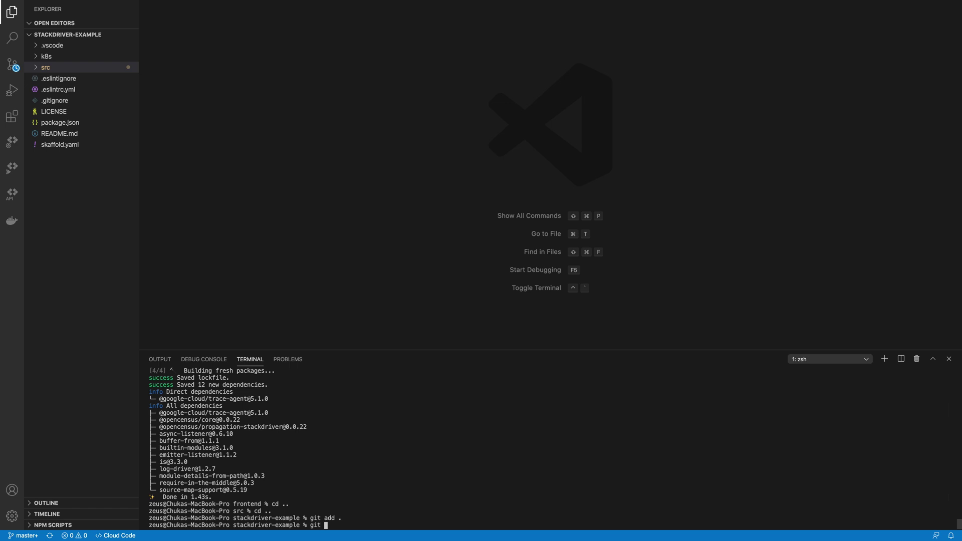
- Commit with message "Added cloud trace" and push to GitHub with git push
{"action": "type", "text": "commit"}
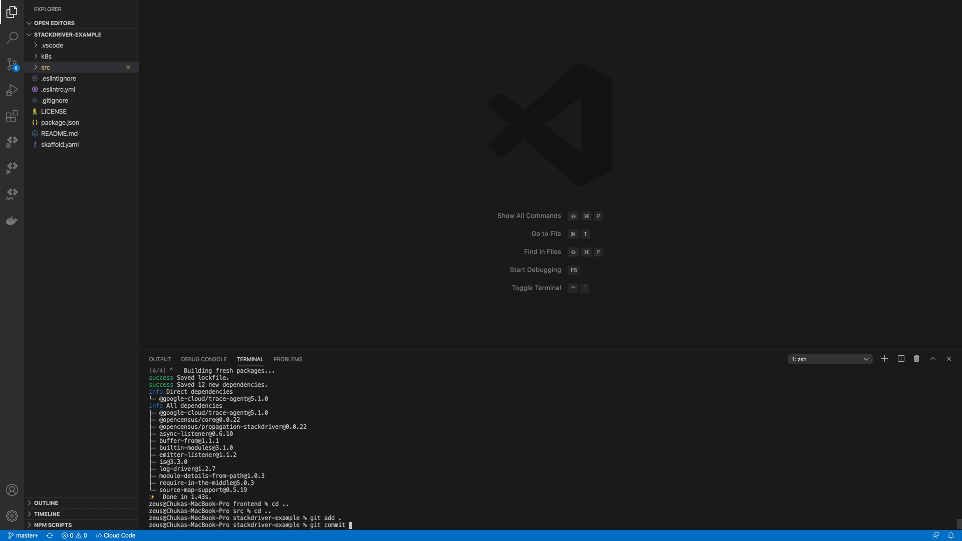
{"action": "type", "text": "-m \""}
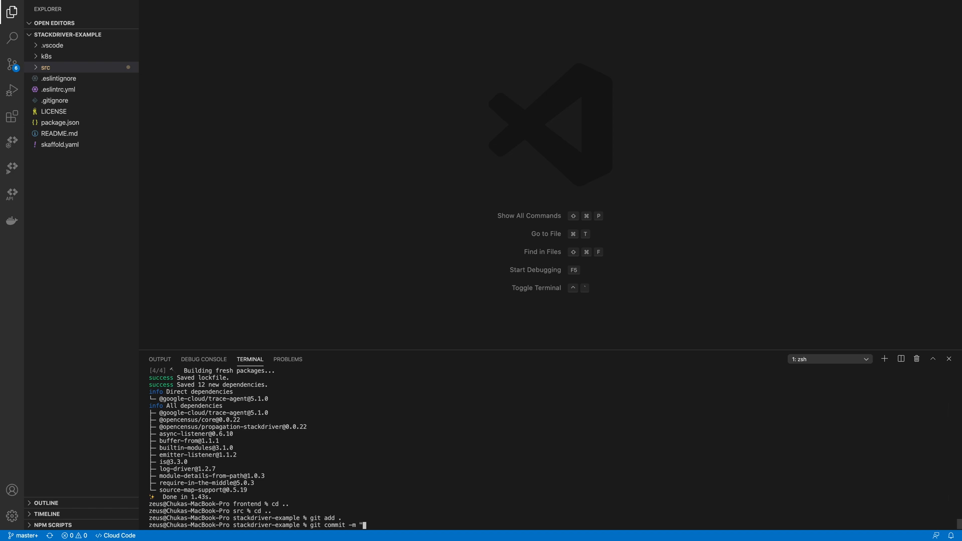
{"action": "type", "text": "Added"}
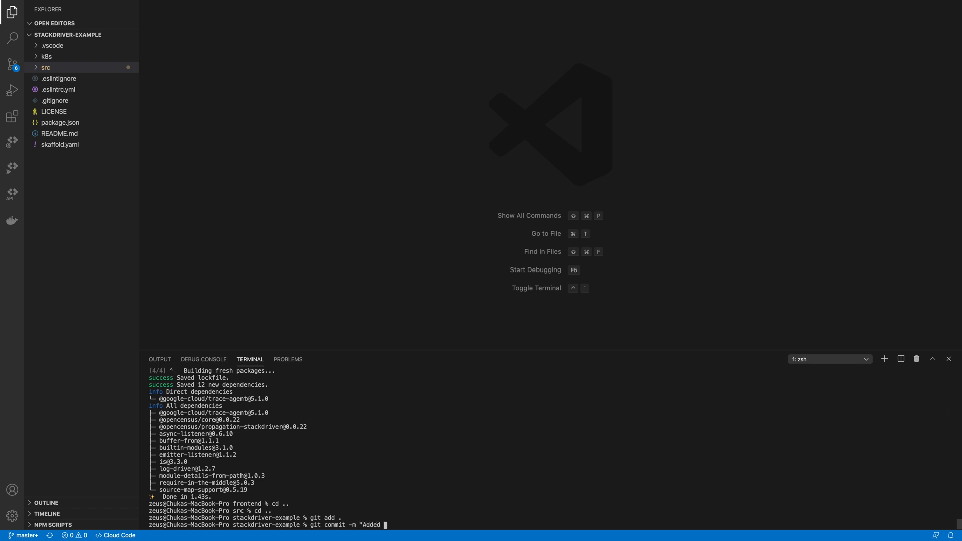
{"action": "type", "text": "cloud tra"}
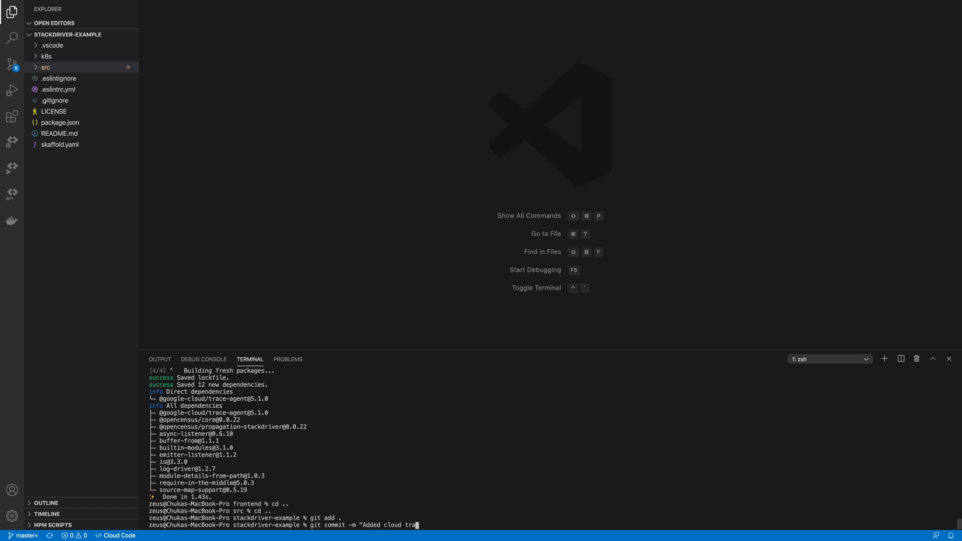
{"action": "type", "text": "ce\""}
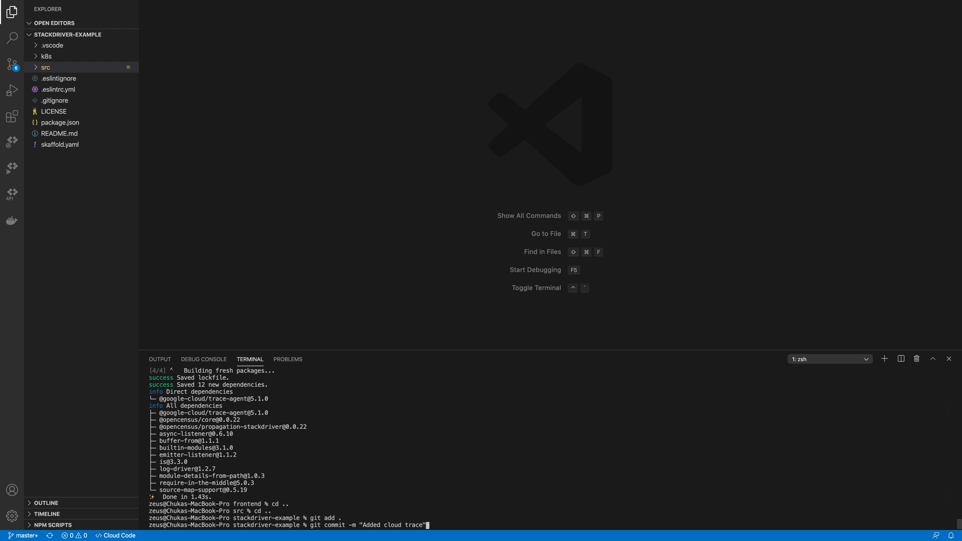
{"action": "key", "text": "Return"}
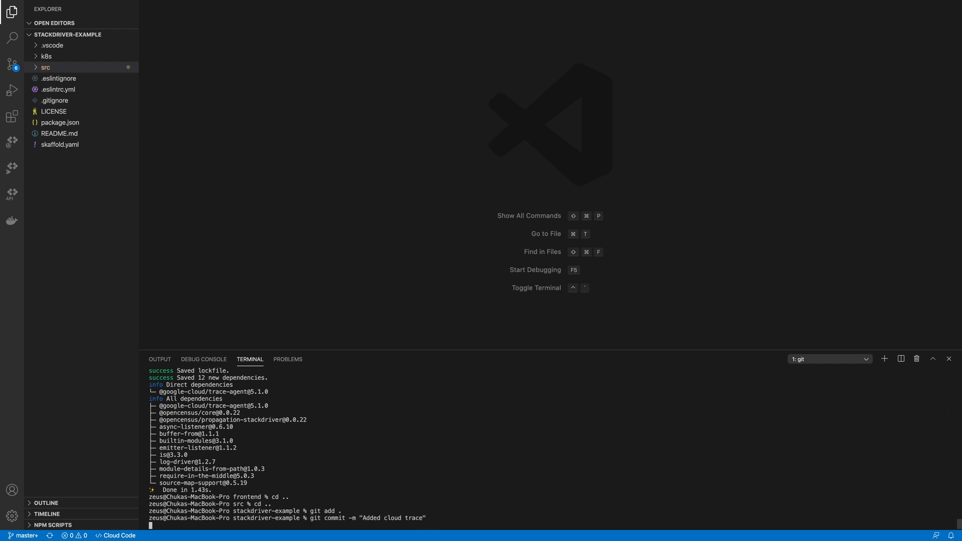
{"action": "key", "text": "Return"}
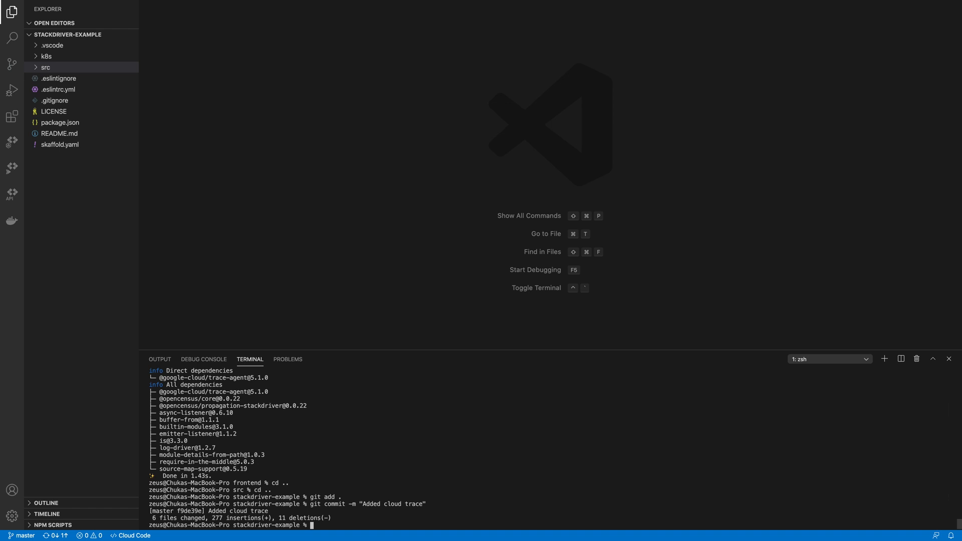
{"action": "type", "text": "git push"}
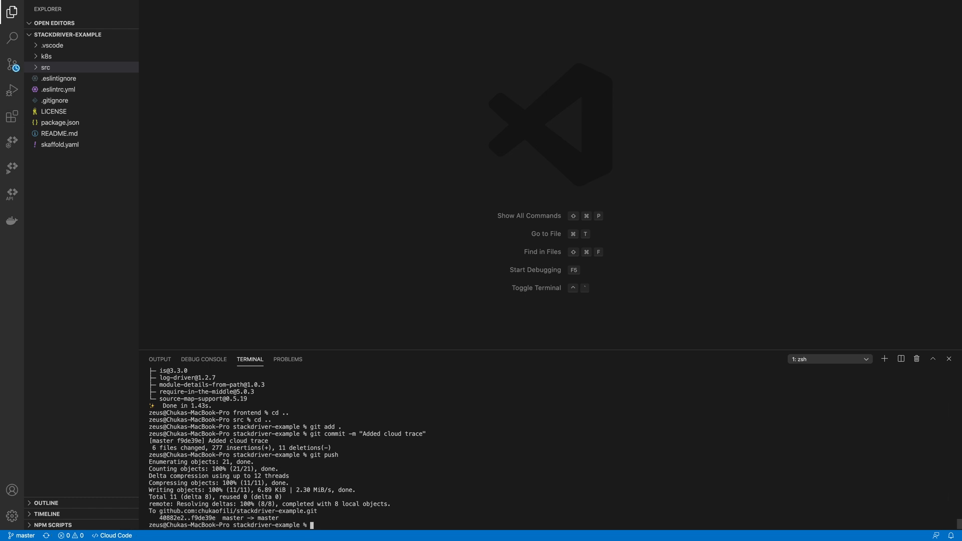
- From src/frontend run skaffold run --default-repo gcr.io/ms-clients-2018 to deploy
{"action": "type", "text": "git commit -m \"Added cloud trace\""}
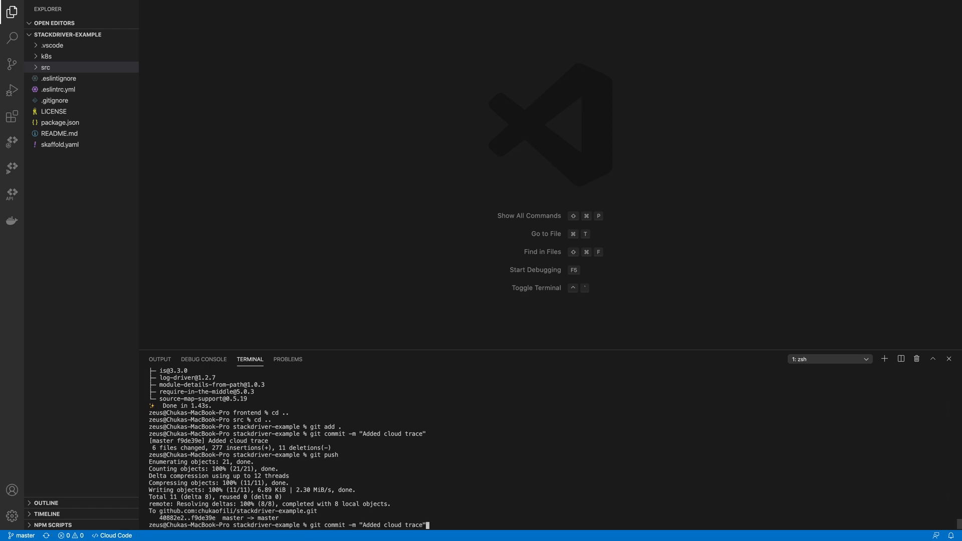
{"action": "type", "text": "cd ../frontend"}
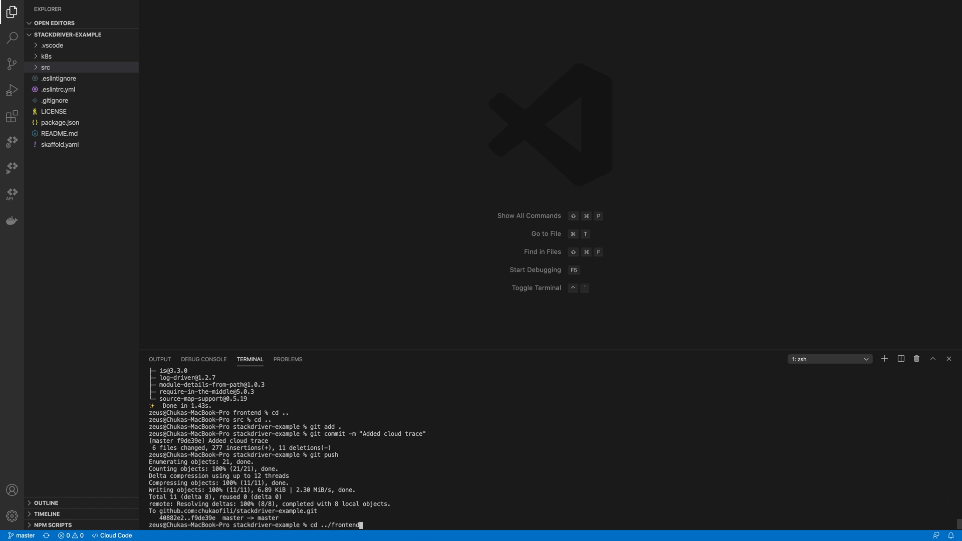
{"action": "type", "text": "skaffold run --default-repo gcr.io/ms-clients-2018"}
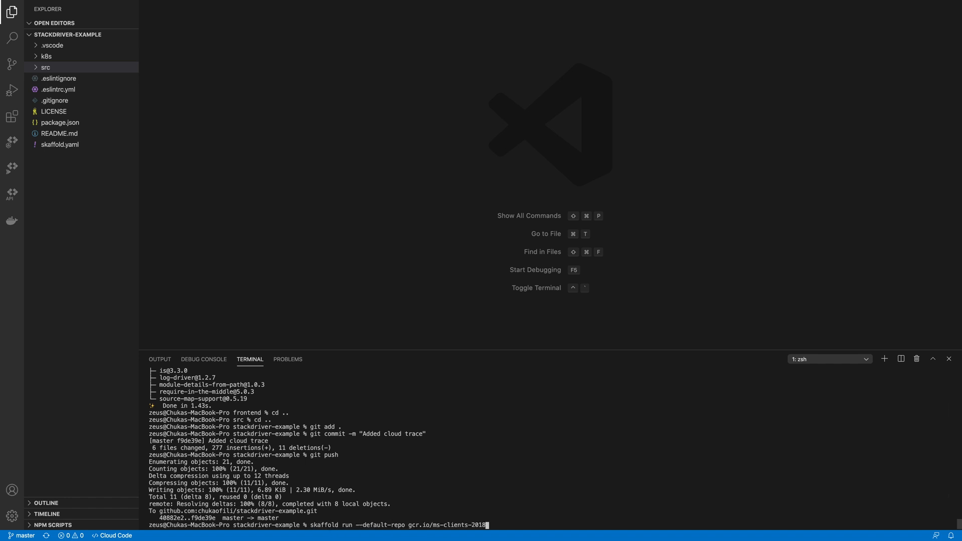
{"action": "key", "text": "Return"}
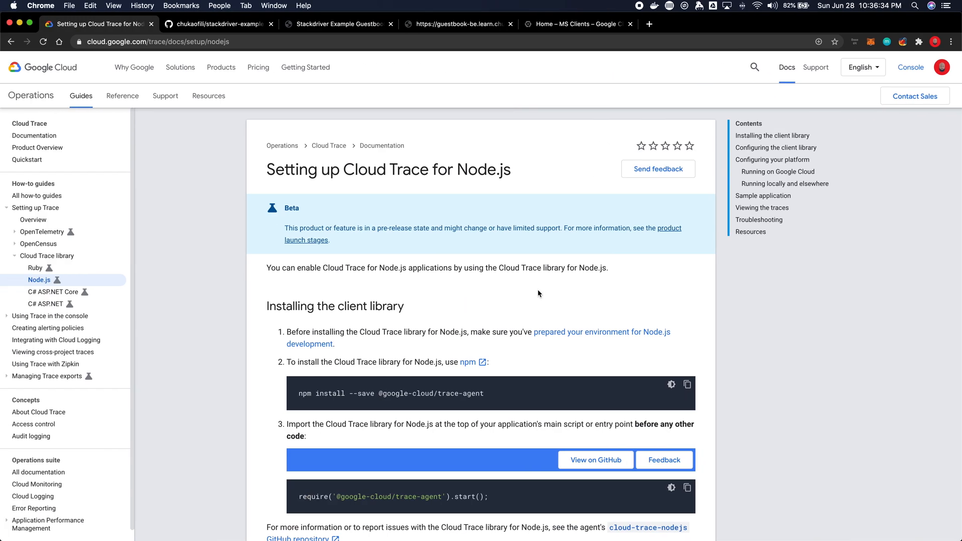
{"action": "mouse_move", "coordinate": [518, 163]}
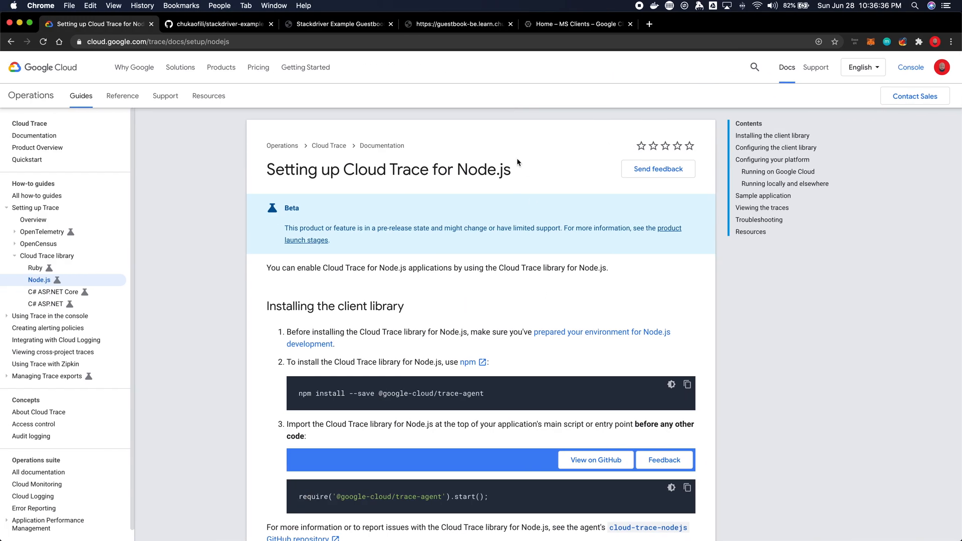
{"action": "mouse_move", "coordinate": [483, 89]}
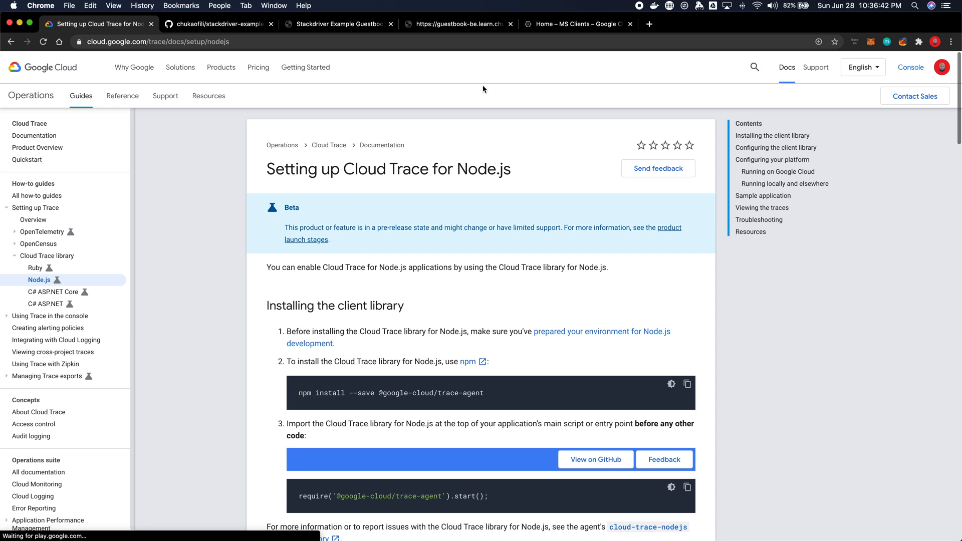
- Switch from the Node.js setup guide to the Stackdriver Example Guestbook tab
{"action": "left_click", "coordinate": [335, 24]}
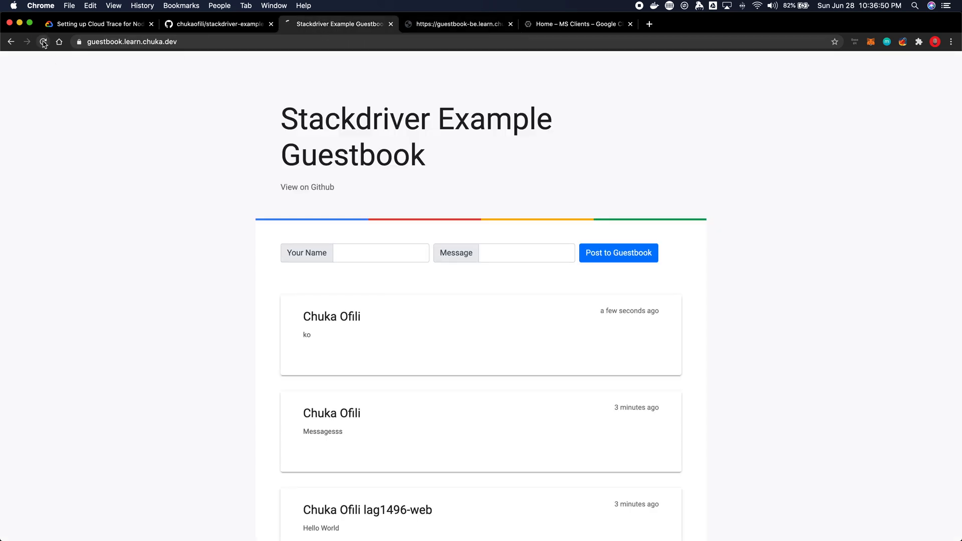
- Reload the redeployed guestbook (now reporting no messages) and begin entering a poster name
{"action": "left_click", "coordinate": [43, 41]}
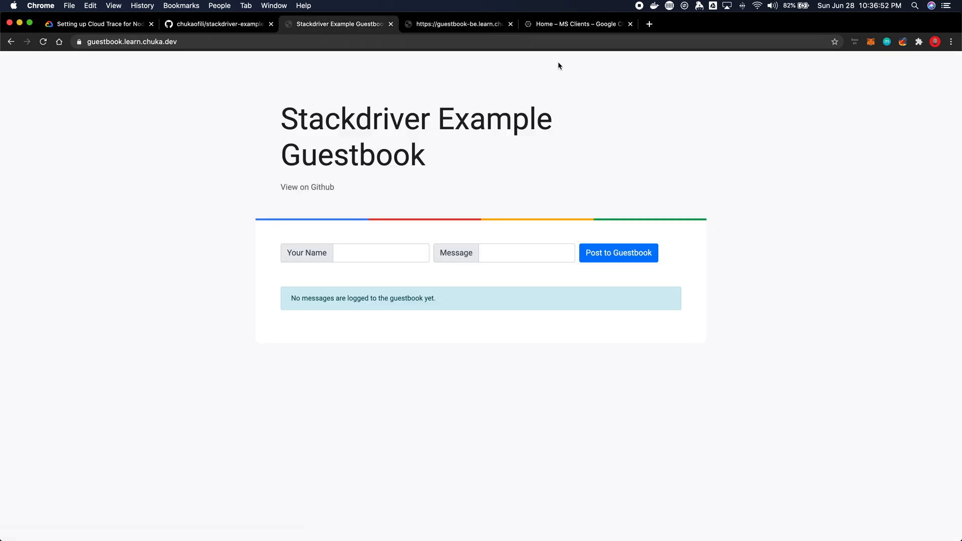
{"action": "left_click", "coordinate": [578, 24]}
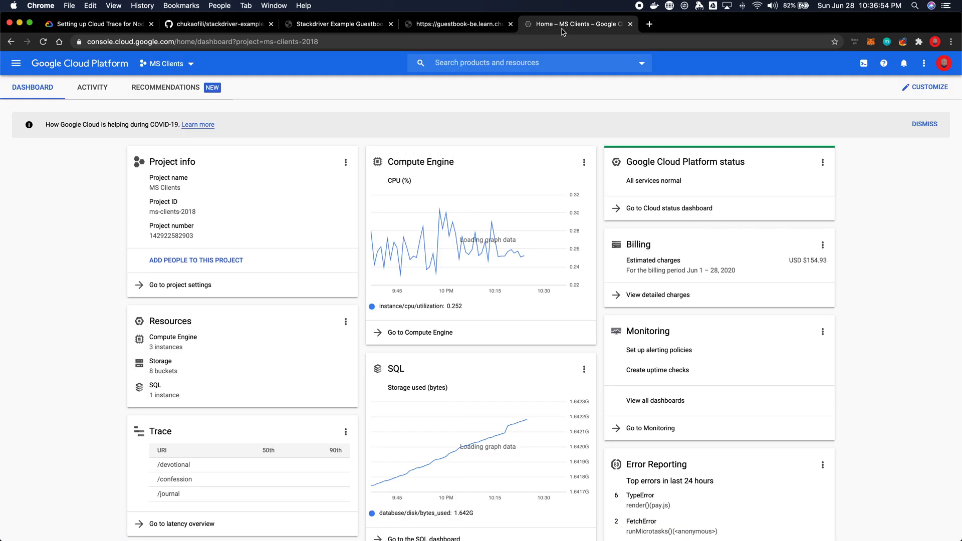
{"action": "mouse_move", "coordinate": [475, 31]}
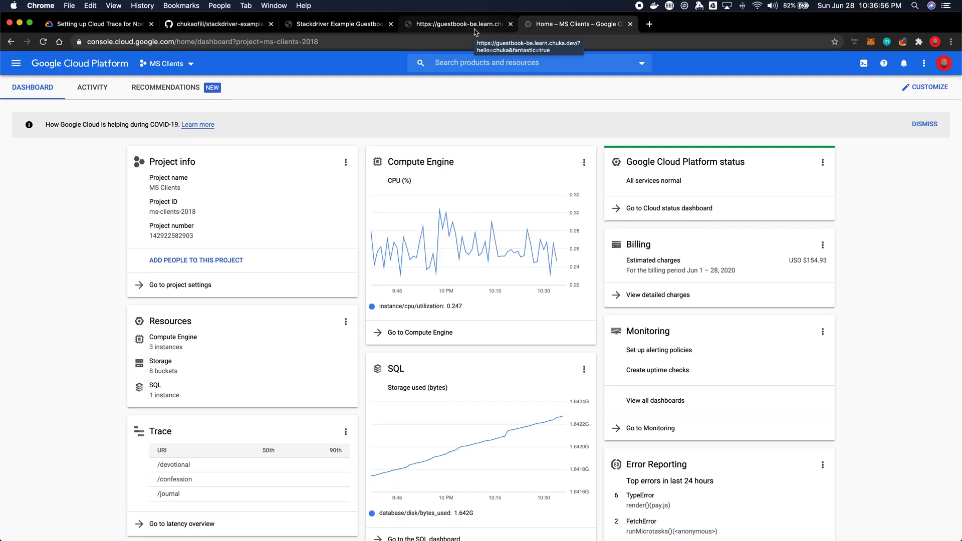
{"action": "left_click", "coordinate": [336, 24]}
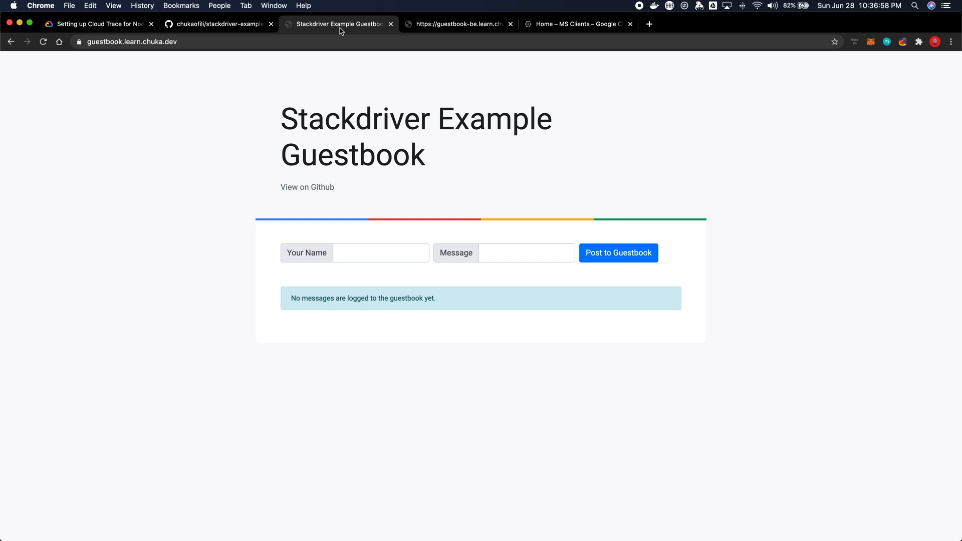
{"action": "mouse_move", "coordinate": [217, 24]}
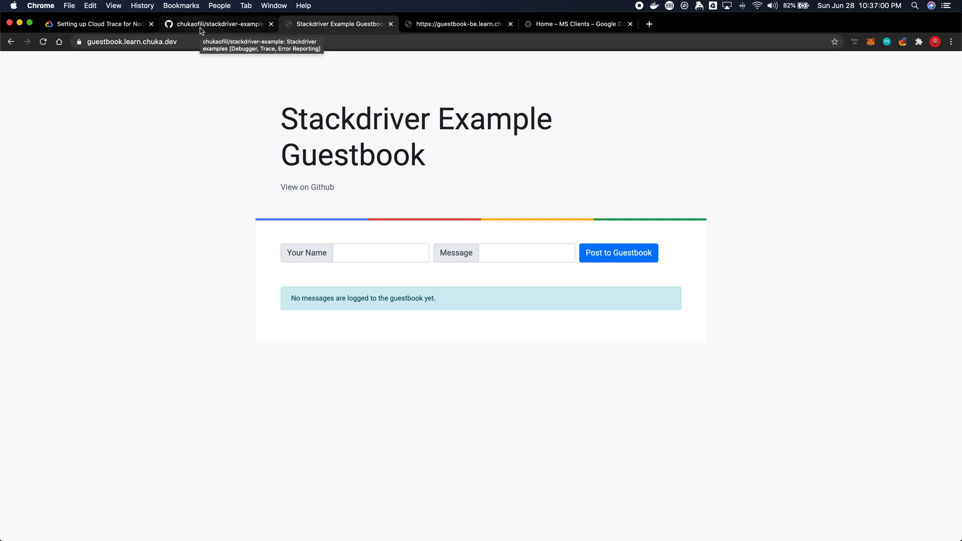
{"action": "mouse_move", "coordinate": [218, 31]}
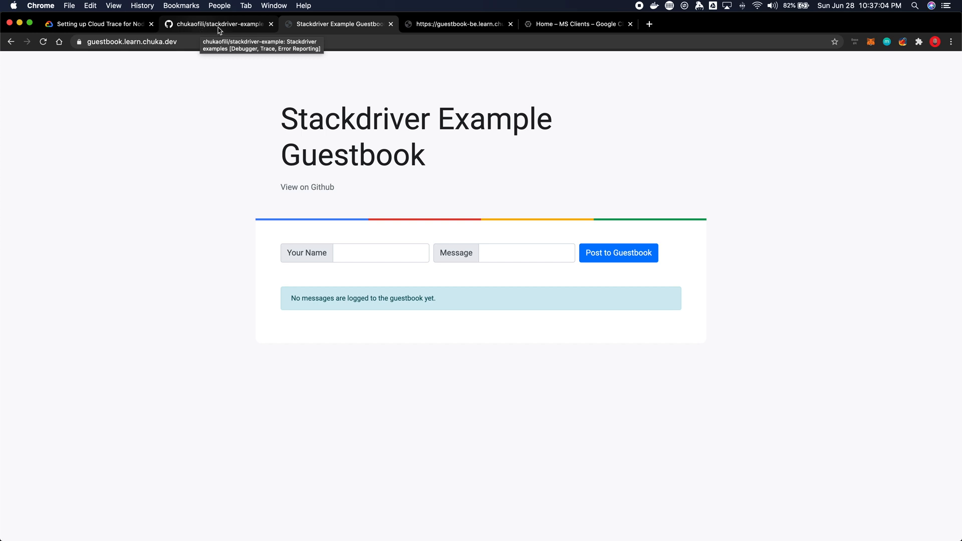
{"action": "mouse_move", "coordinate": [524, 38]}
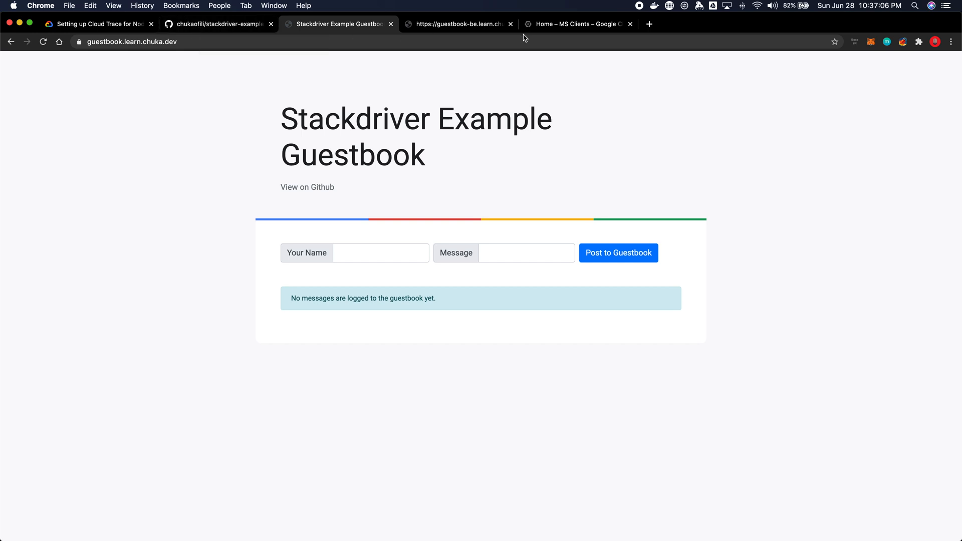
{"action": "left_click", "coordinate": [381, 253]}
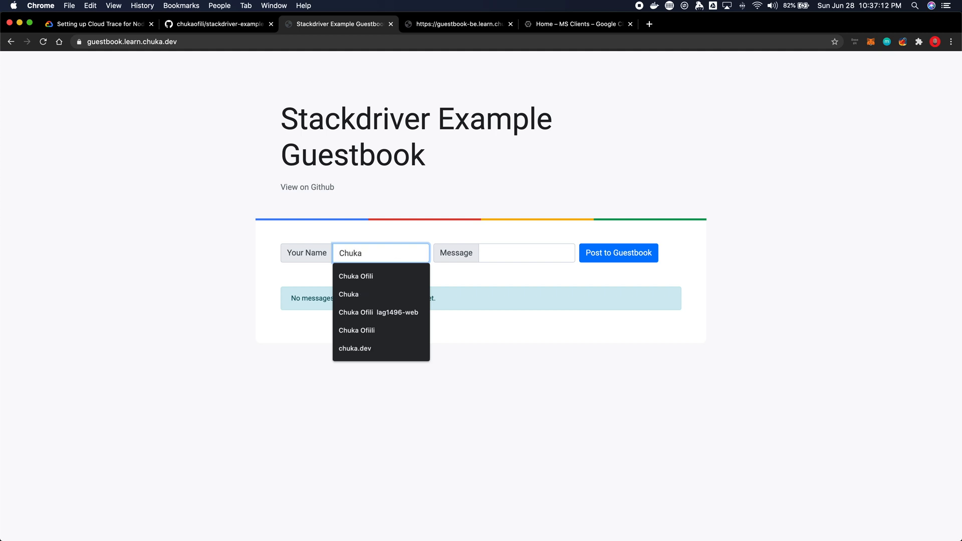
- Post Hello World, Nice Tutorial and Node Rocks as Chuka, then head to the Cloud Console
{"action": "left_click", "coordinate": [355, 275]}
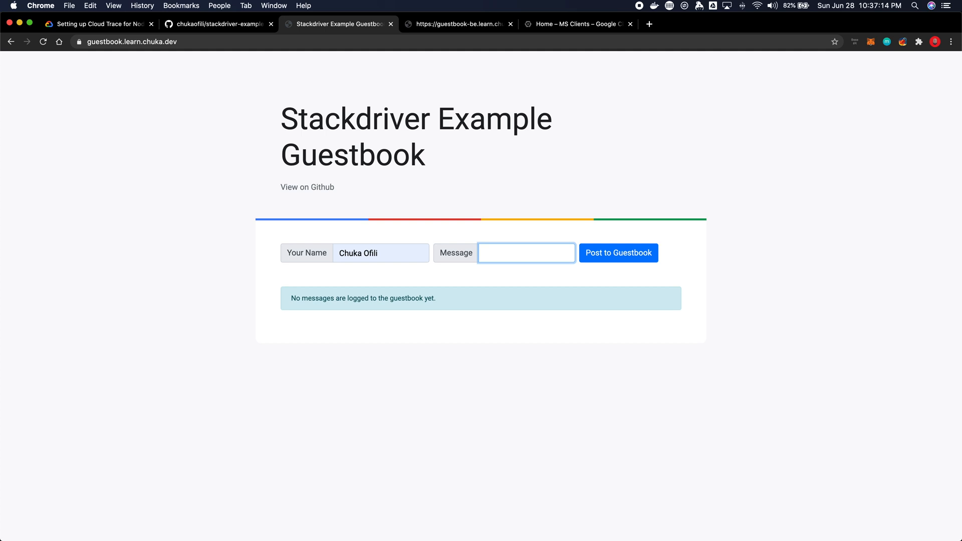
{"action": "left_click", "coordinate": [618, 252]}
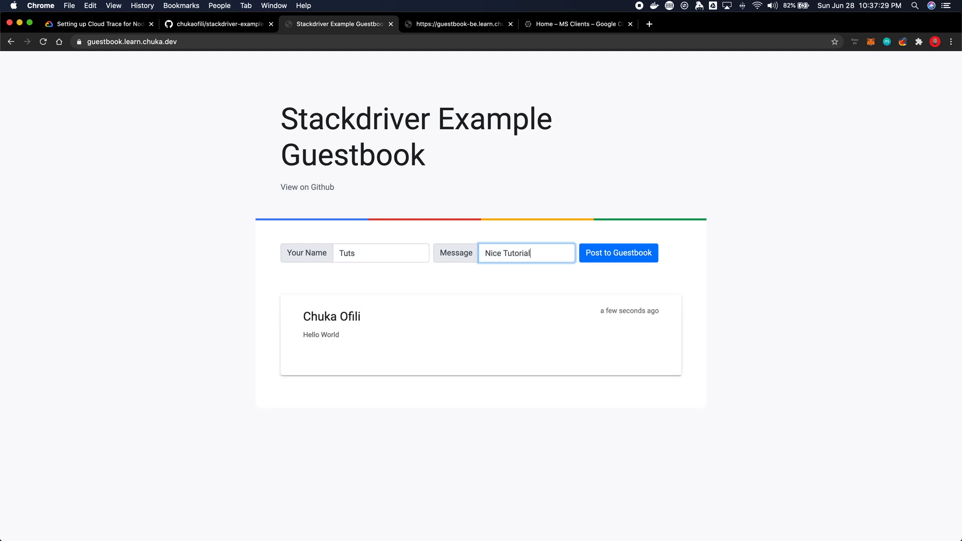
{"action": "left_click", "coordinate": [618, 253]}
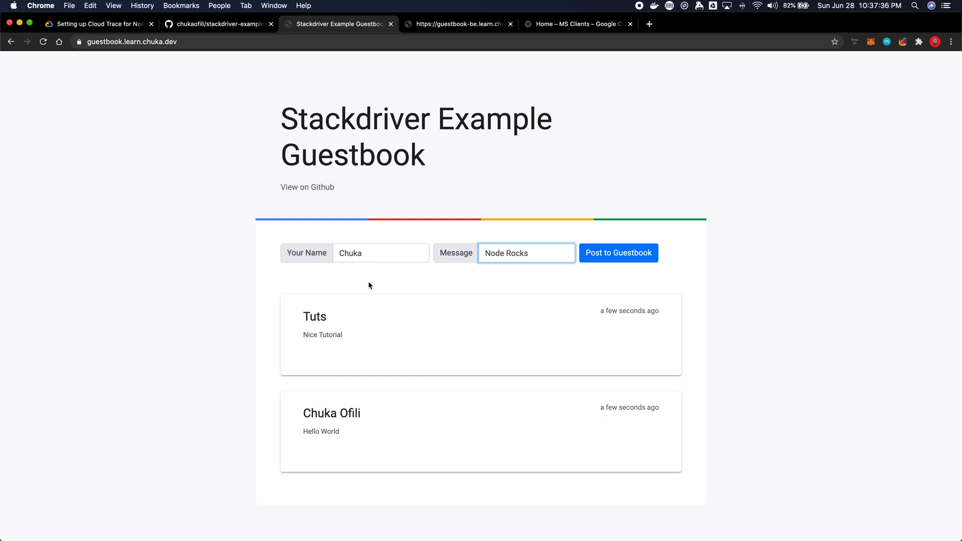
{"action": "left_click", "coordinate": [618, 252]}
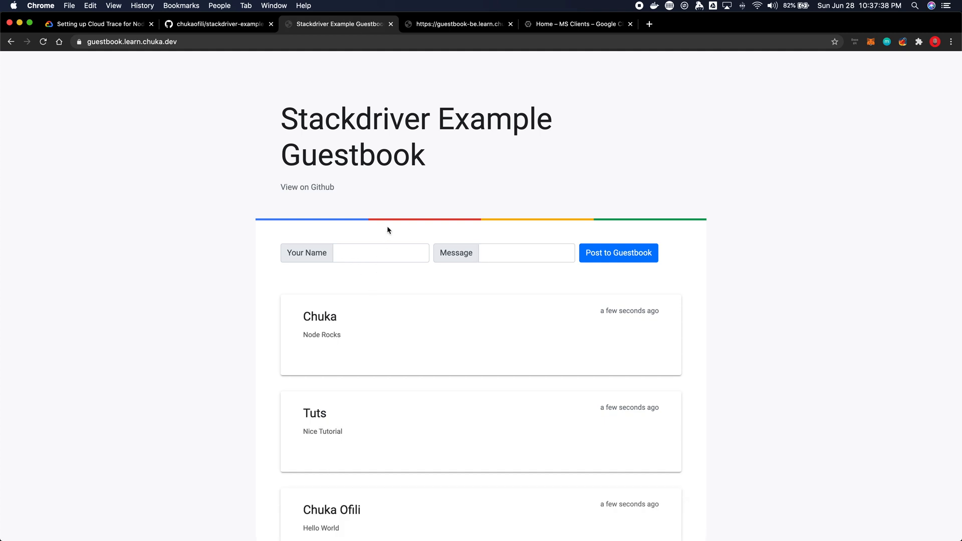
{"action": "mouse_move", "coordinate": [88, 59]}
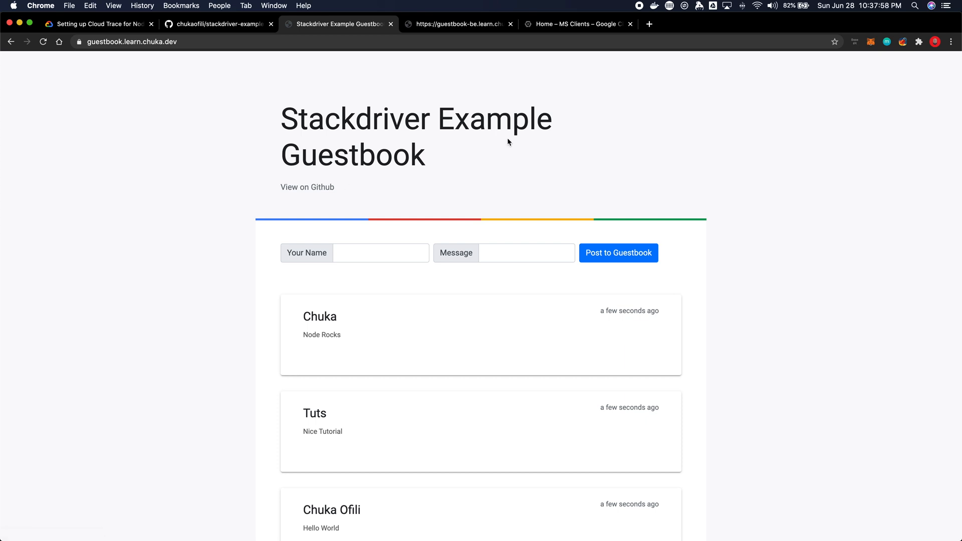
{"action": "left_click", "coordinate": [577, 24]}
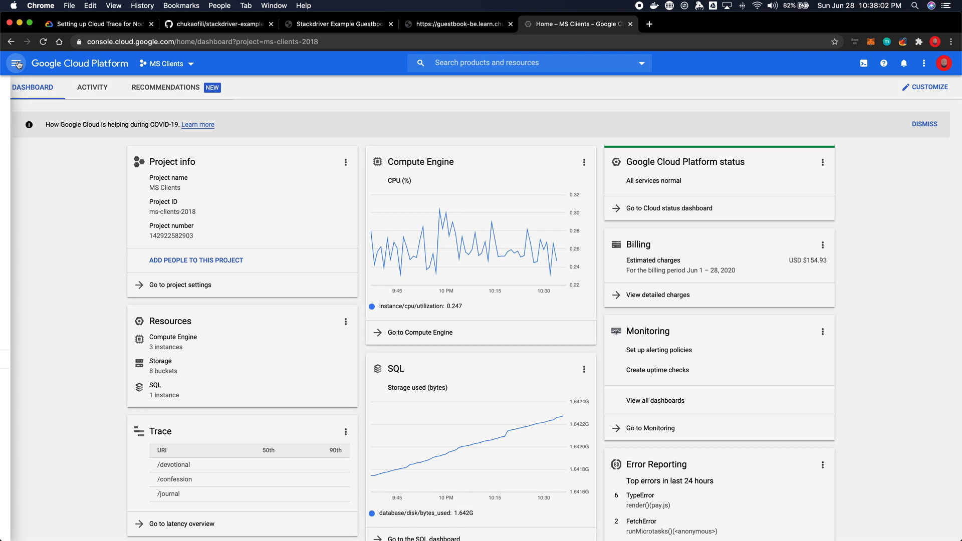
- Navigate via the console menu to Trace and select the Trace list
{"action": "left_click", "coordinate": [17, 63]}
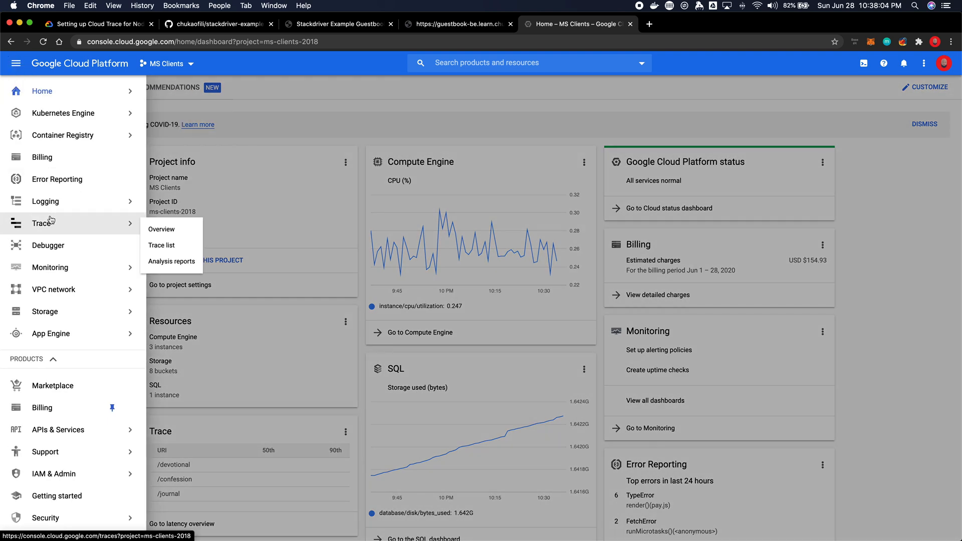
{"action": "mouse_move", "coordinate": [125, 226]}
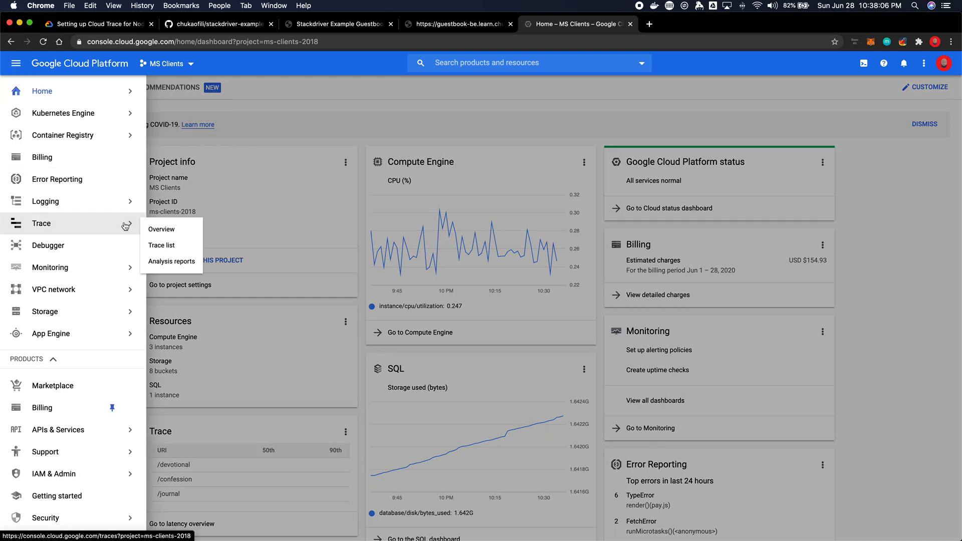
{"action": "left_click", "coordinate": [162, 229]}
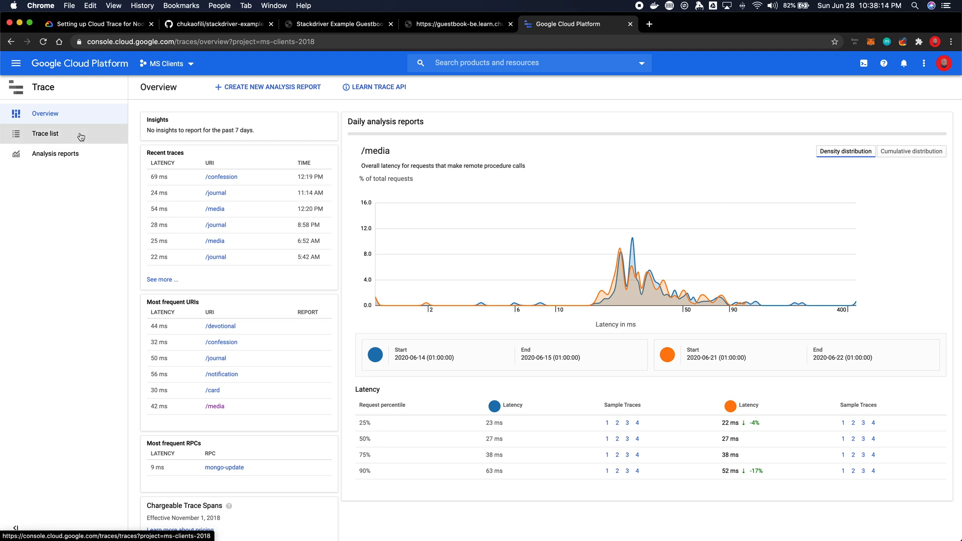
{"action": "left_click", "coordinate": [45, 133]}
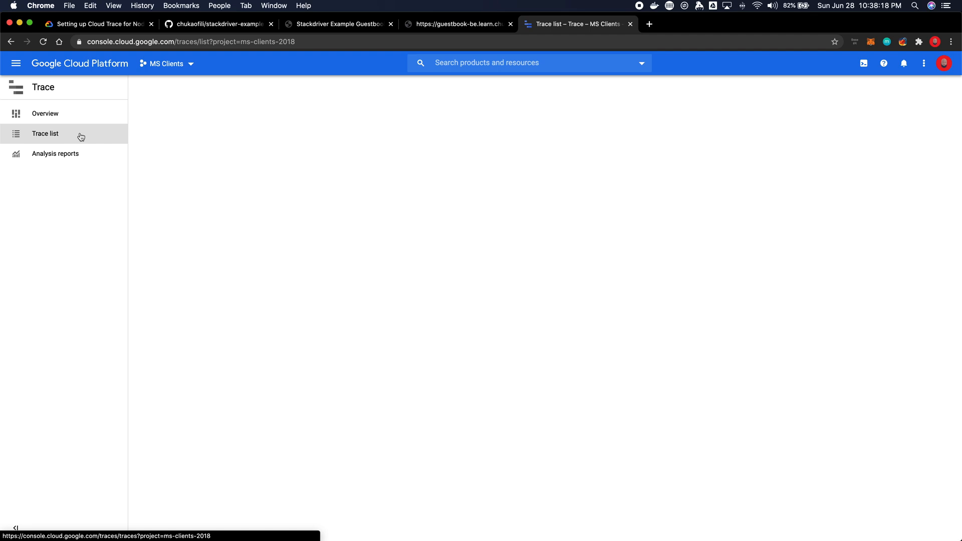
- Load the Trace list and view the 1 ms, 2 ms and 4 ms root page traces
{"action": "left_click", "coordinate": [45, 133]}
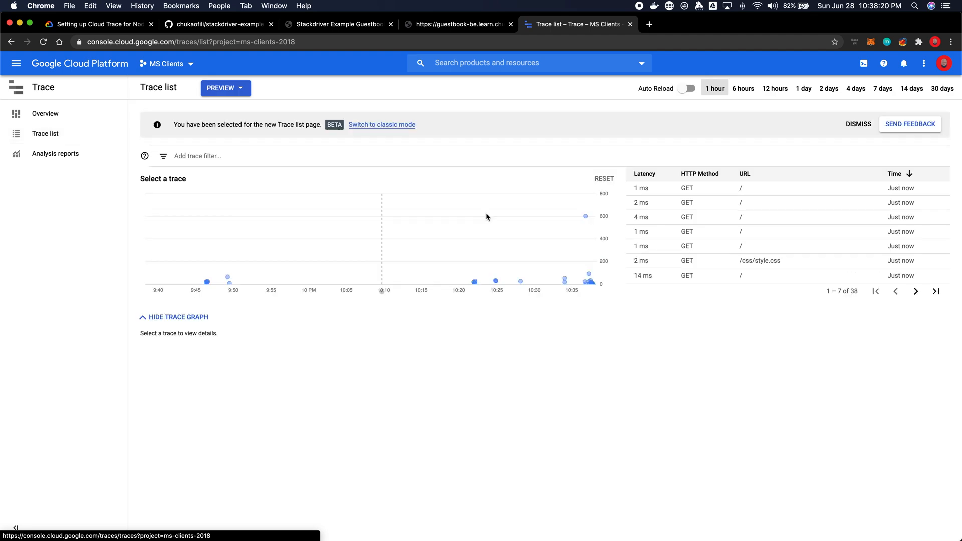
{"action": "mouse_move", "coordinate": [624, 243]}
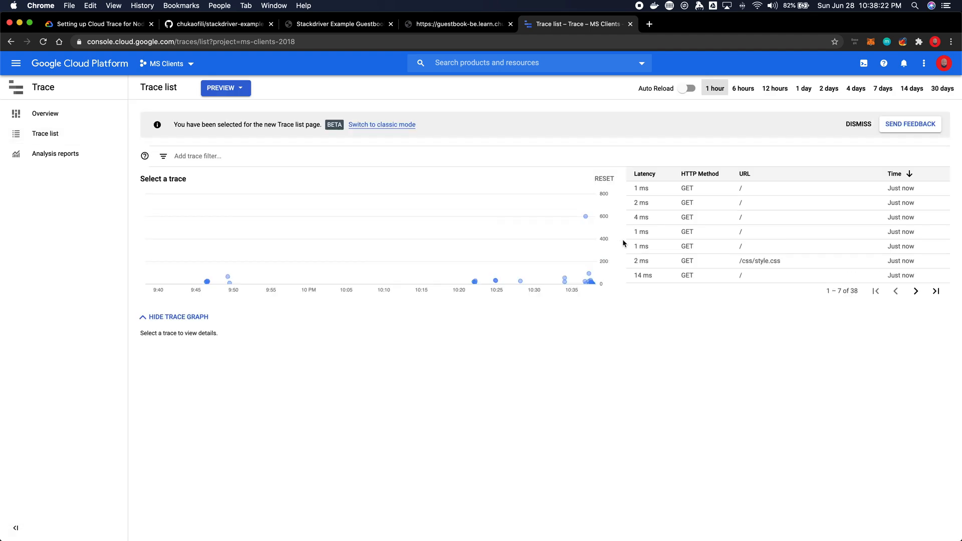
{"action": "mouse_move", "coordinate": [736, 228]}
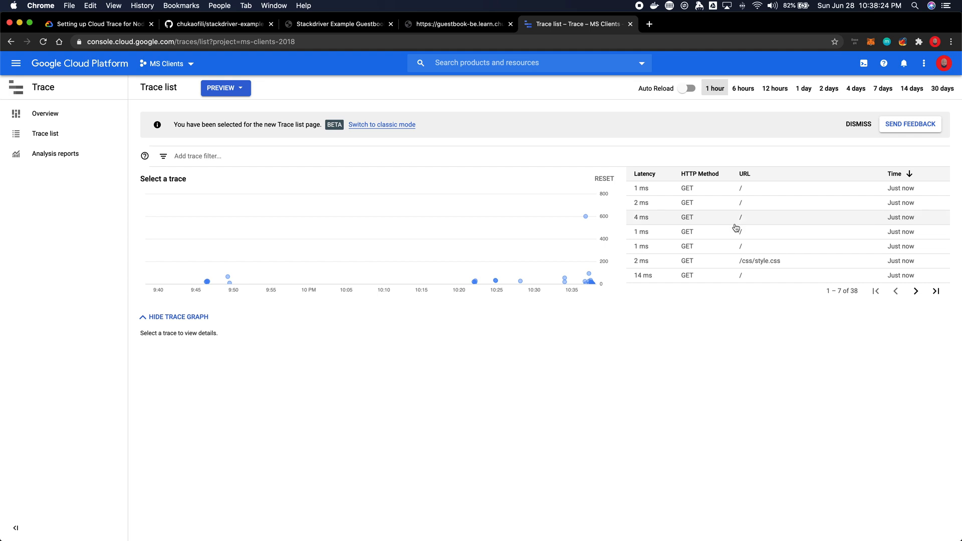
{"action": "mouse_move", "coordinate": [867, 252]}
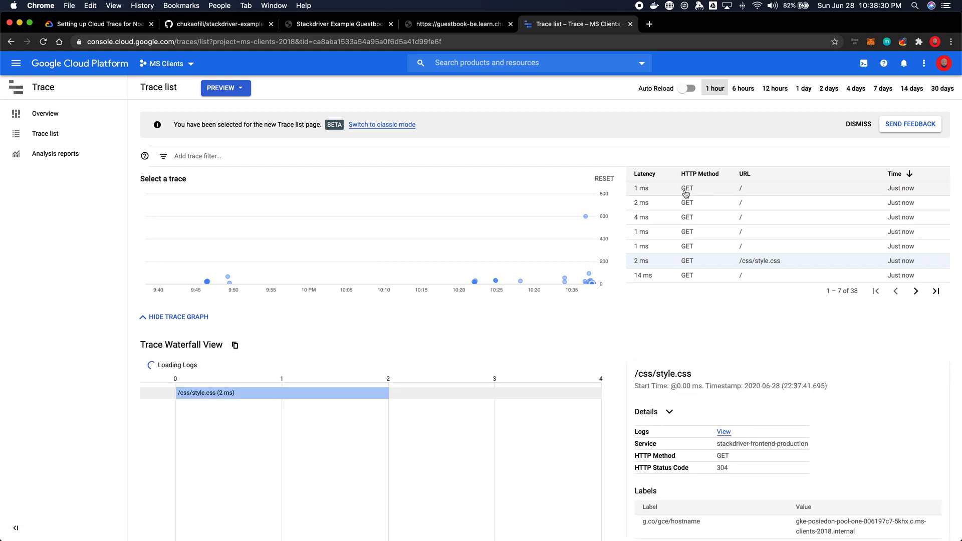
{"action": "left_click", "coordinate": [686, 188]}
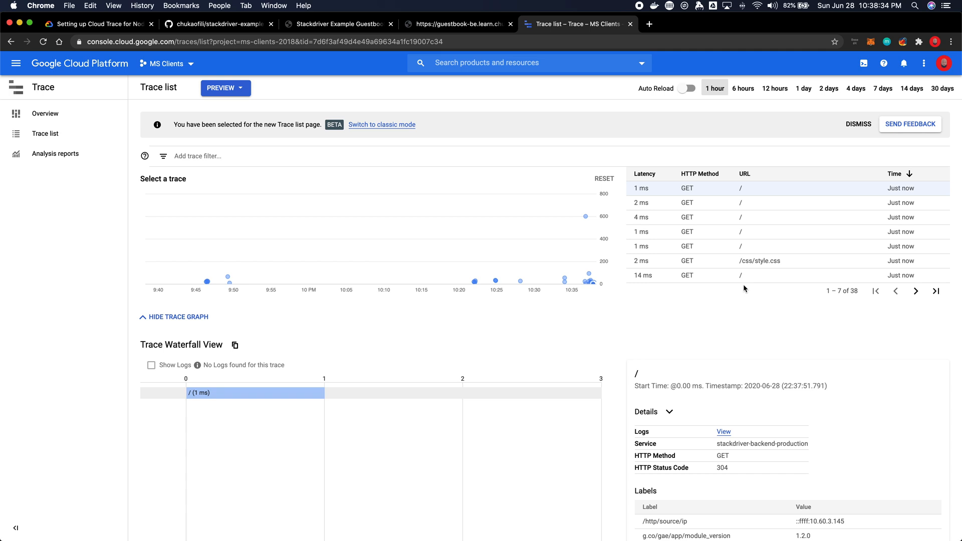
{"action": "scroll", "scroll_direction": "down", "scroll_amount": 3}
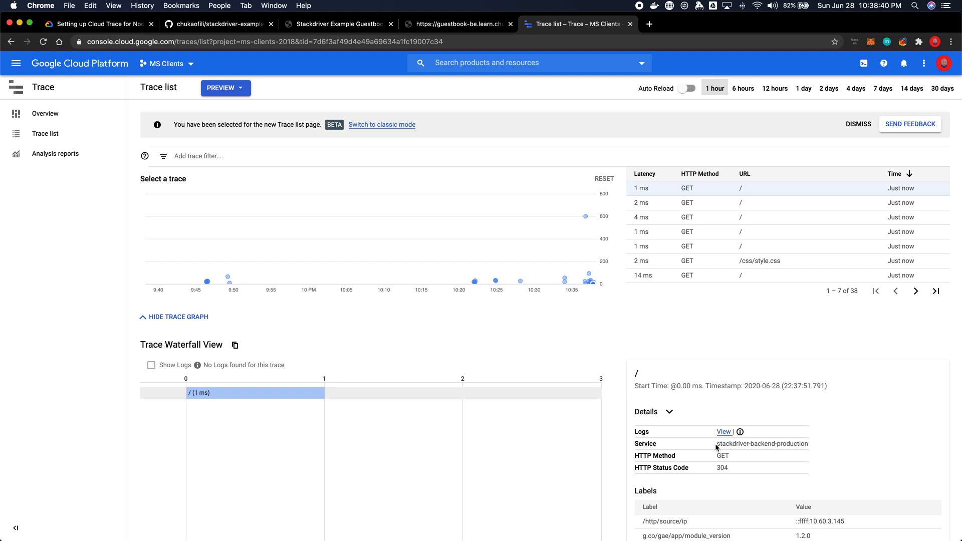
{"action": "mouse_move", "coordinate": [722, 205]}
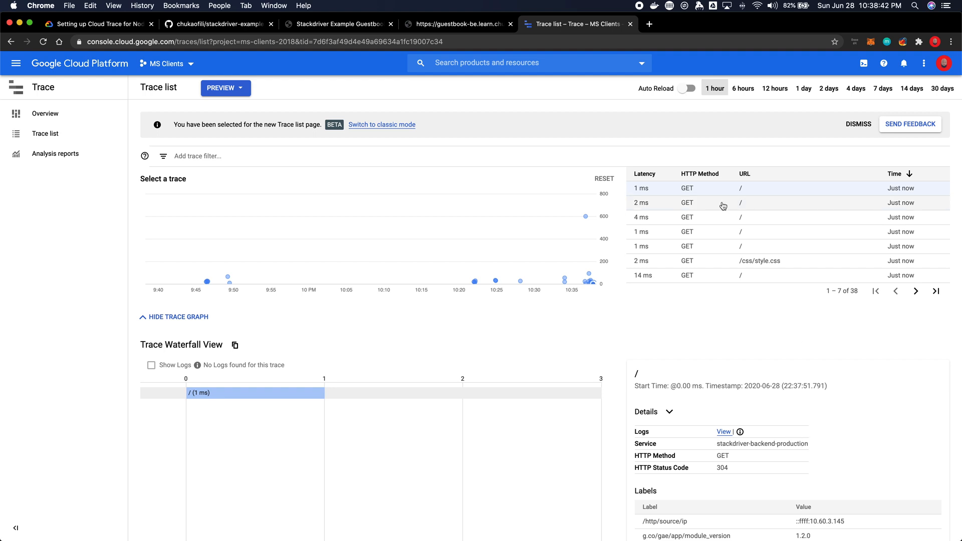
{"action": "left_click", "coordinate": [722, 202]}
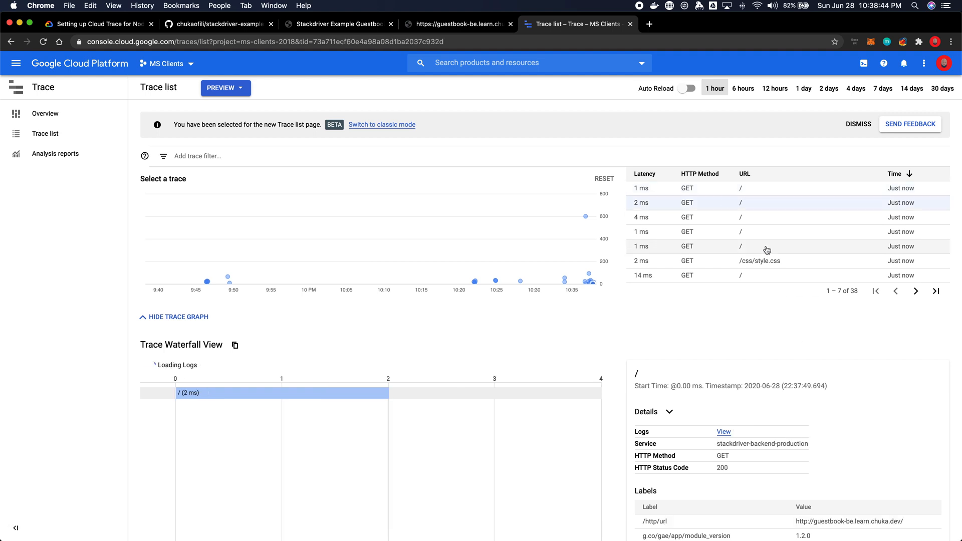
{"action": "left_click", "coordinate": [669, 217]}
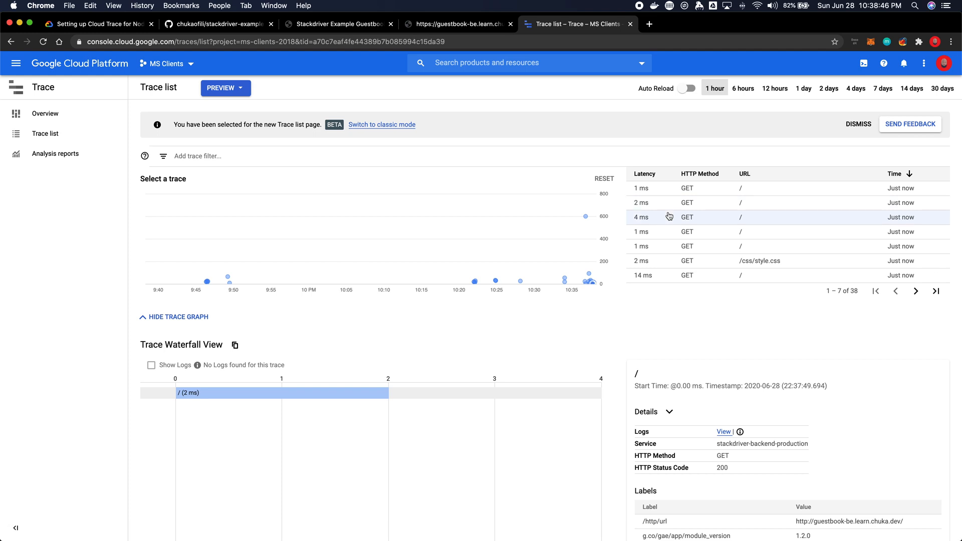
- View further root page traces and the /css/style.css trace, reaching the 14 ms GET / waterfall
{"action": "left_click", "coordinate": [675, 231]}
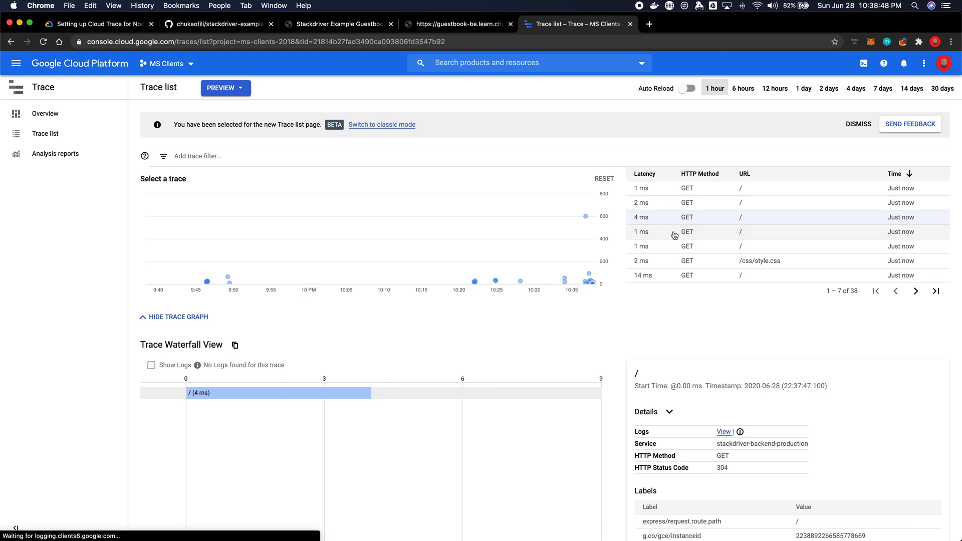
{"action": "left_click", "coordinate": [675, 232]}
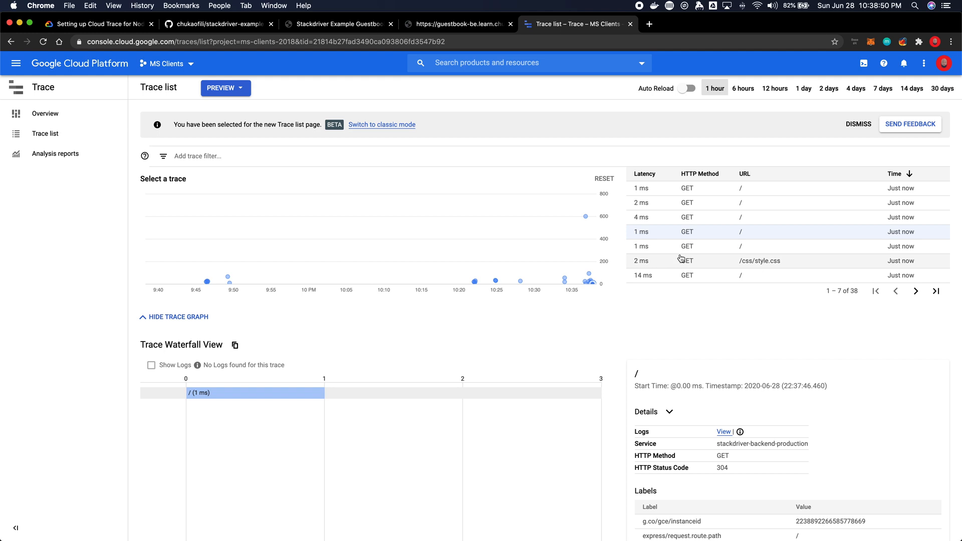
{"action": "left_click", "coordinate": [737, 247]}
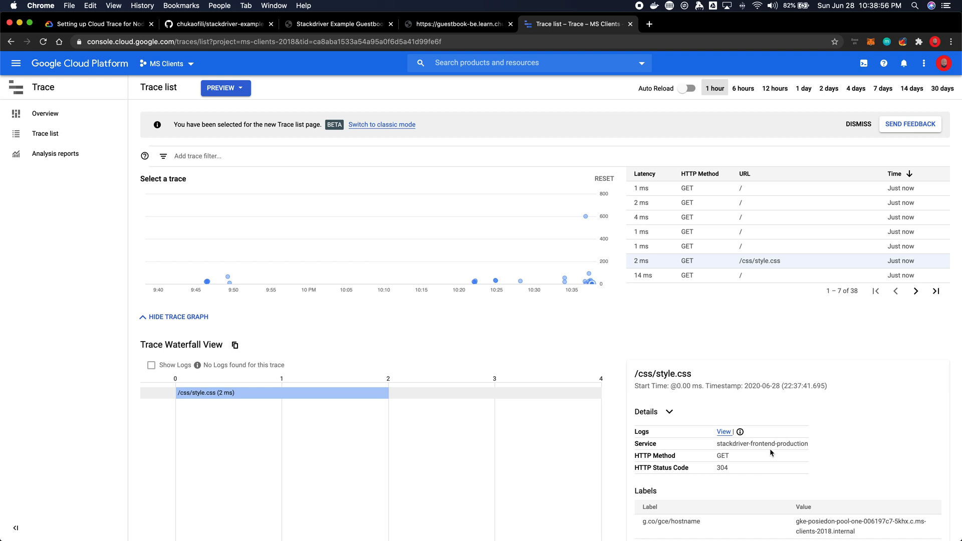
{"action": "scroll", "scroll_direction": "down", "scroll_amount": 3}
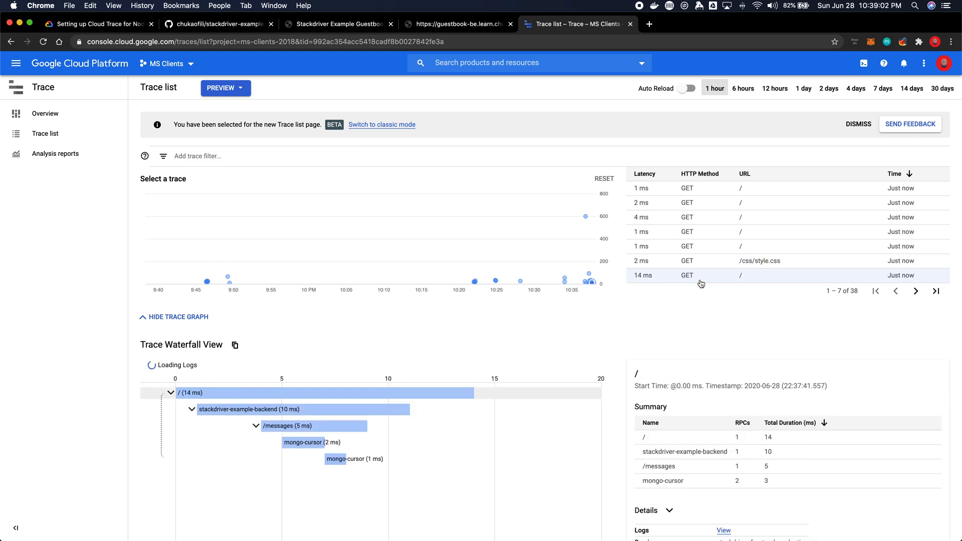
- Inspect the mongo-cursor spans and the root 14 ms span in the waterfall details panel
{"action": "scroll", "scroll_direction": "down", "scroll_amount": 3}
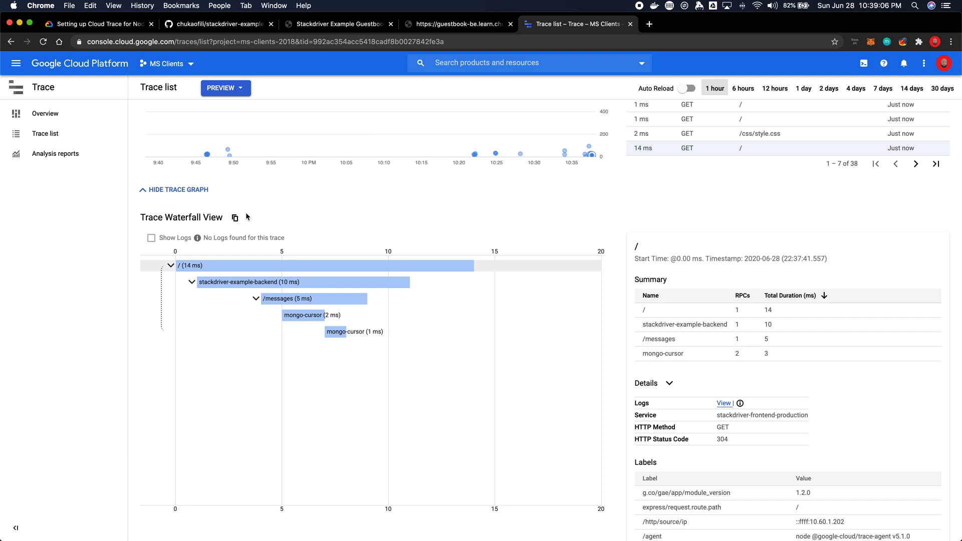
{"action": "scroll", "scroll_direction": "down", "scroll_amount": 3}
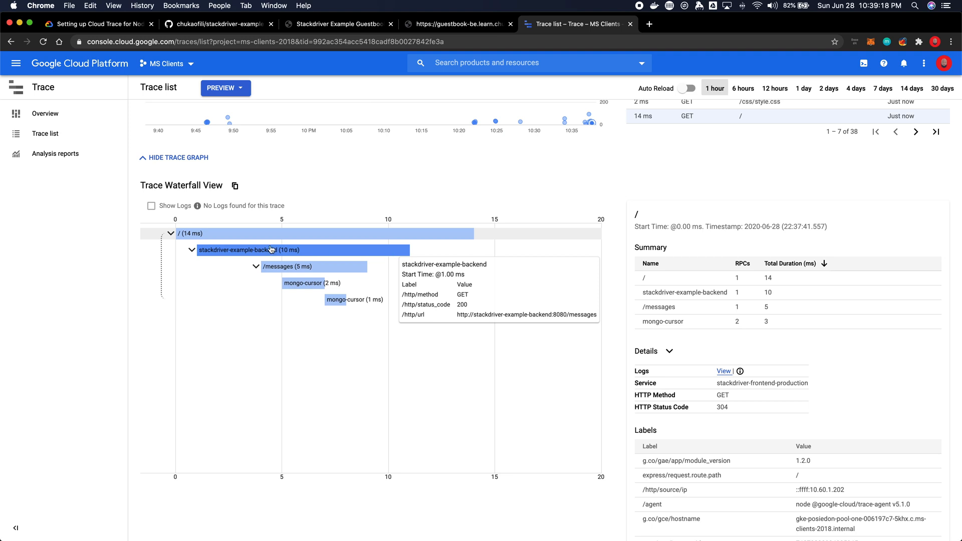
{"action": "mouse_move", "coordinate": [302, 283]}
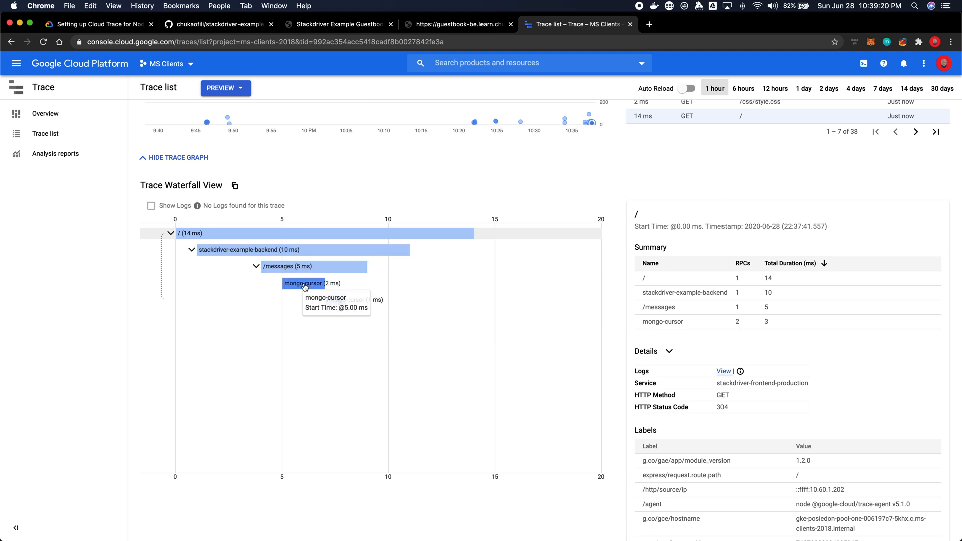
{"action": "left_click", "coordinate": [303, 283]}
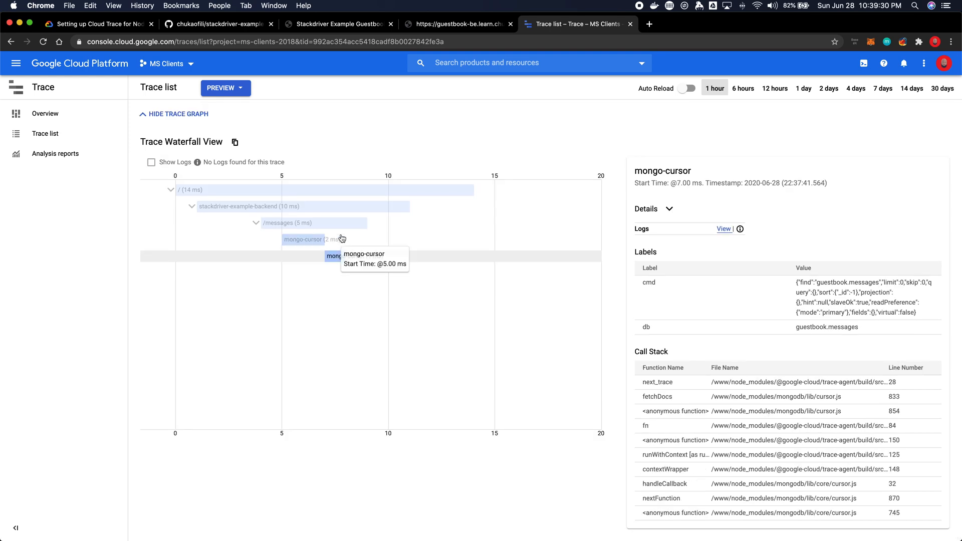
{"action": "mouse_move", "coordinate": [504, 271]}
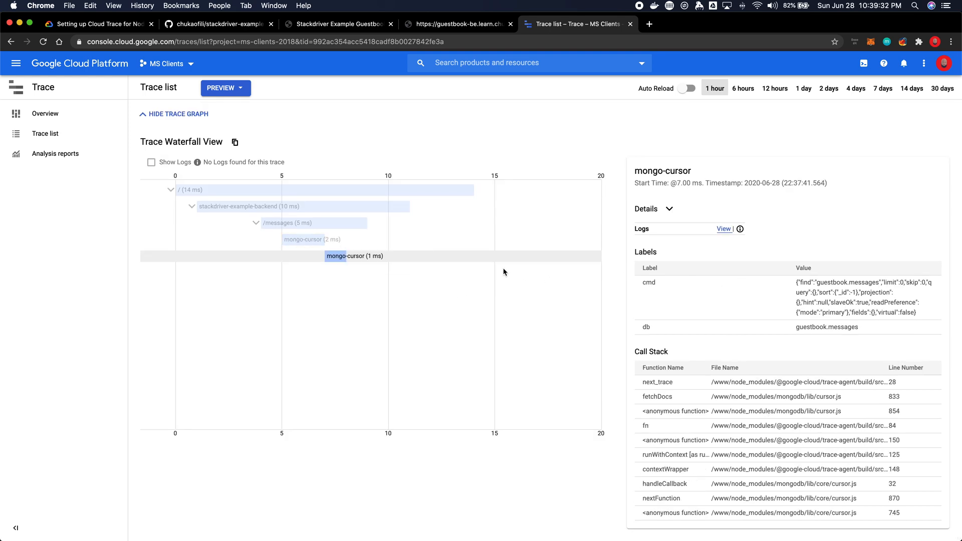
{"action": "left_click", "coordinate": [312, 215]}
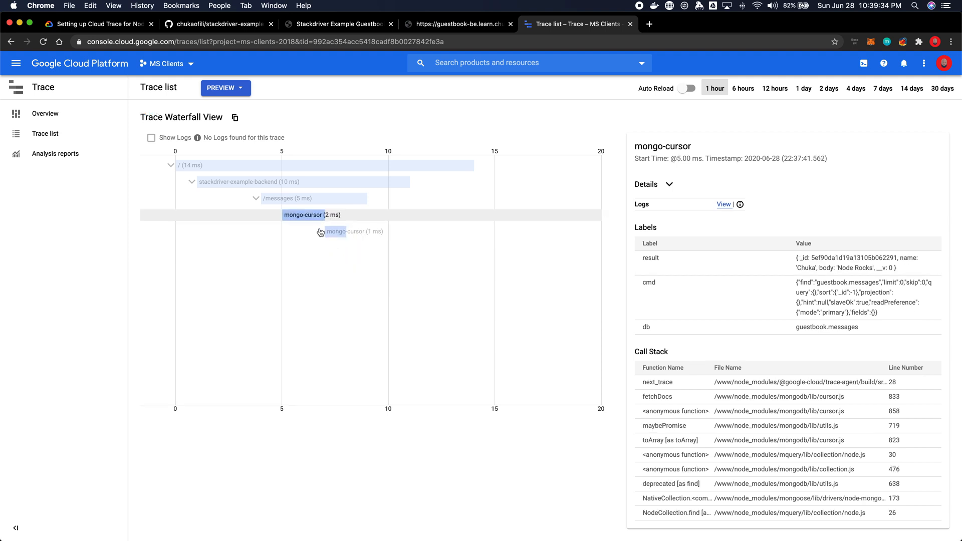
{"action": "left_click", "coordinate": [286, 198]}
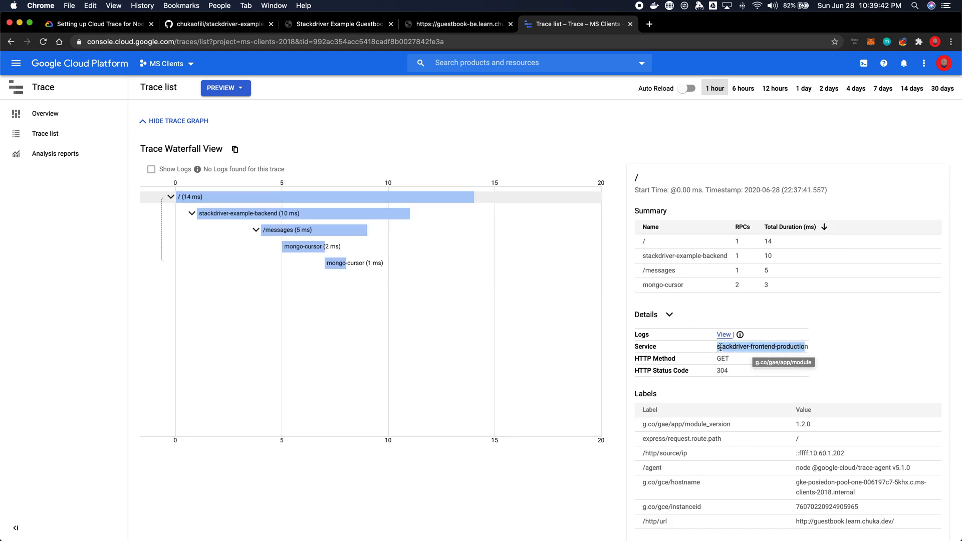
{"action": "mouse_move", "coordinate": [771, 348]}
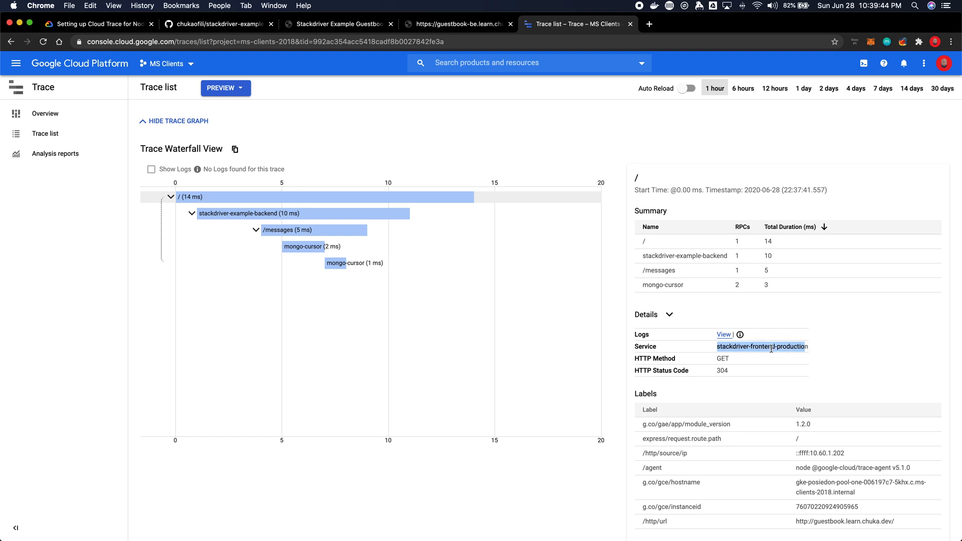
- Inspect the stackdriver-example-backend, /messages and 1 ms mongo-cursor span details
{"action": "left_click", "coordinate": [248, 217]}
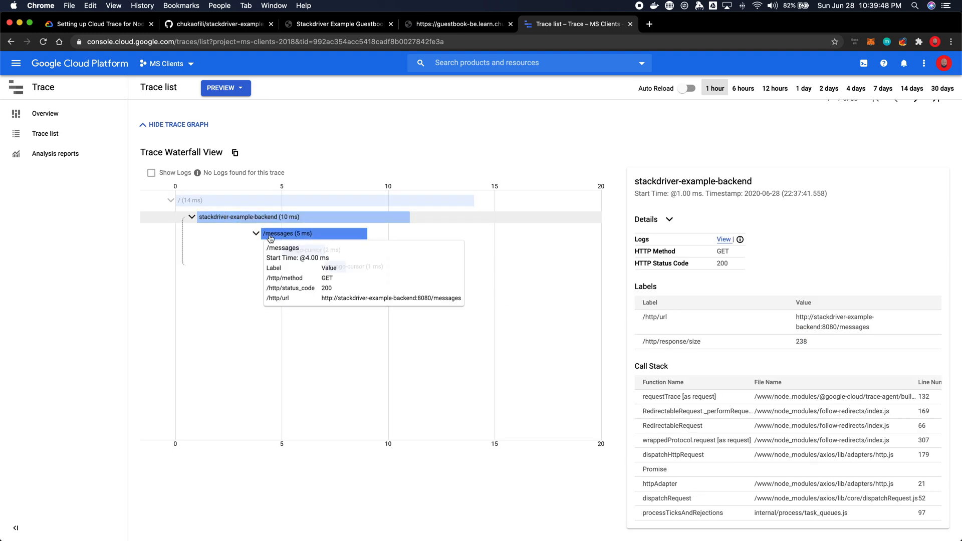
{"action": "left_click", "coordinate": [288, 229]}
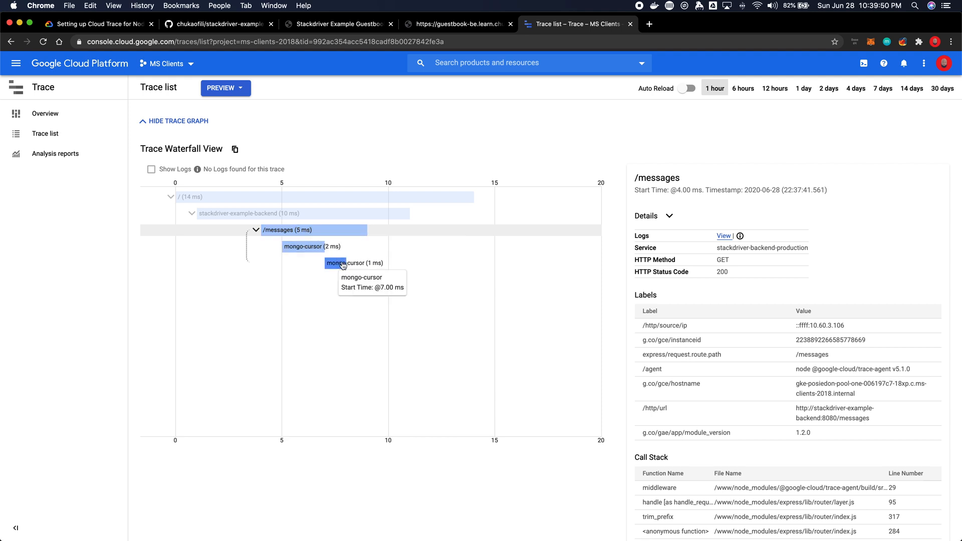
{"action": "left_click", "coordinate": [336, 263]}
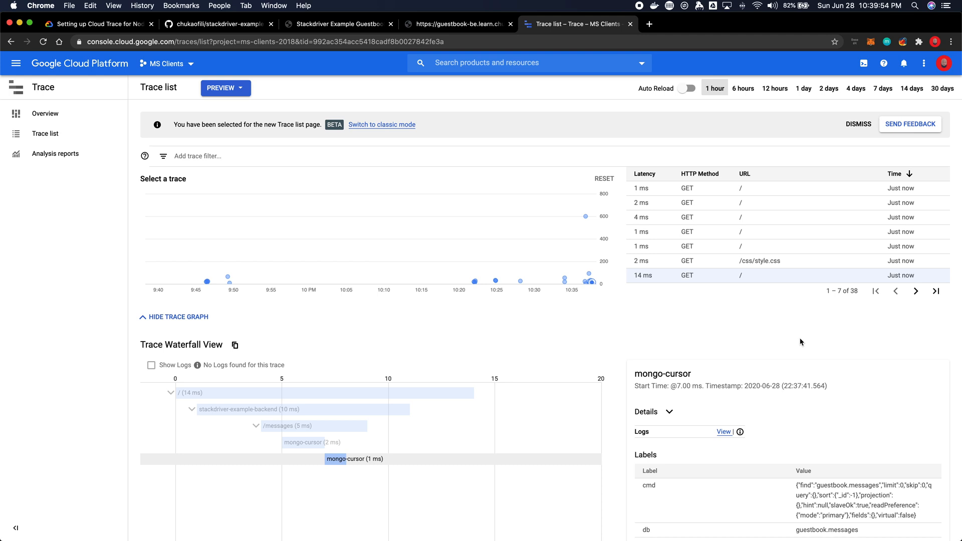
{"action": "mouse_move", "coordinate": [638, 286]}
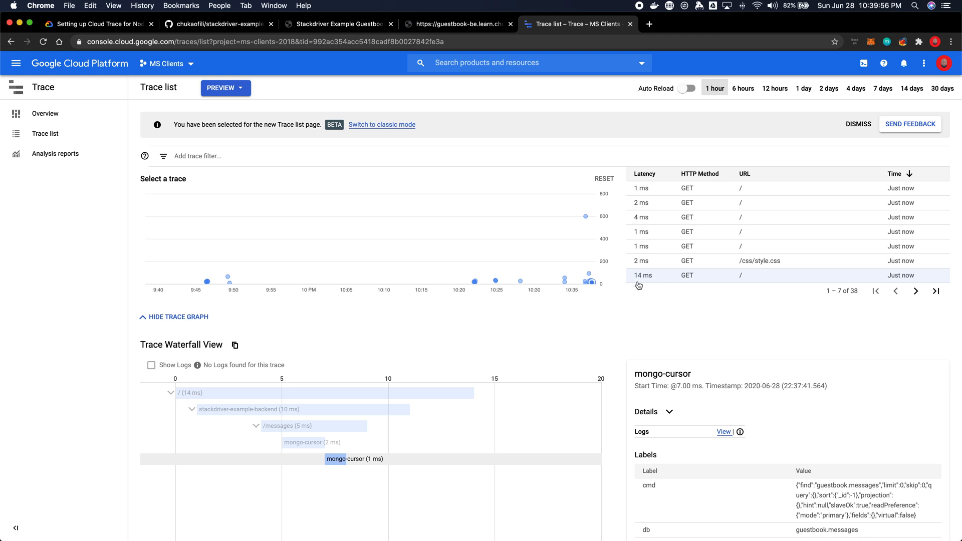
{"action": "mouse_move", "coordinate": [636, 283]}
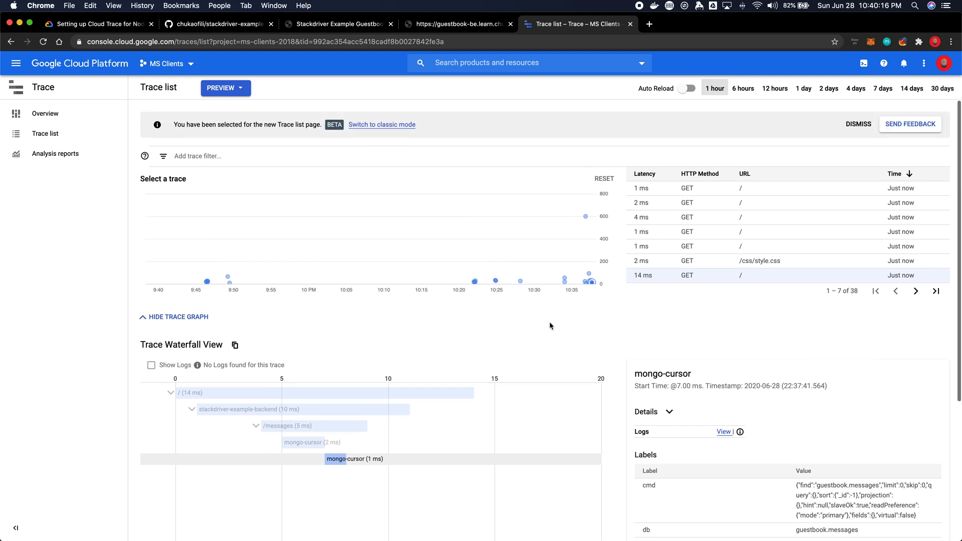
{"action": "mouse_move", "coordinate": [576, 268]}
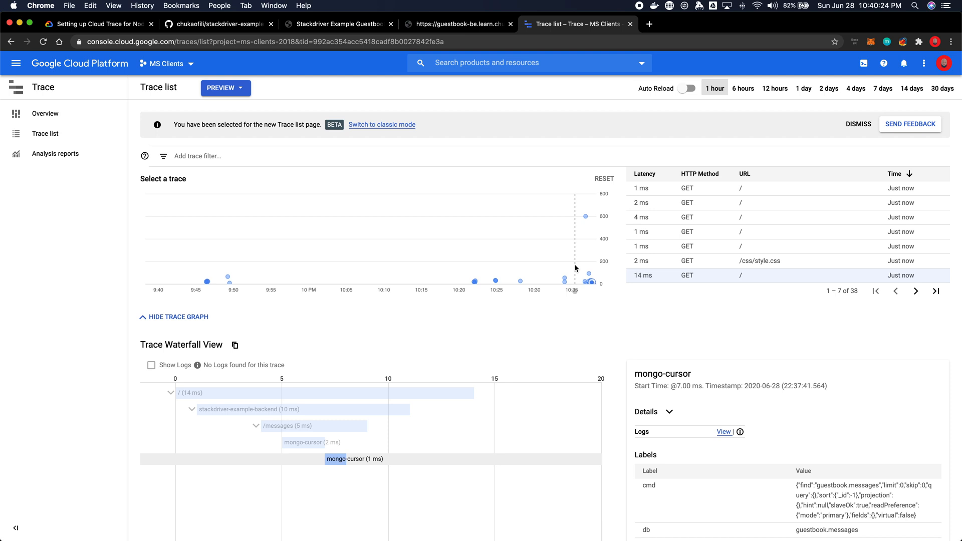
{"action": "mouse_move", "coordinate": [353, 392]}
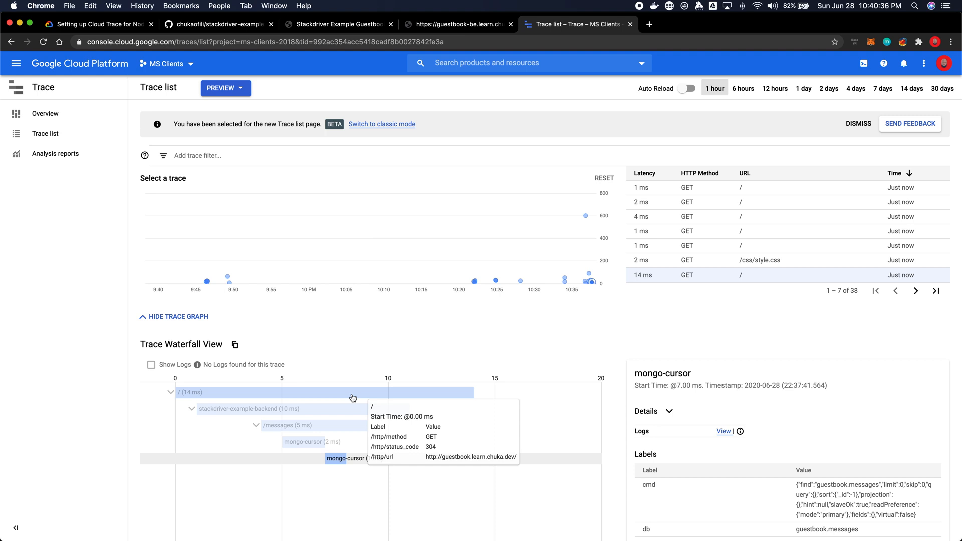
{"action": "mouse_move", "coordinate": [396, 366]}
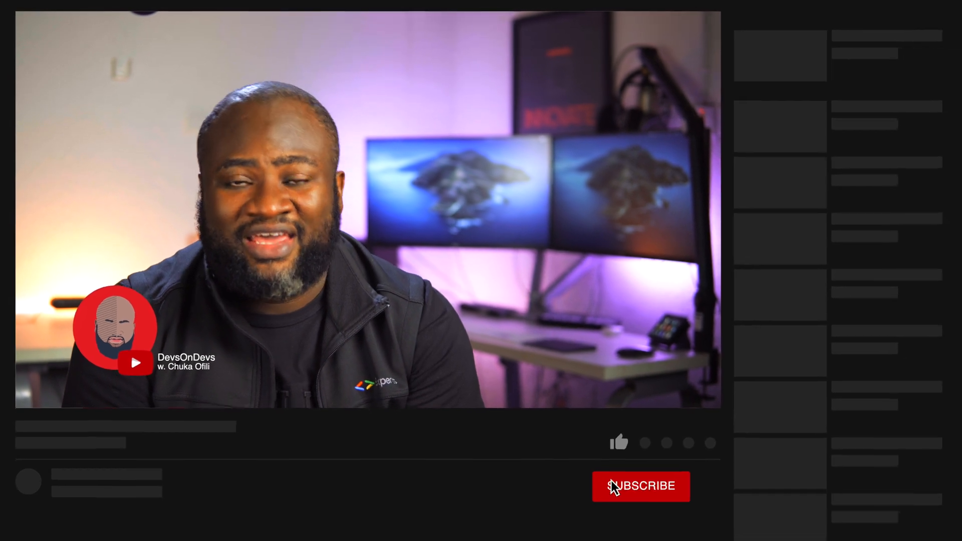
{"action": "left_click", "coordinate": [619, 442]}
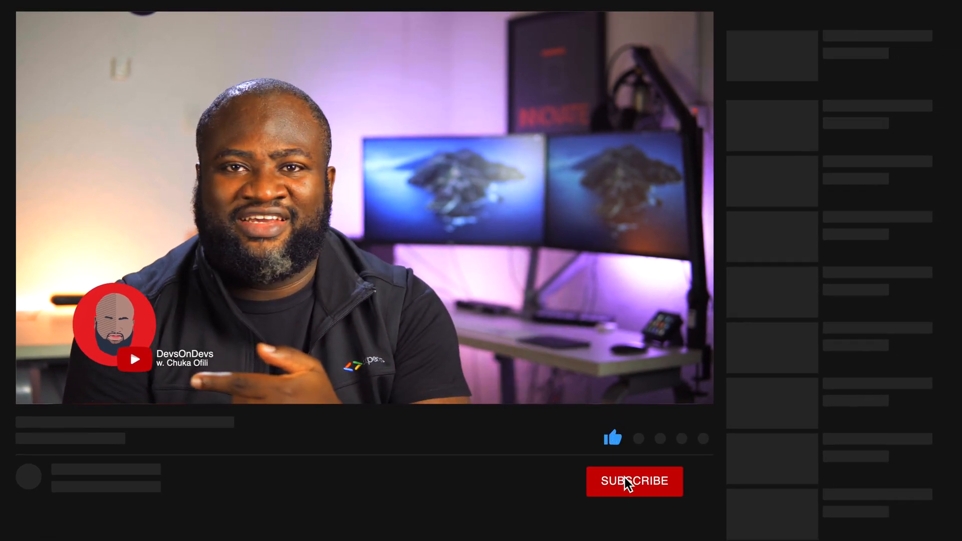
{"action": "left_click", "coordinate": [634, 481]}
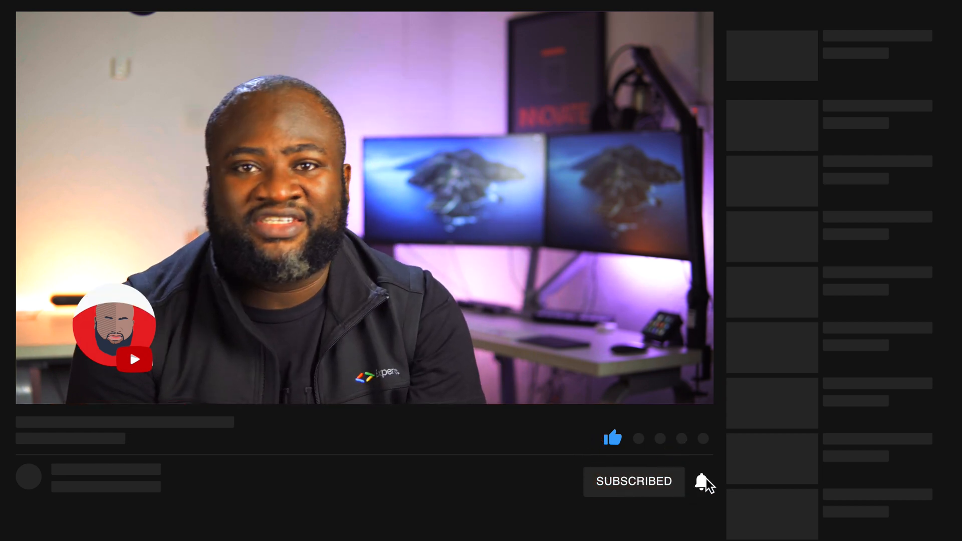